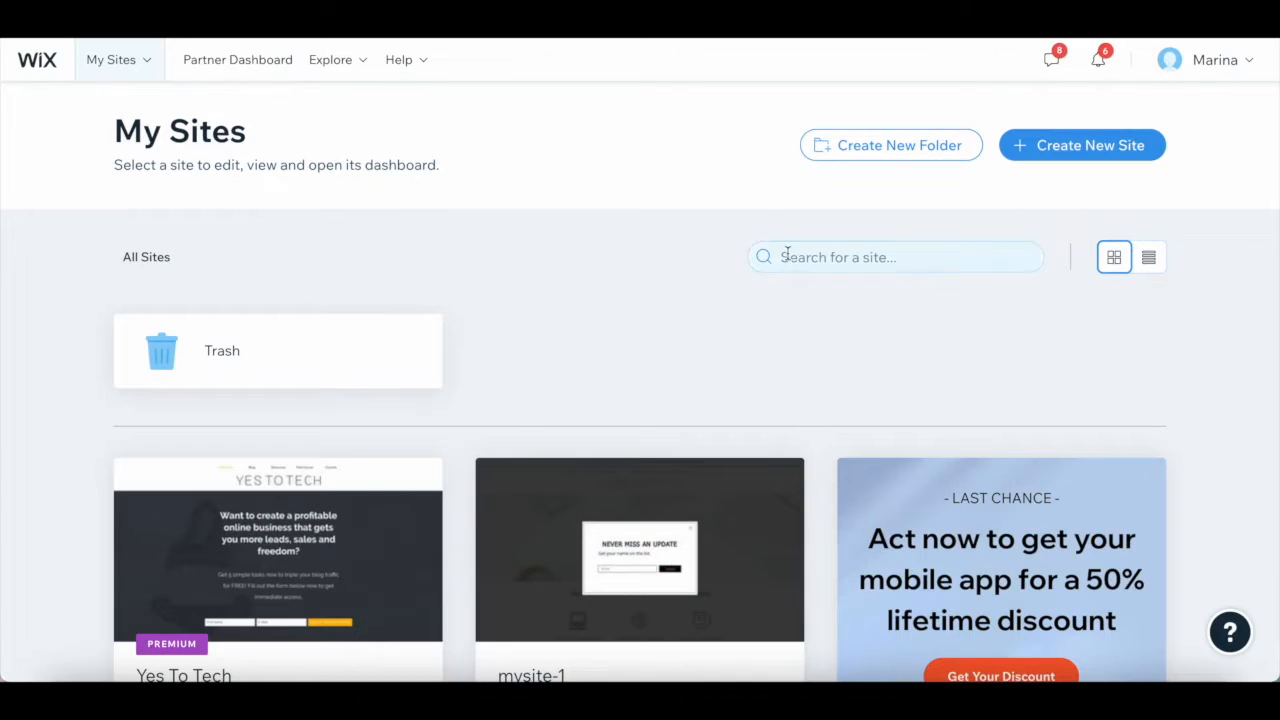
# Scroll down the My Sites list toward the mysite-1 card.
pyautogui.scroll(-3)
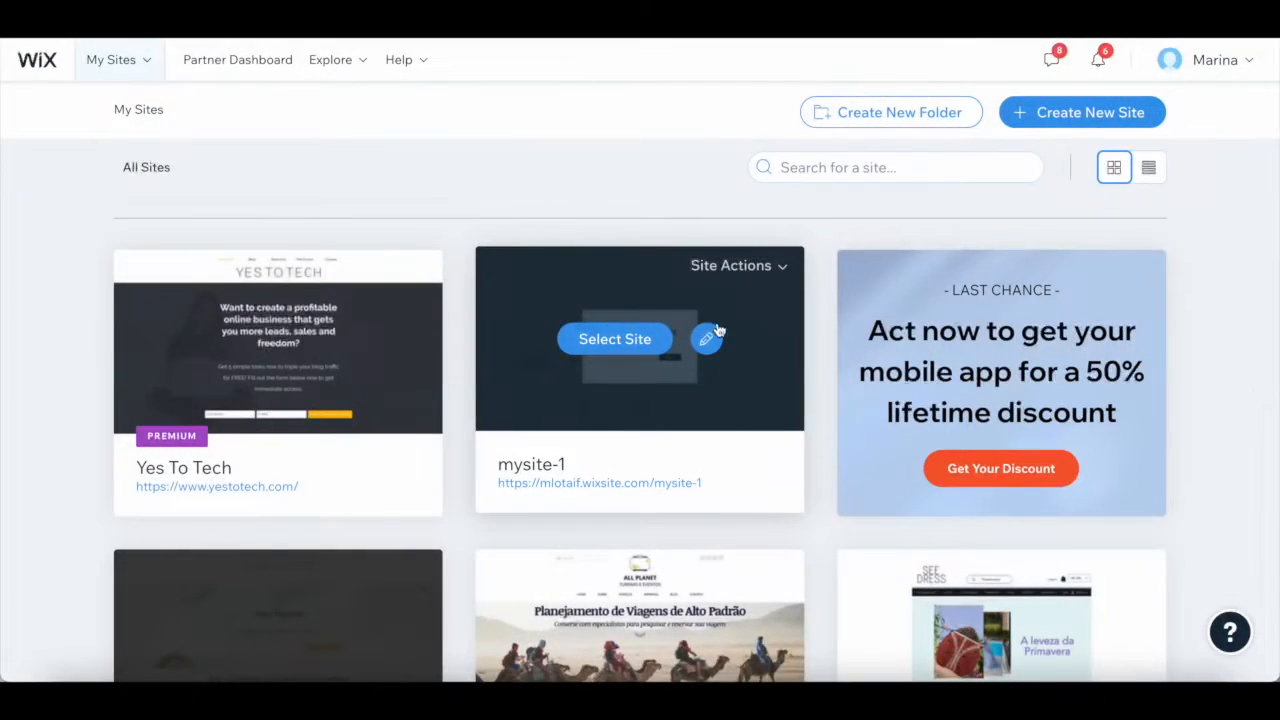
pyautogui.moveTo(588, 392)
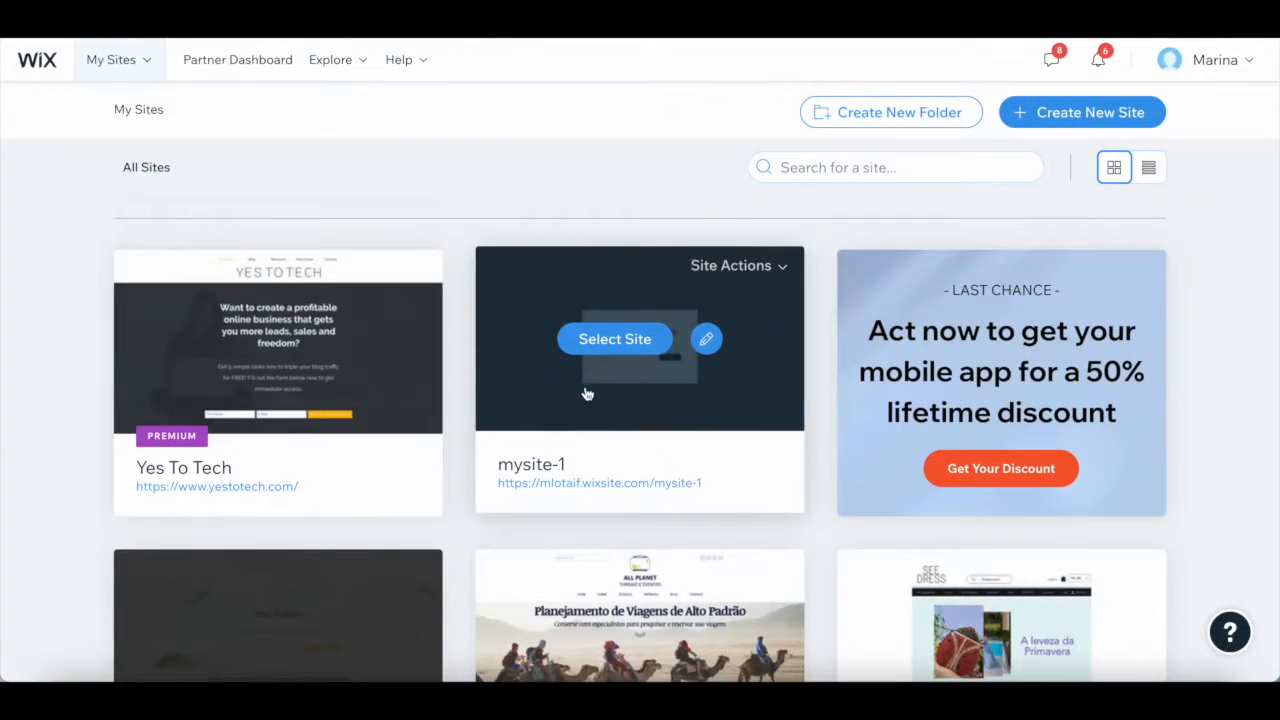
pyautogui.moveTo(654, 396)
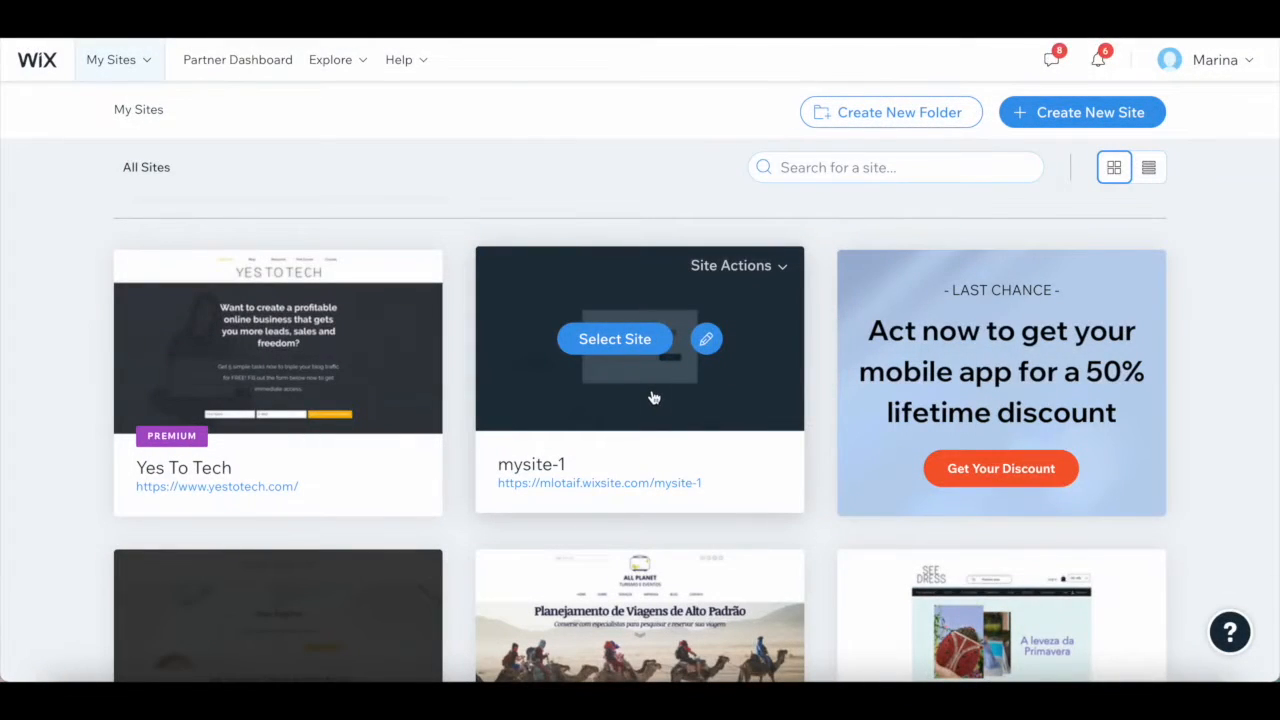
pyautogui.moveTo(706, 338)
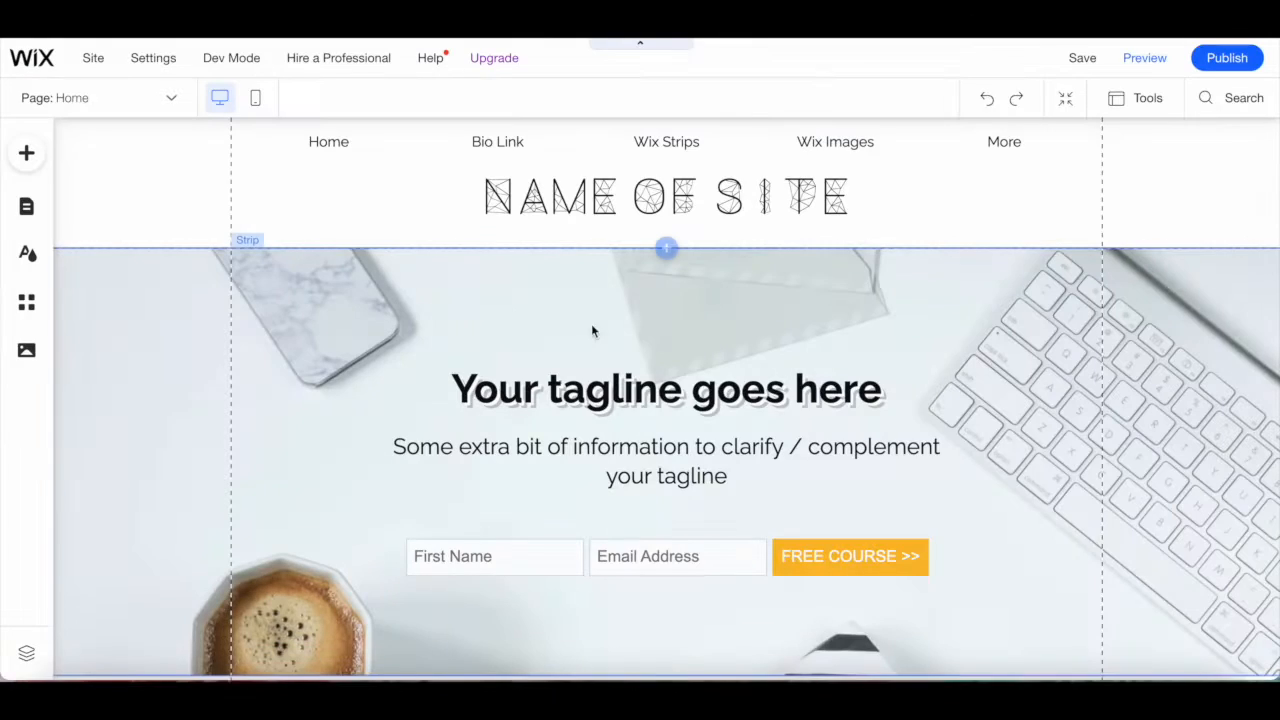
pyautogui.moveTo(172, 98)
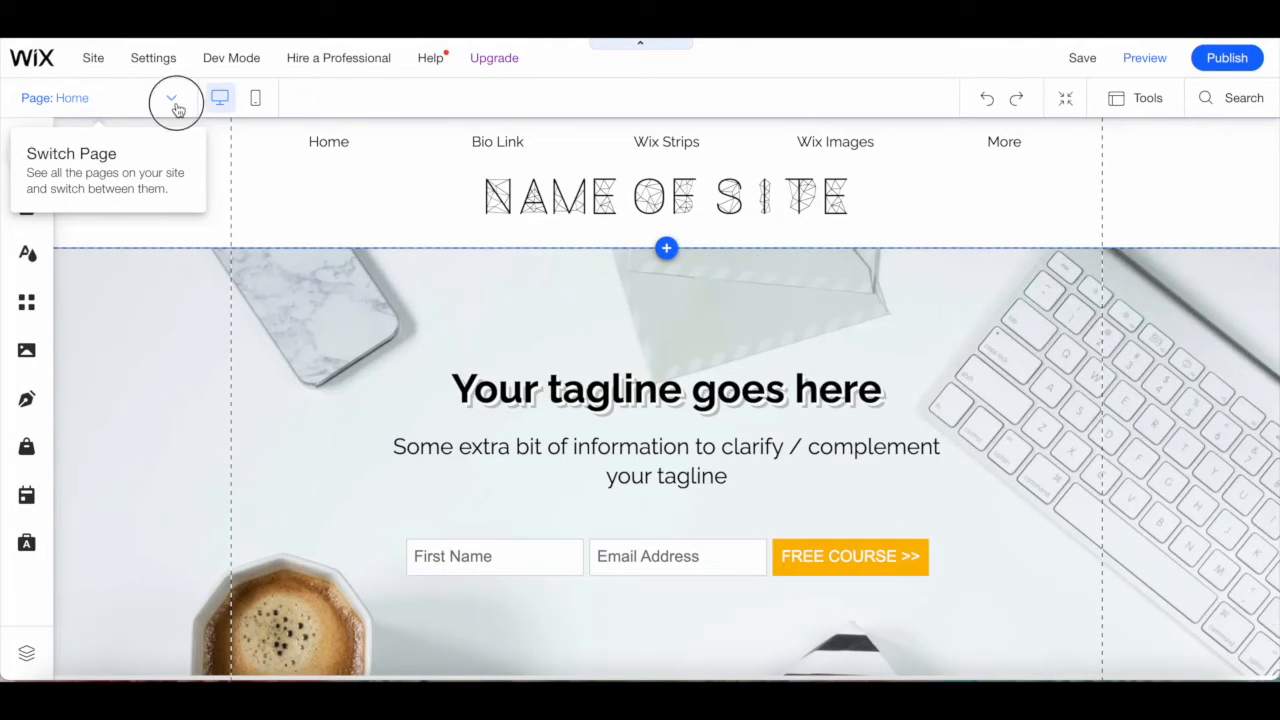
pyautogui.click(174, 98)
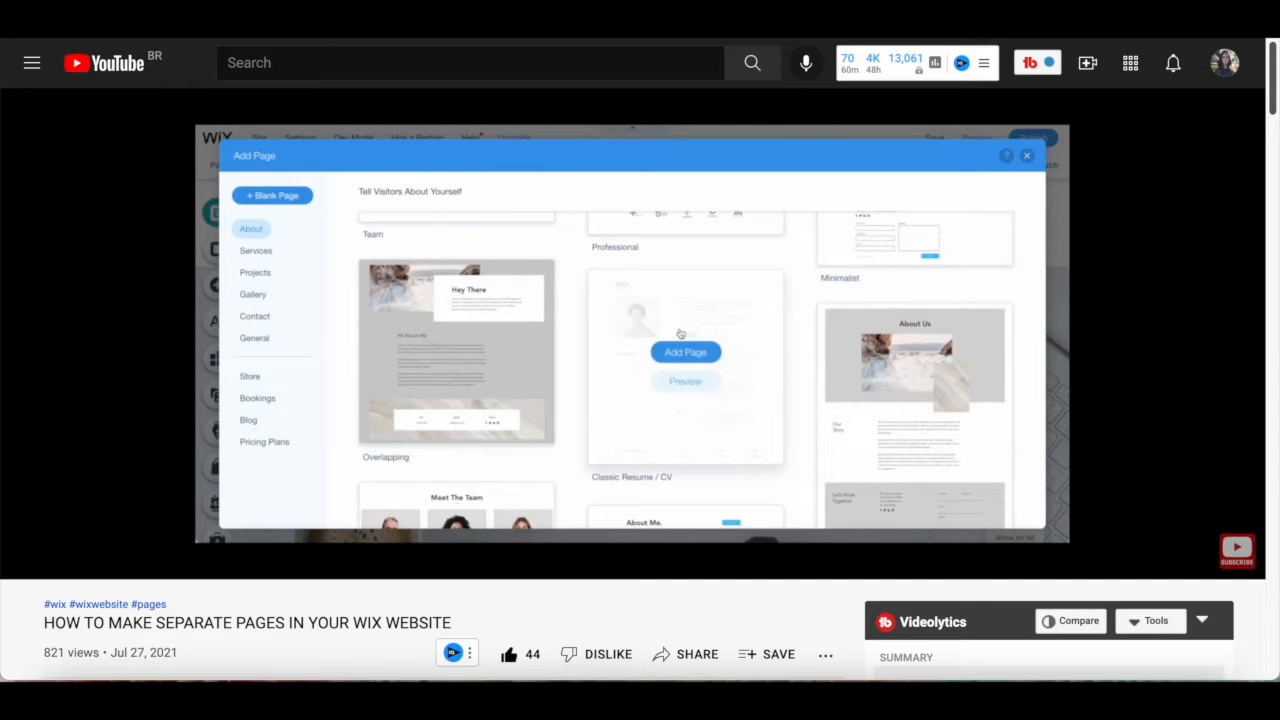
# Return to the blank Wix Strips page and bring up the Add to Site panel.
pyautogui.scroll(-3)
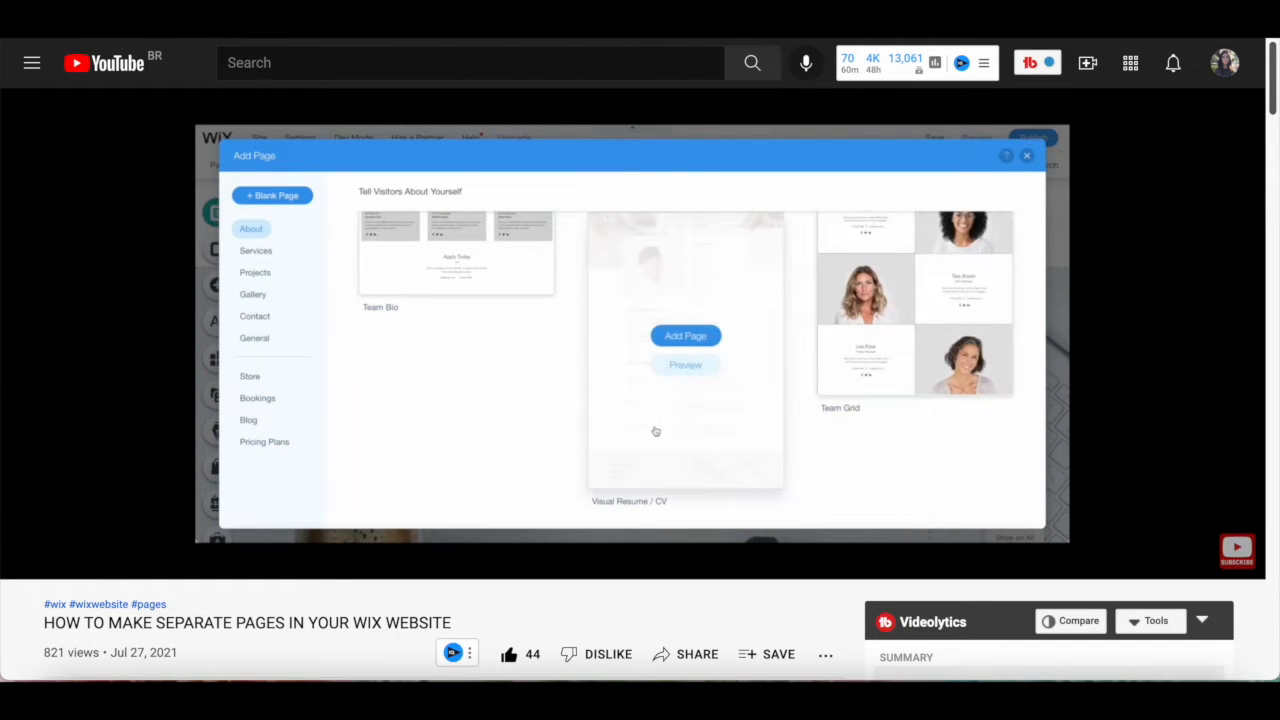
pyautogui.click(256, 250)
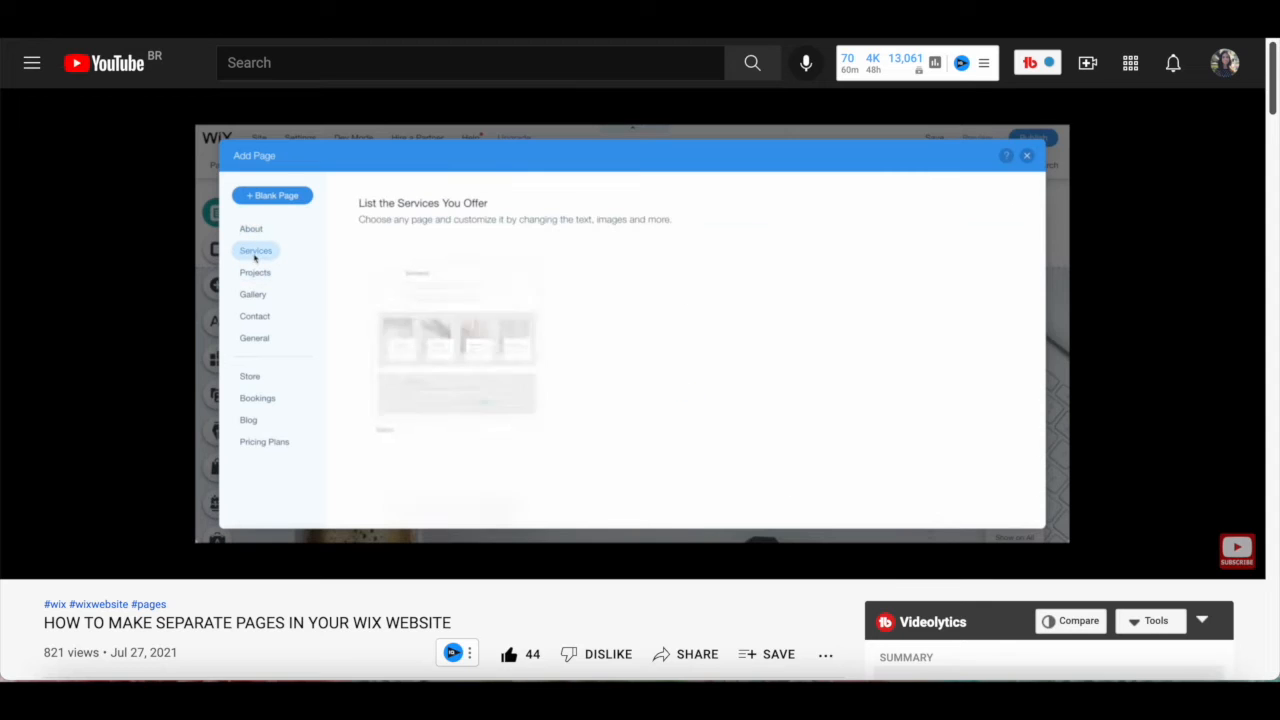
pyautogui.click(256, 250)
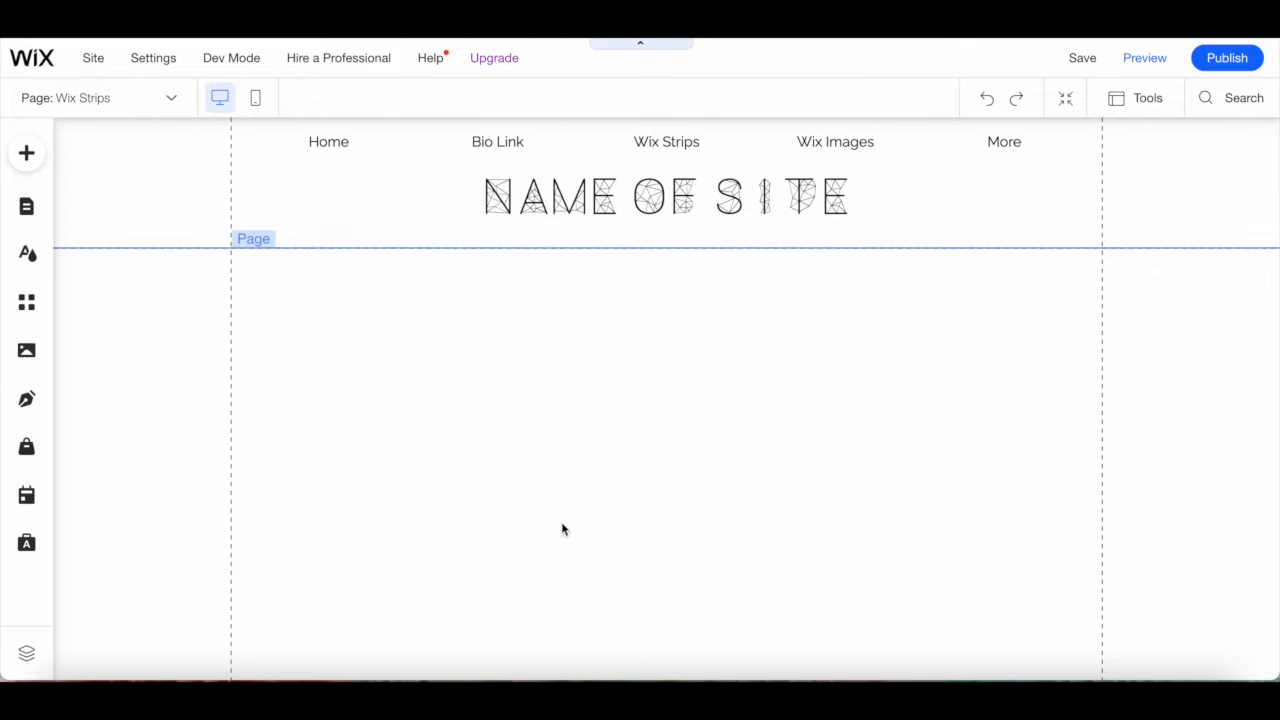
pyautogui.moveTo(28, 152)
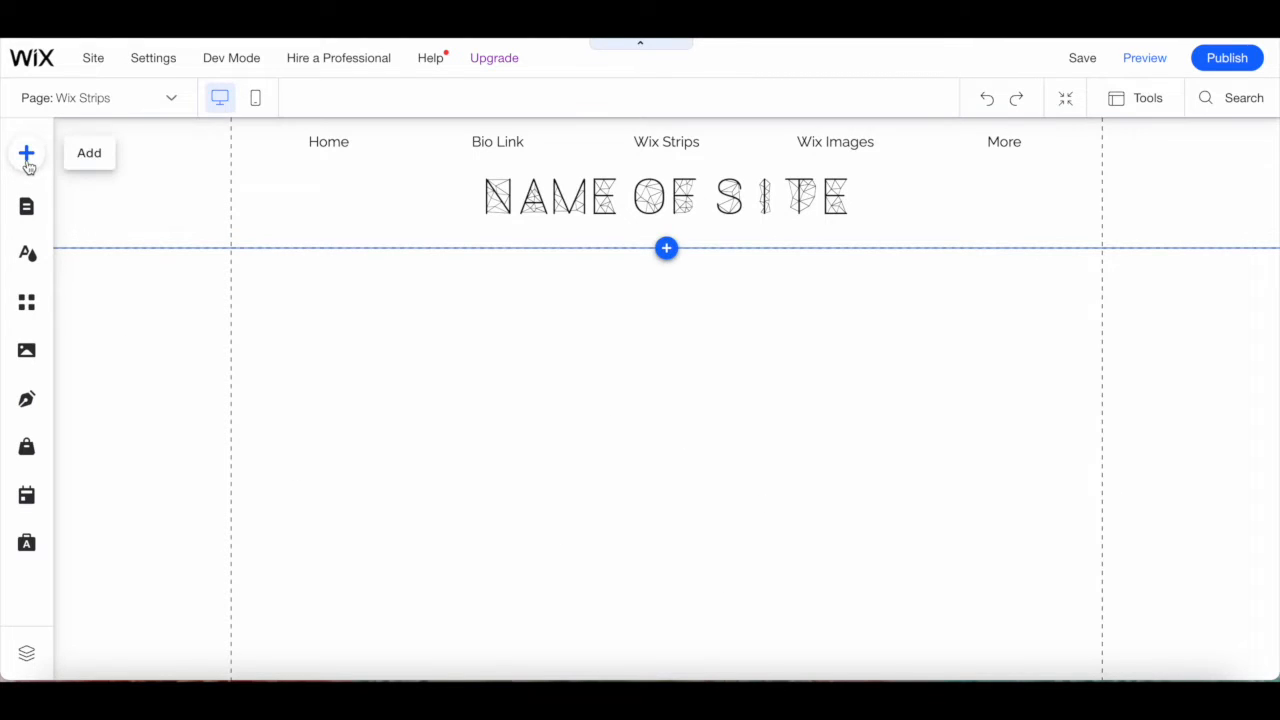
pyautogui.click(26, 152)
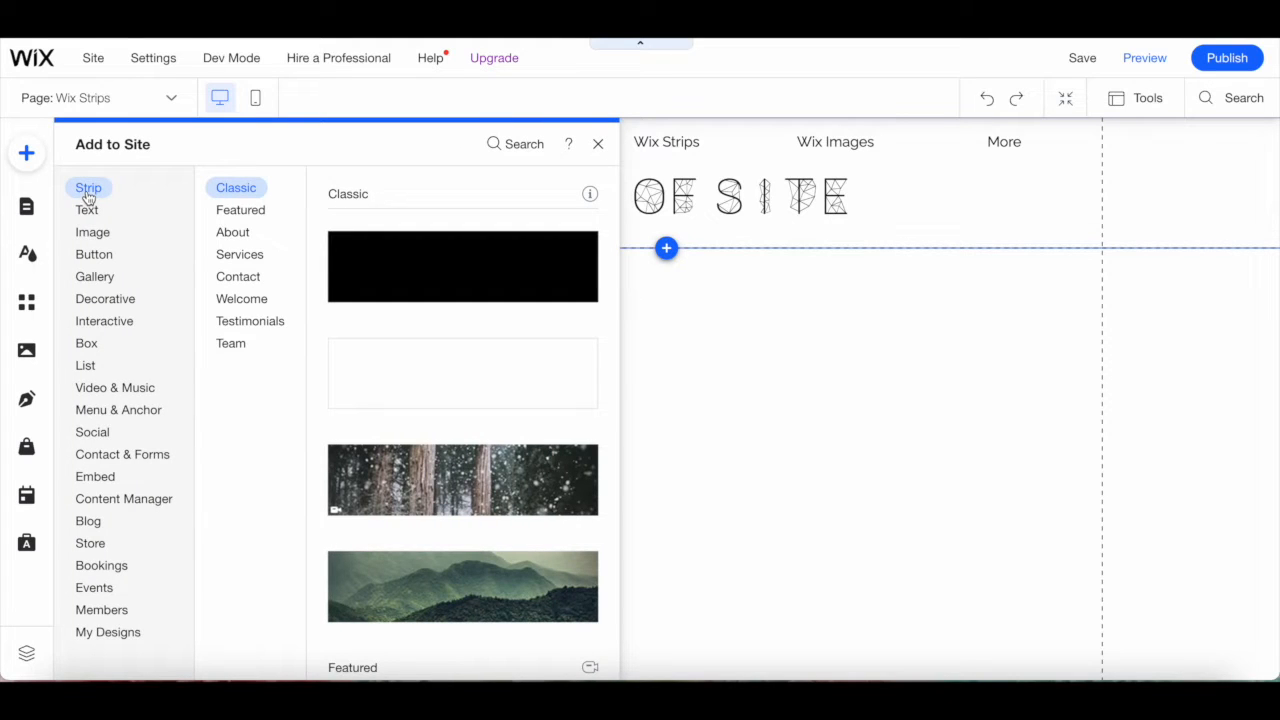
pyautogui.moveTo(200, 348)
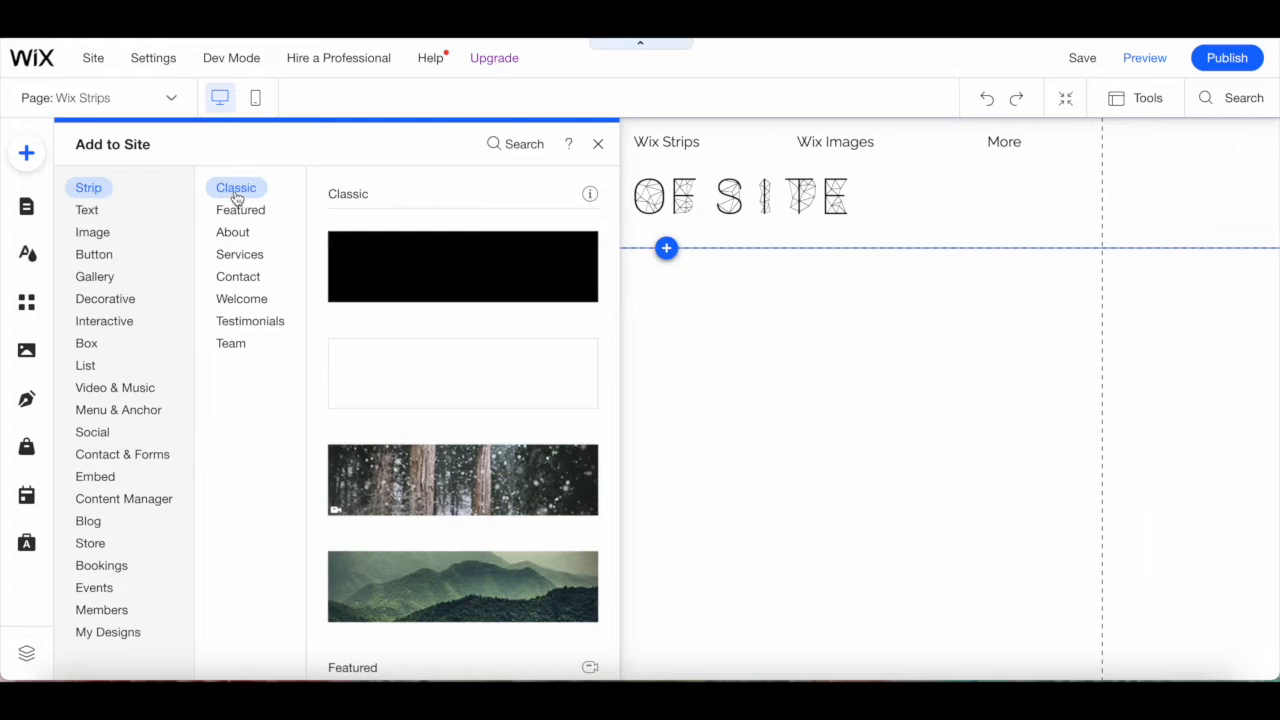
# Browse the Featured, About and Services strip design categories.
pyautogui.scroll(-3)
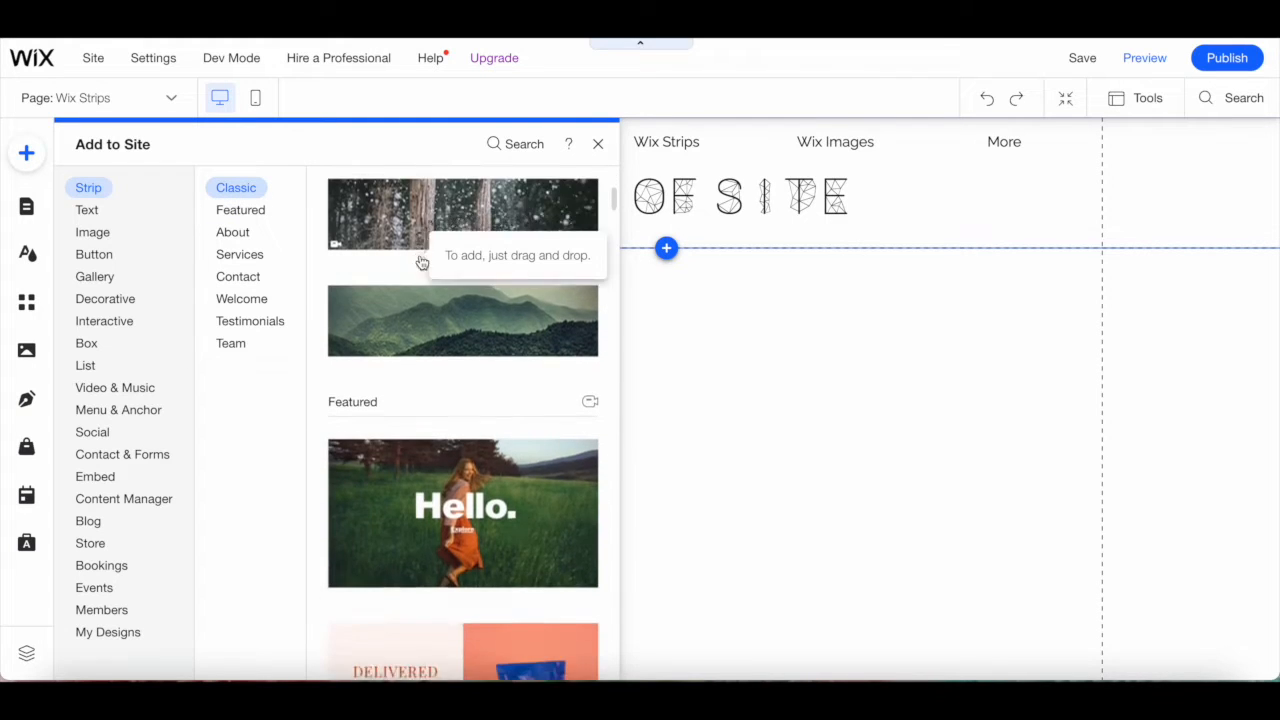
pyautogui.click(240, 210)
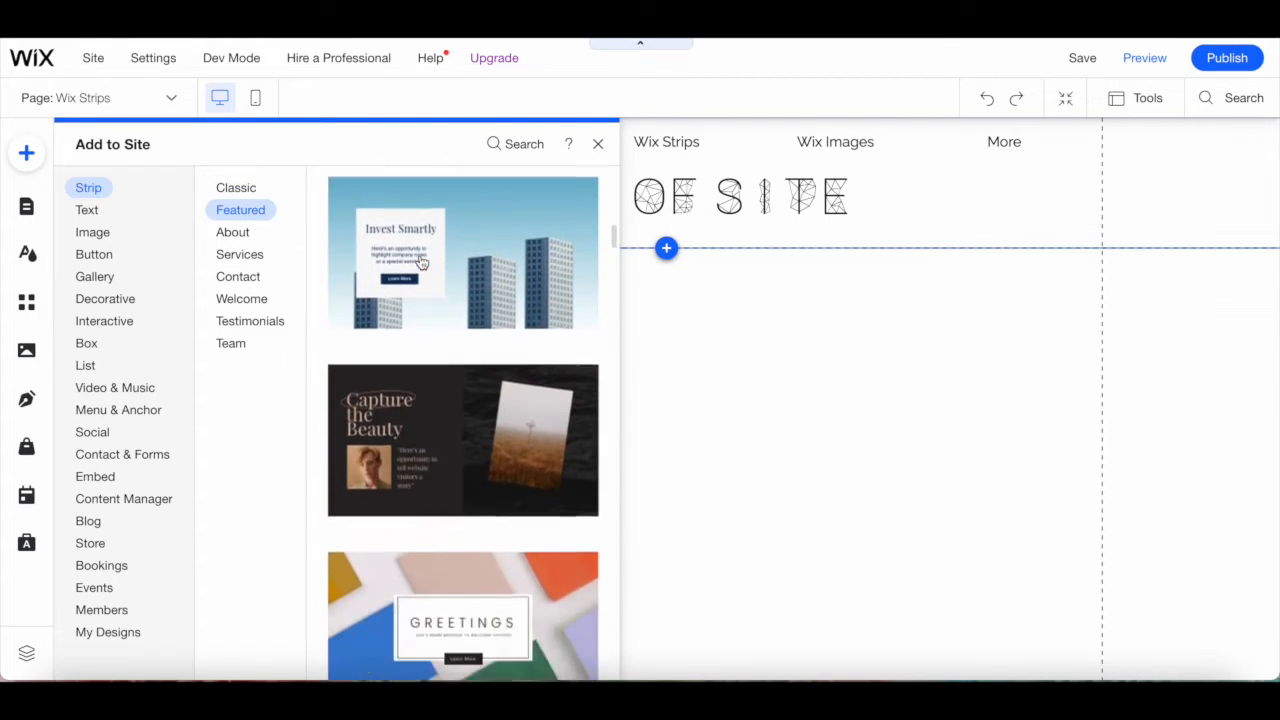
pyautogui.scroll(-3)
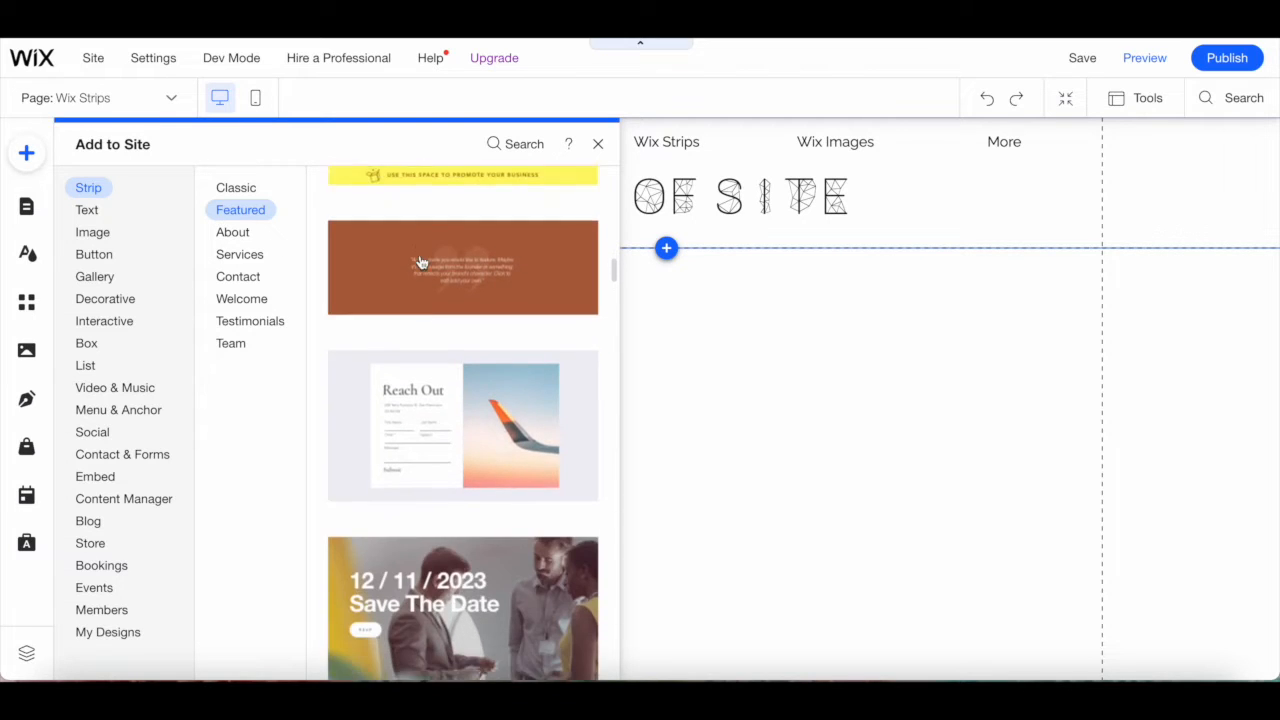
pyautogui.scroll(-3)
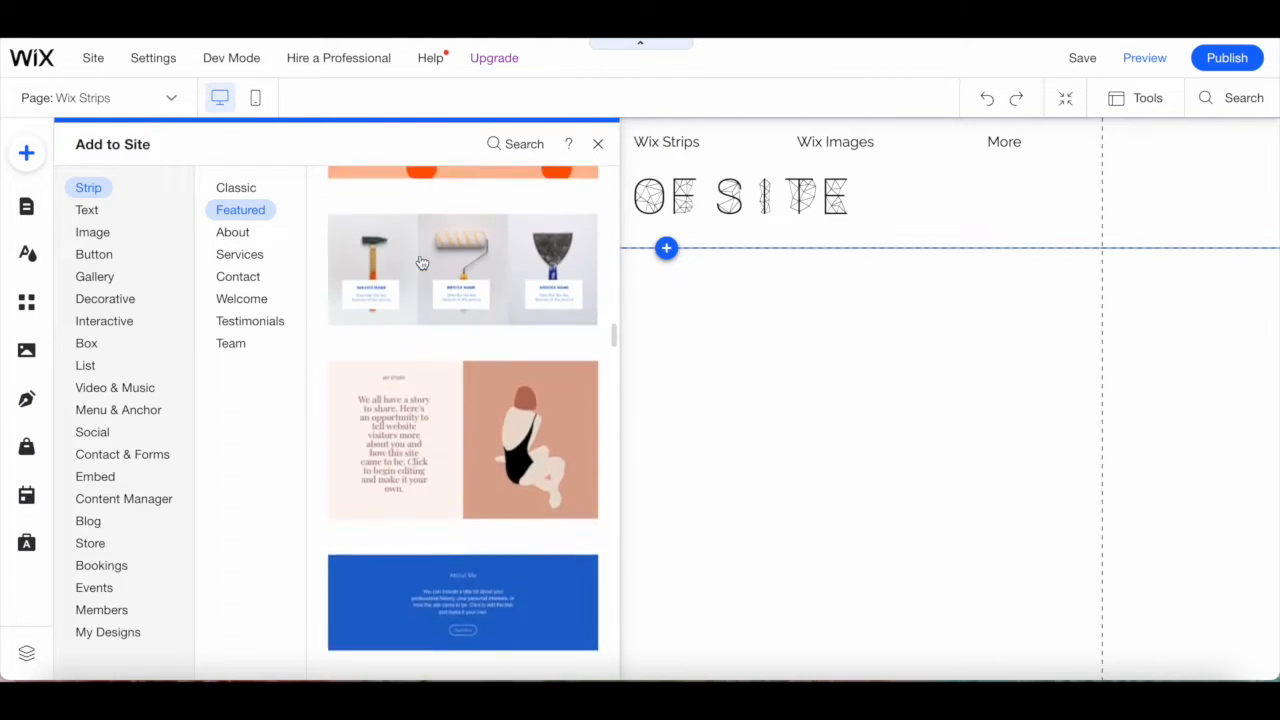
pyautogui.scroll(-3)
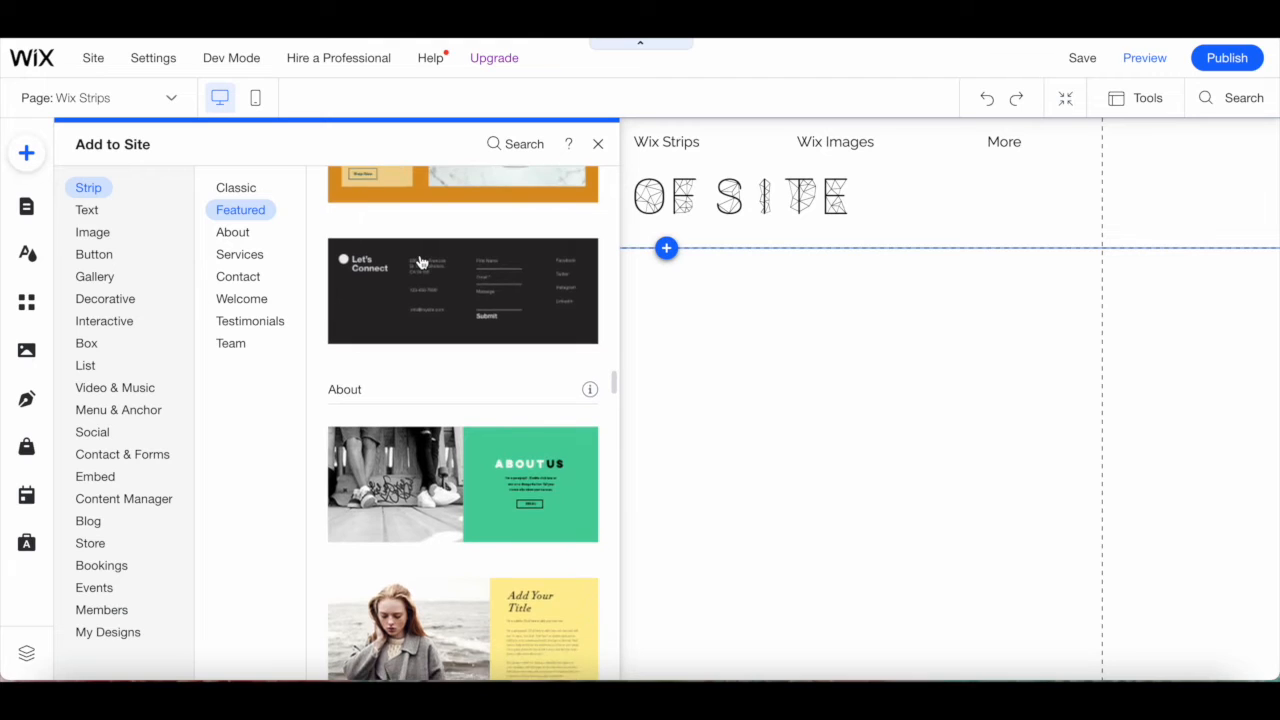
pyautogui.click(232, 232)
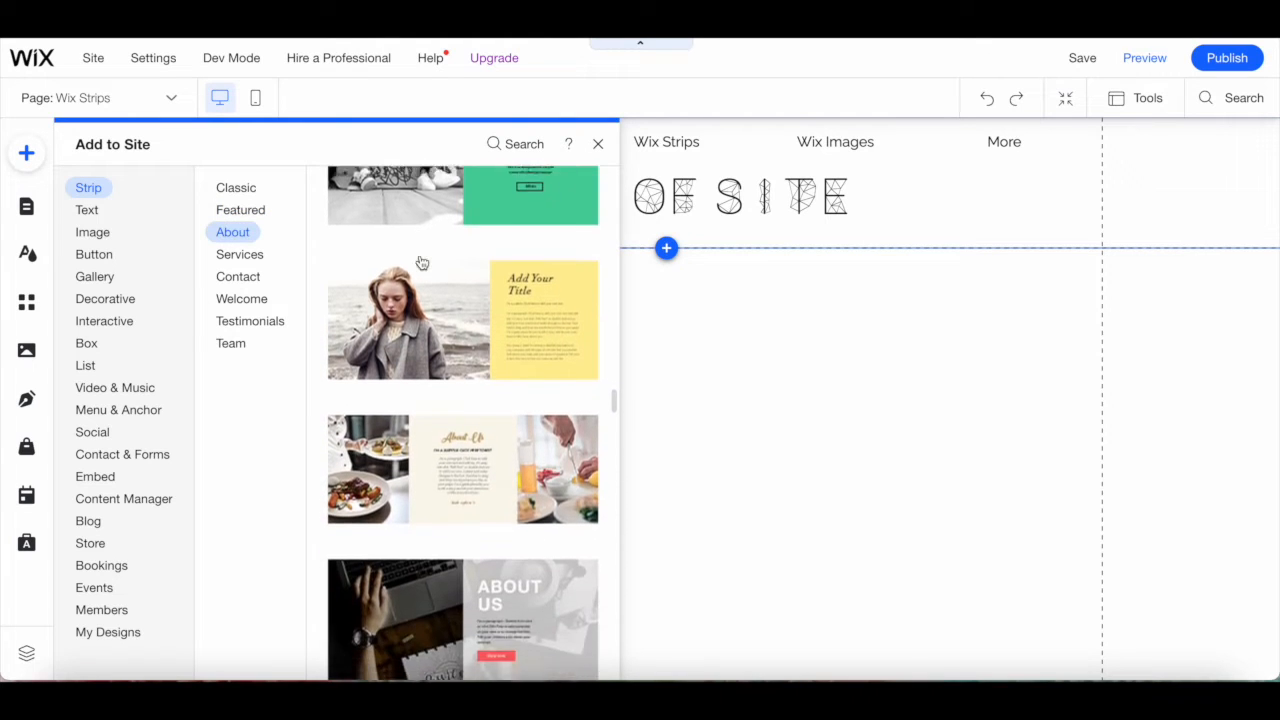
pyautogui.scroll(-3)
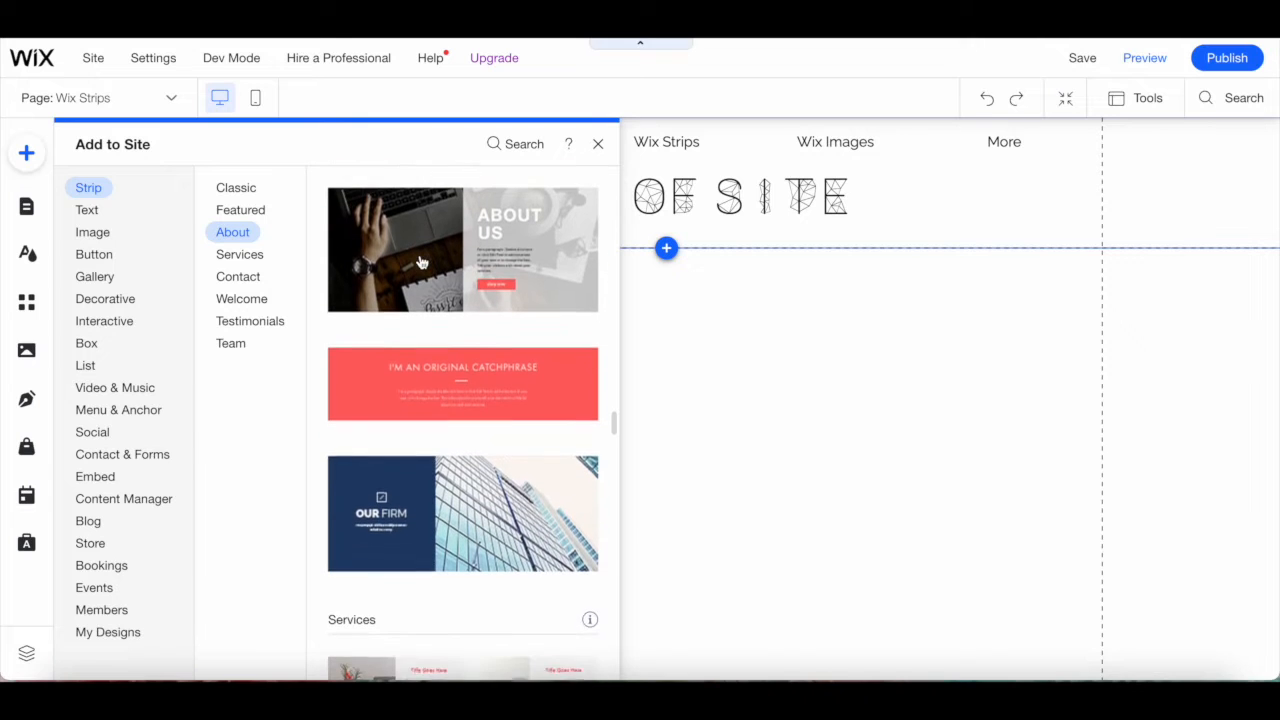
pyautogui.scroll(-3)
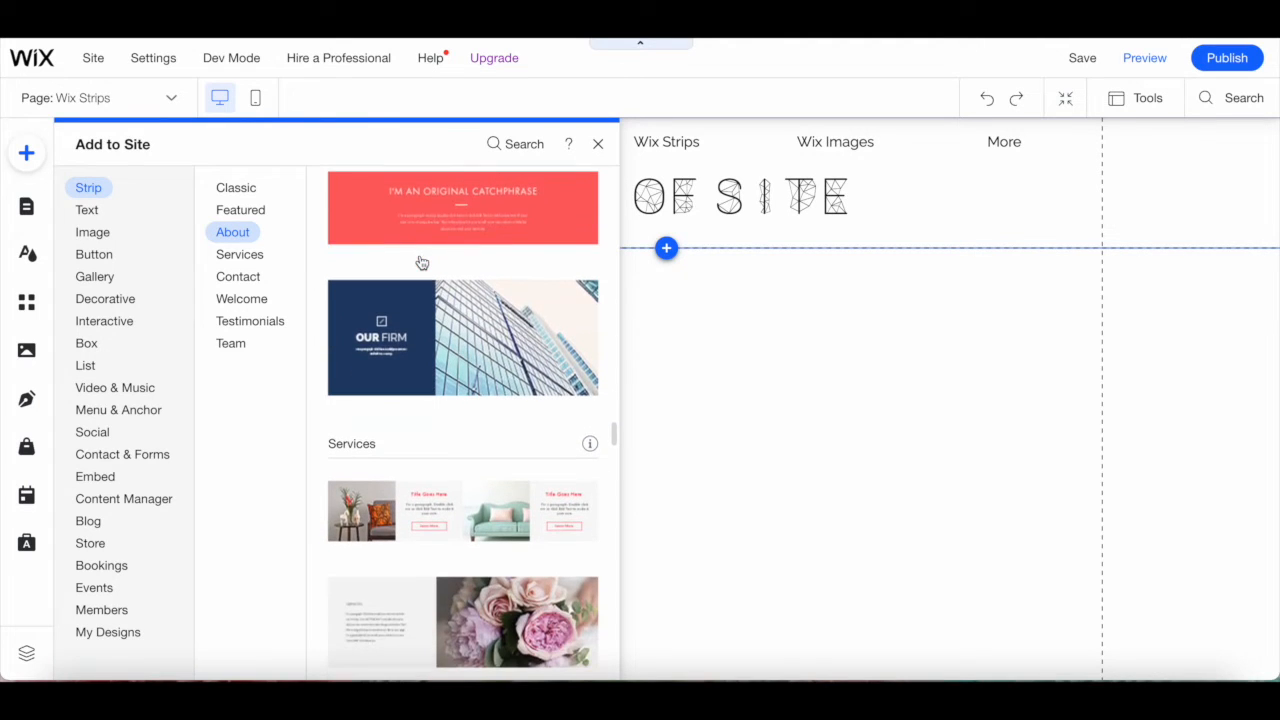
pyautogui.scroll(-3)
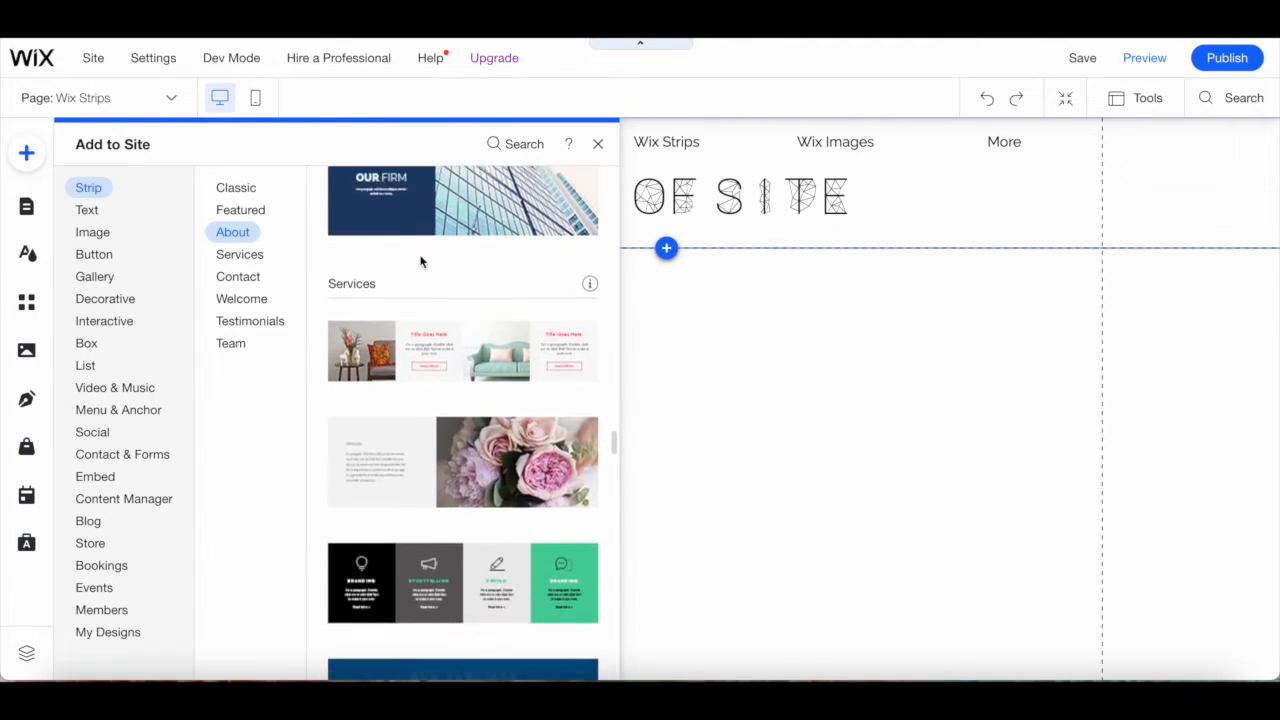
pyautogui.click(240, 254)
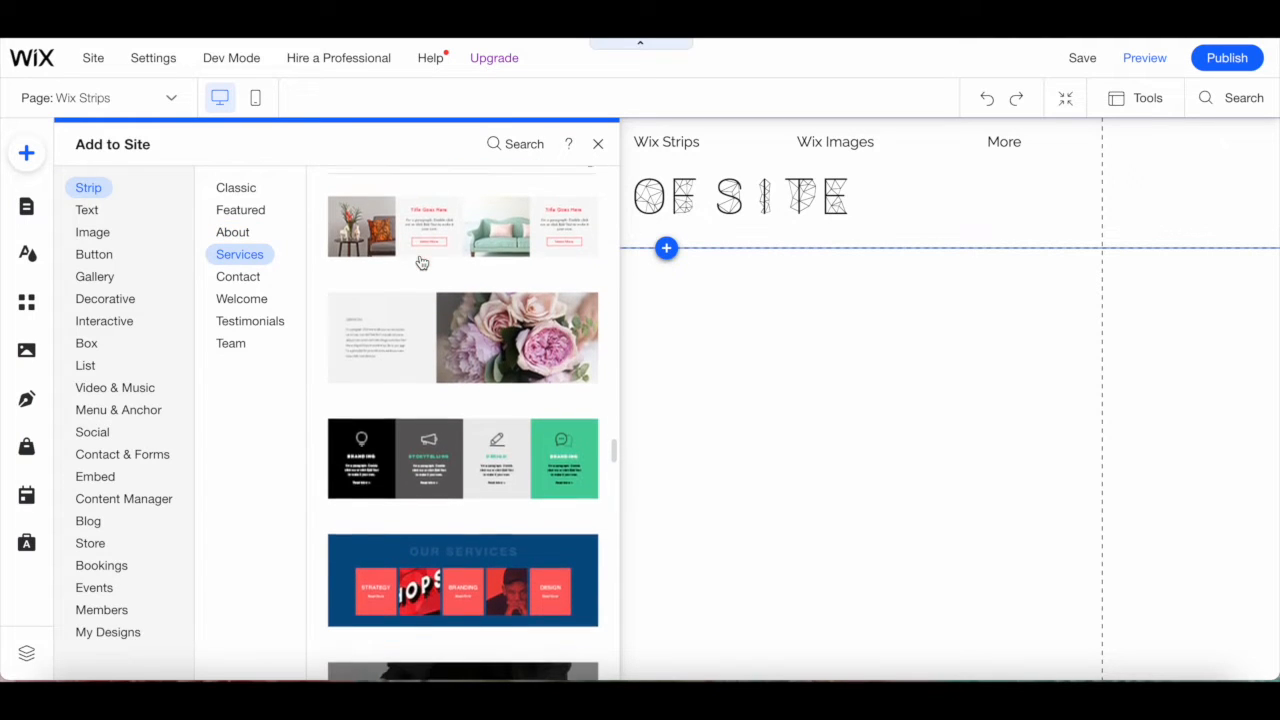
pyautogui.scroll(-3)
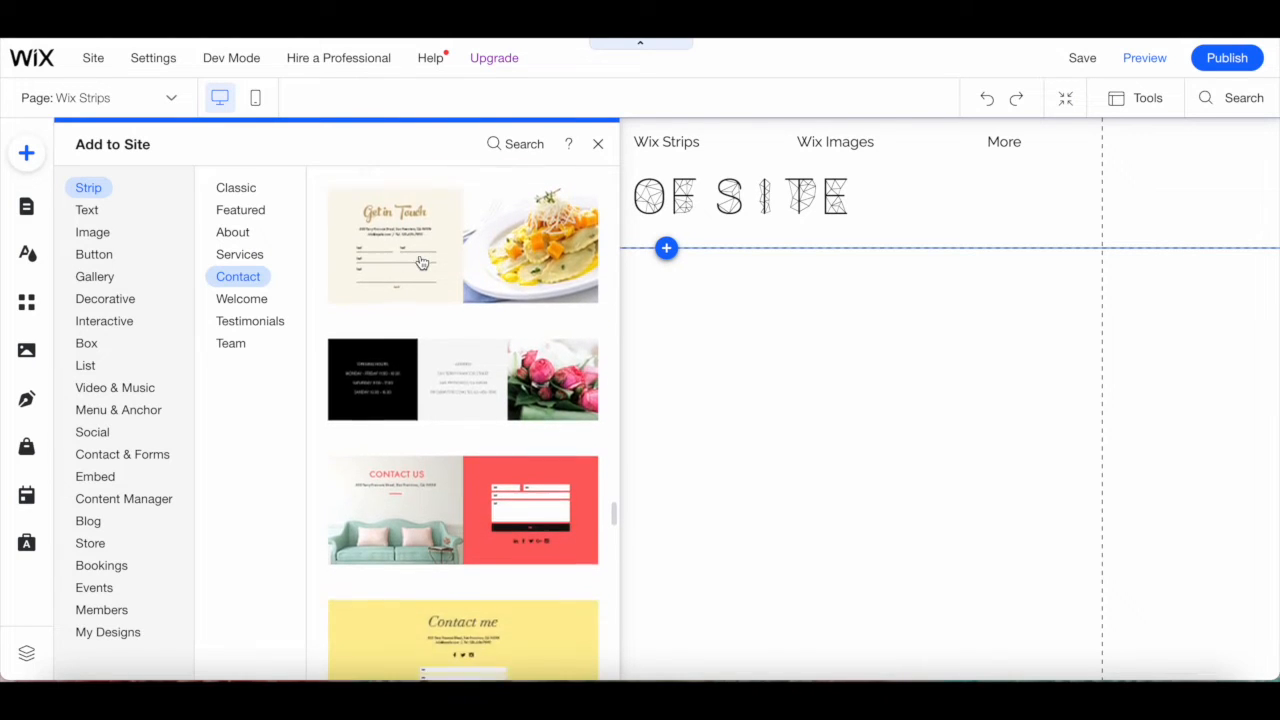
pyautogui.scroll(-3)
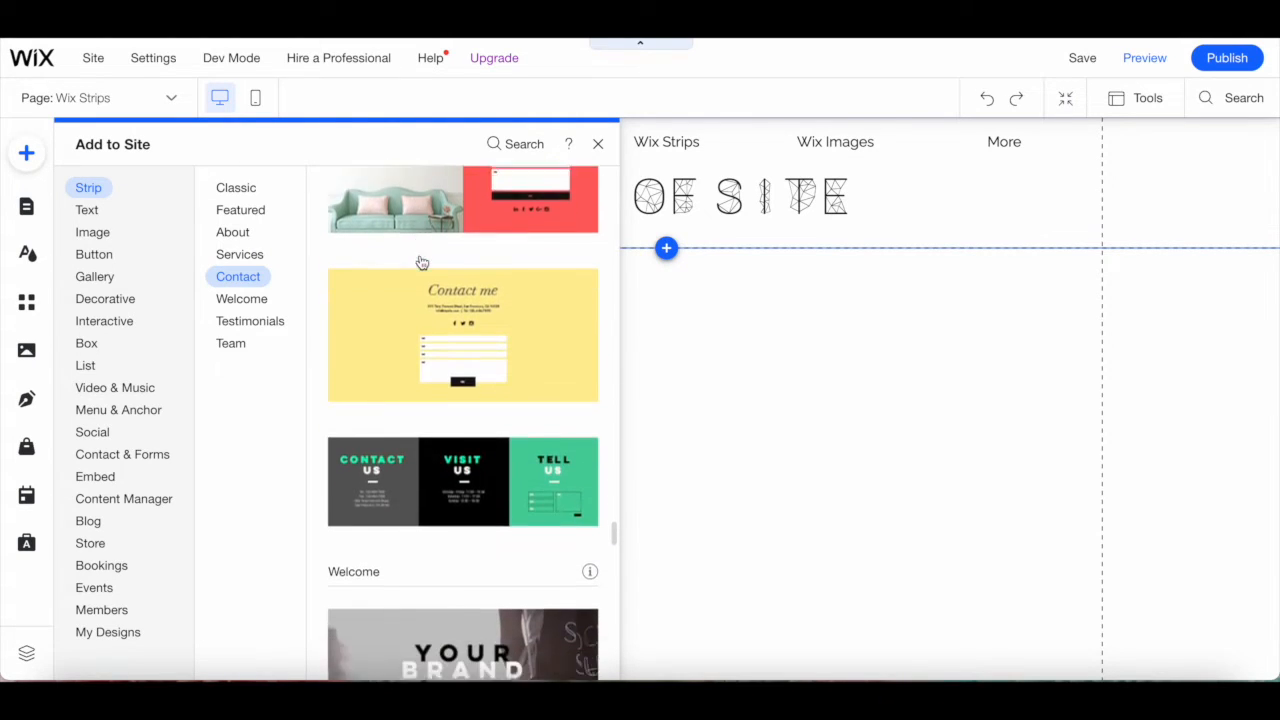
pyautogui.scroll(-3)
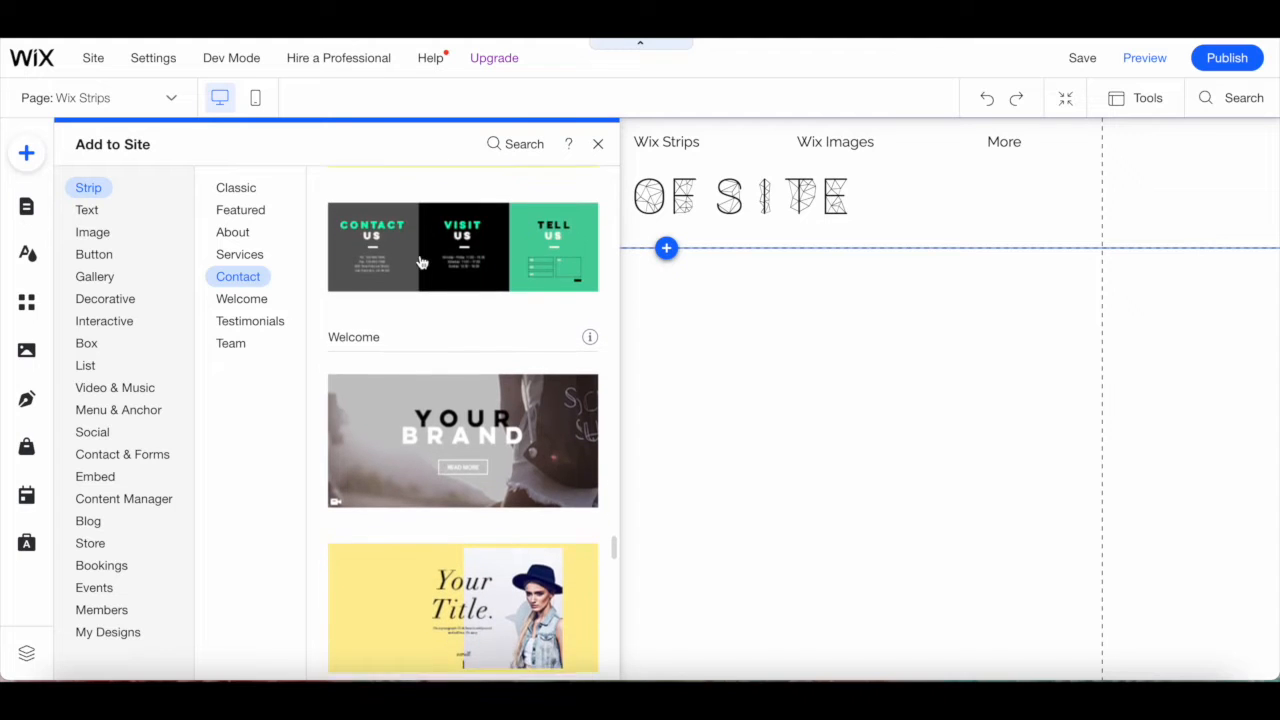
# Browse the Welcome, Testimonials, Team, Contact, Featured and Classic strip designs.
pyautogui.click(240, 298)
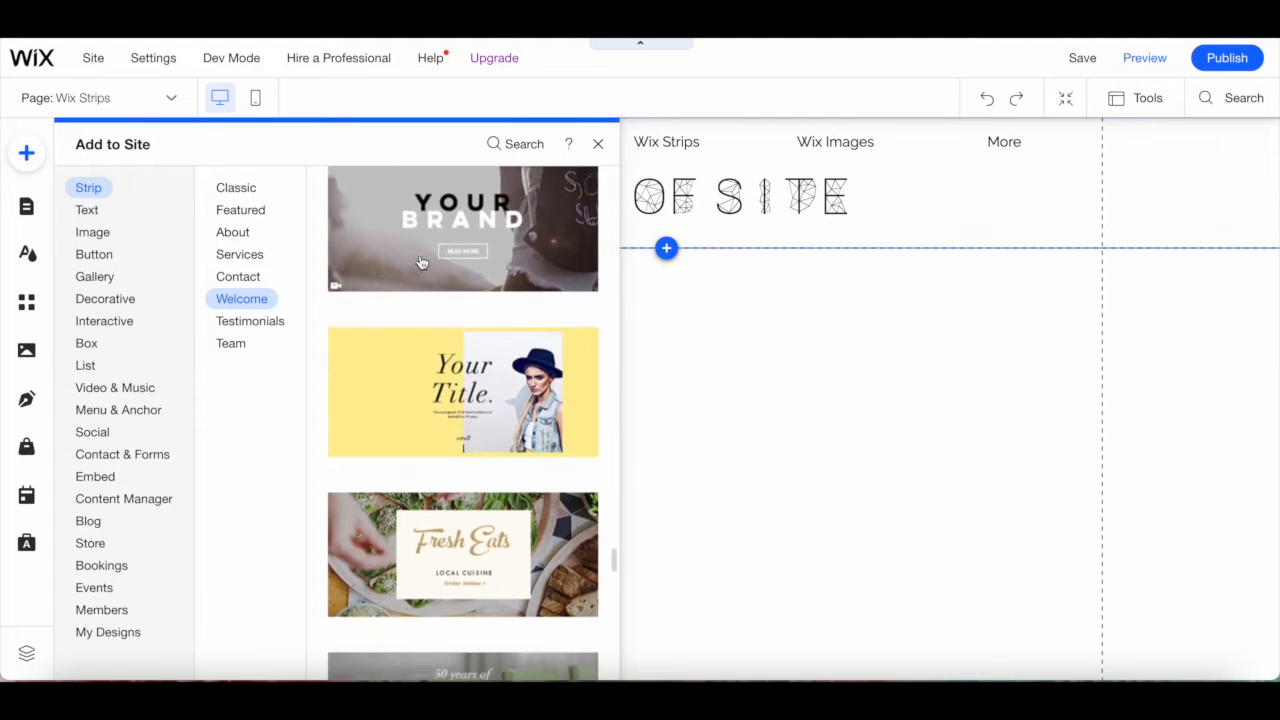
pyautogui.scroll(-3)
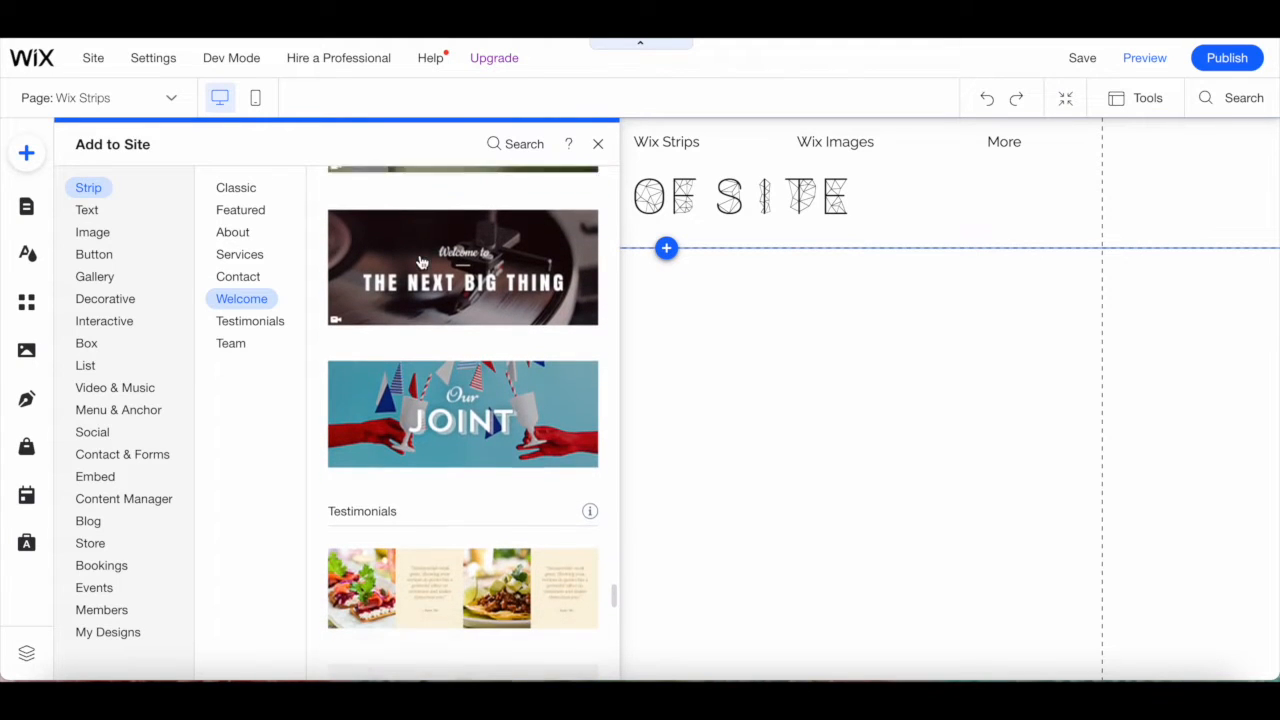
pyautogui.scroll(-3)
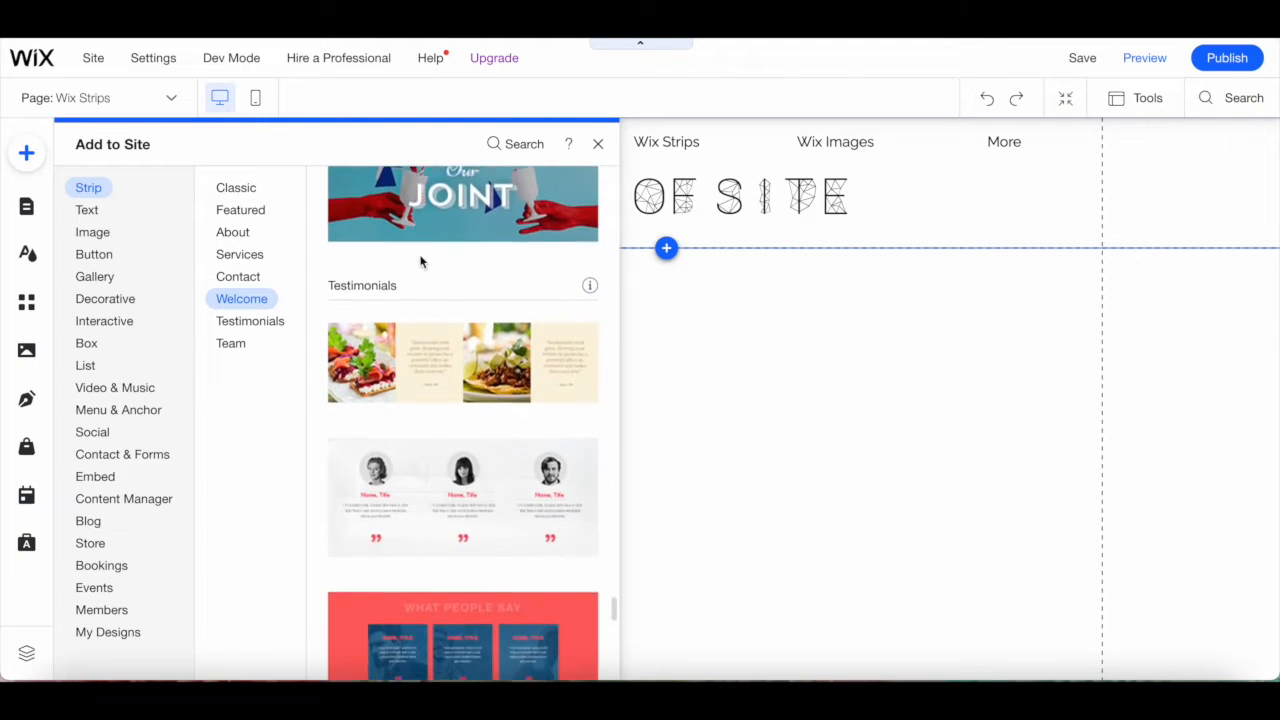
pyautogui.click(250, 320)
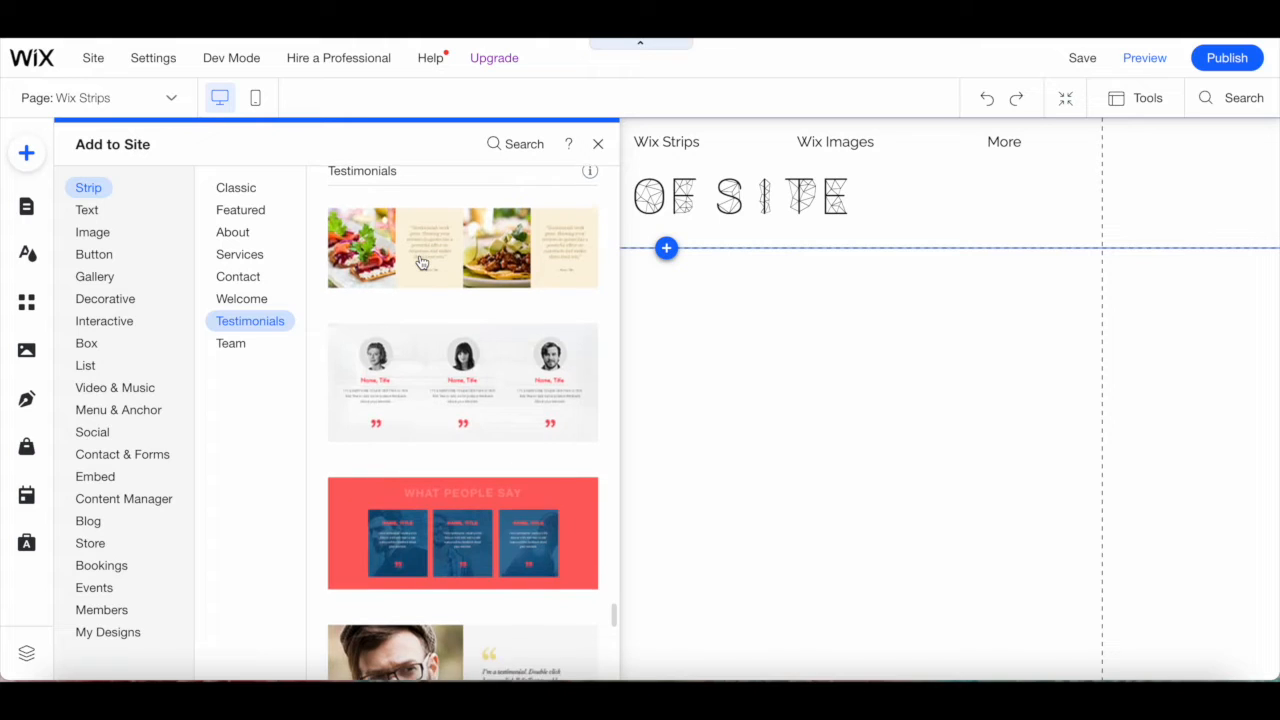
pyautogui.scroll(-3)
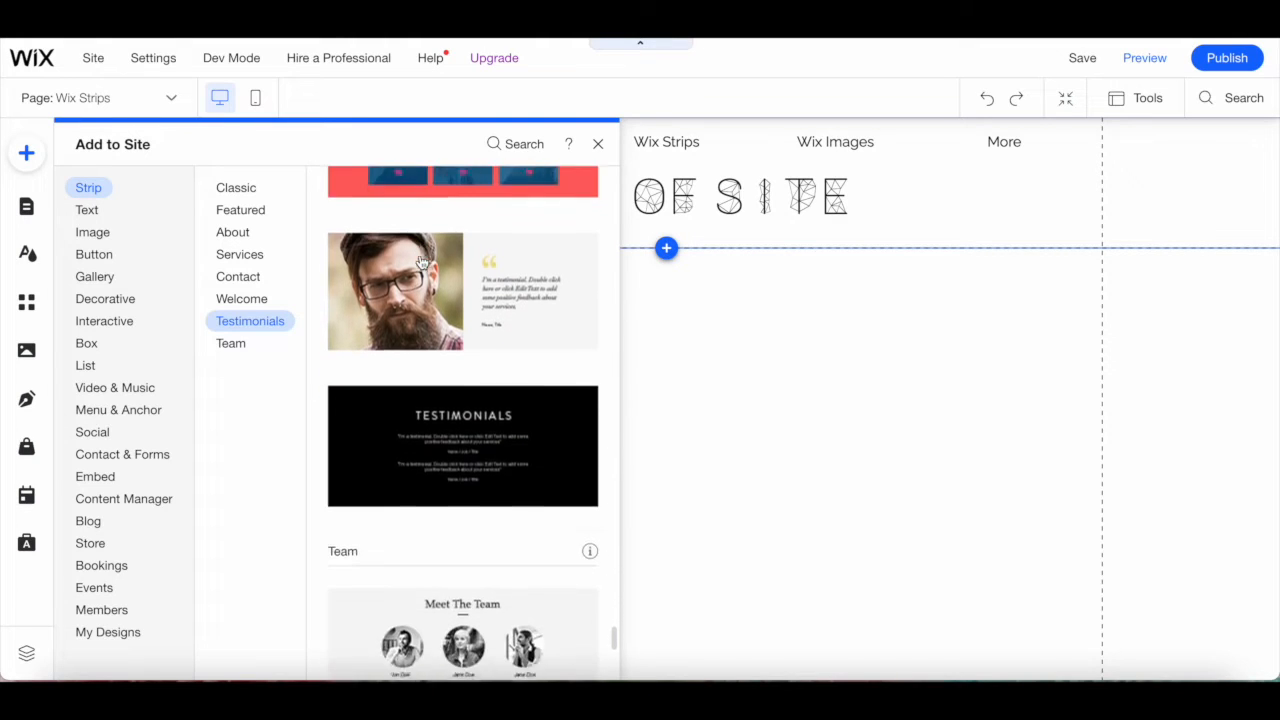
pyautogui.scroll(-3)
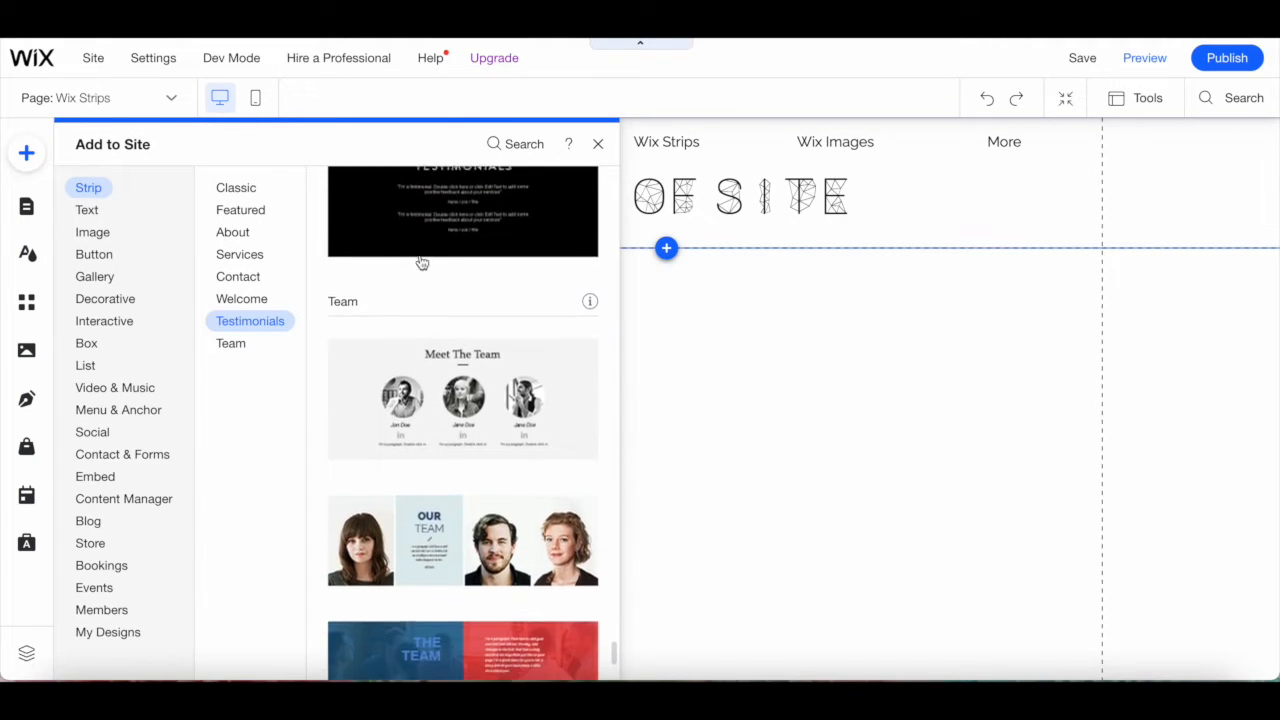
pyautogui.click(230, 344)
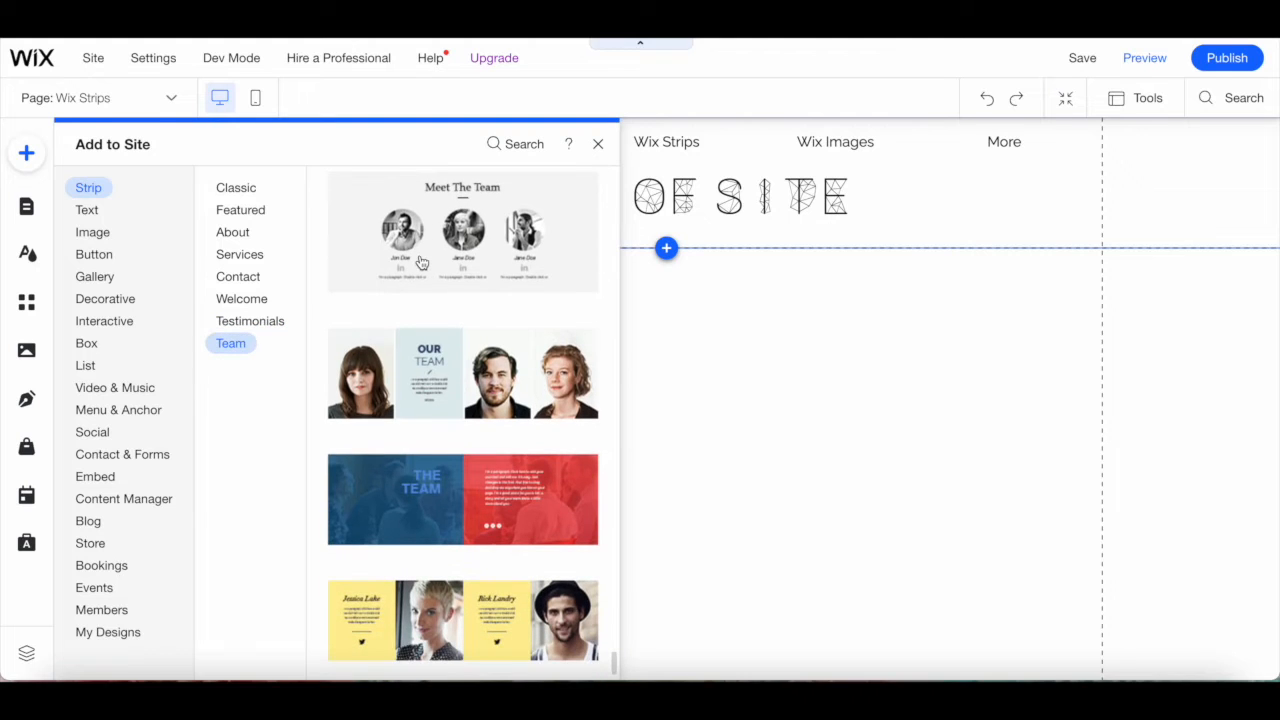
pyautogui.click(250, 320)
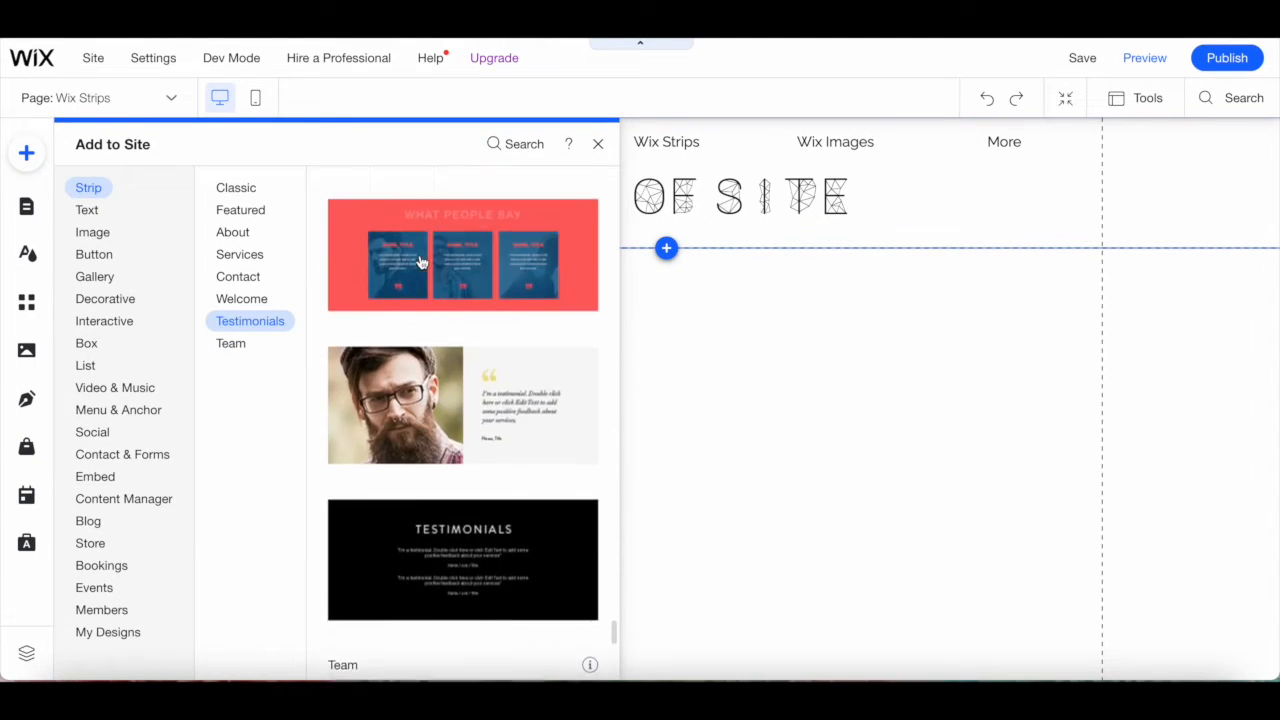
pyautogui.click(238, 276)
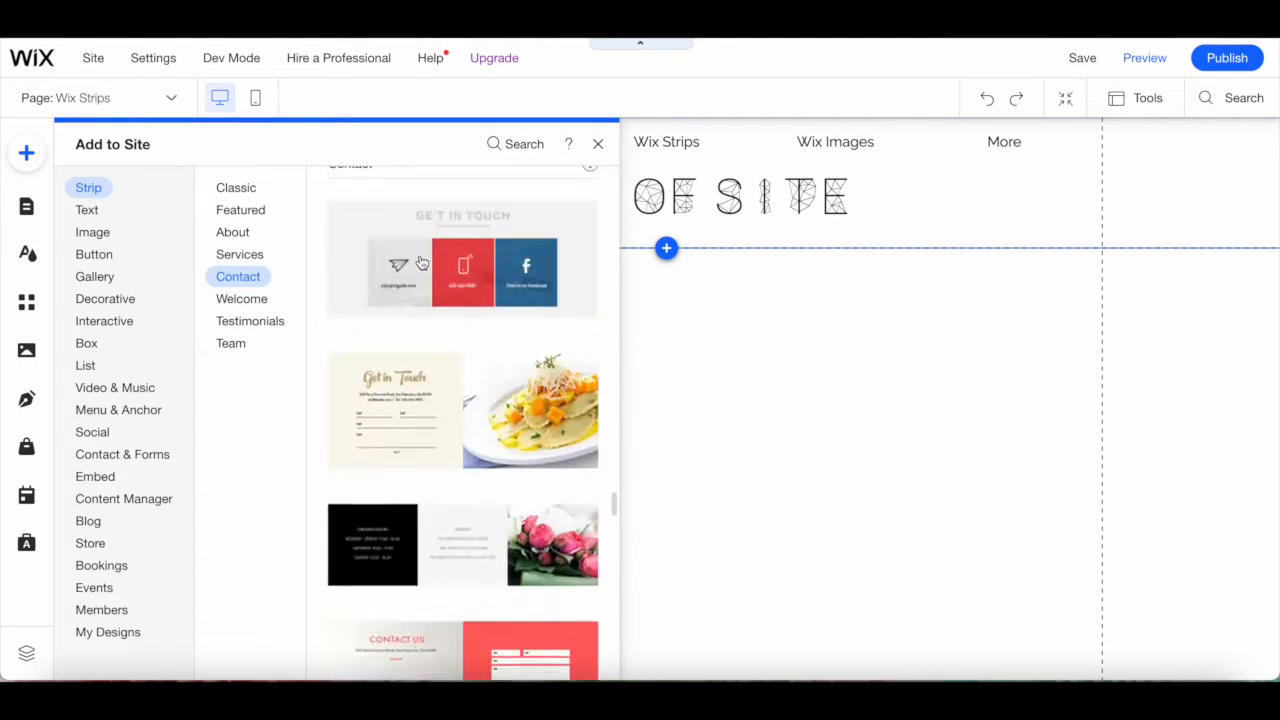
pyautogui.click(240, 210)
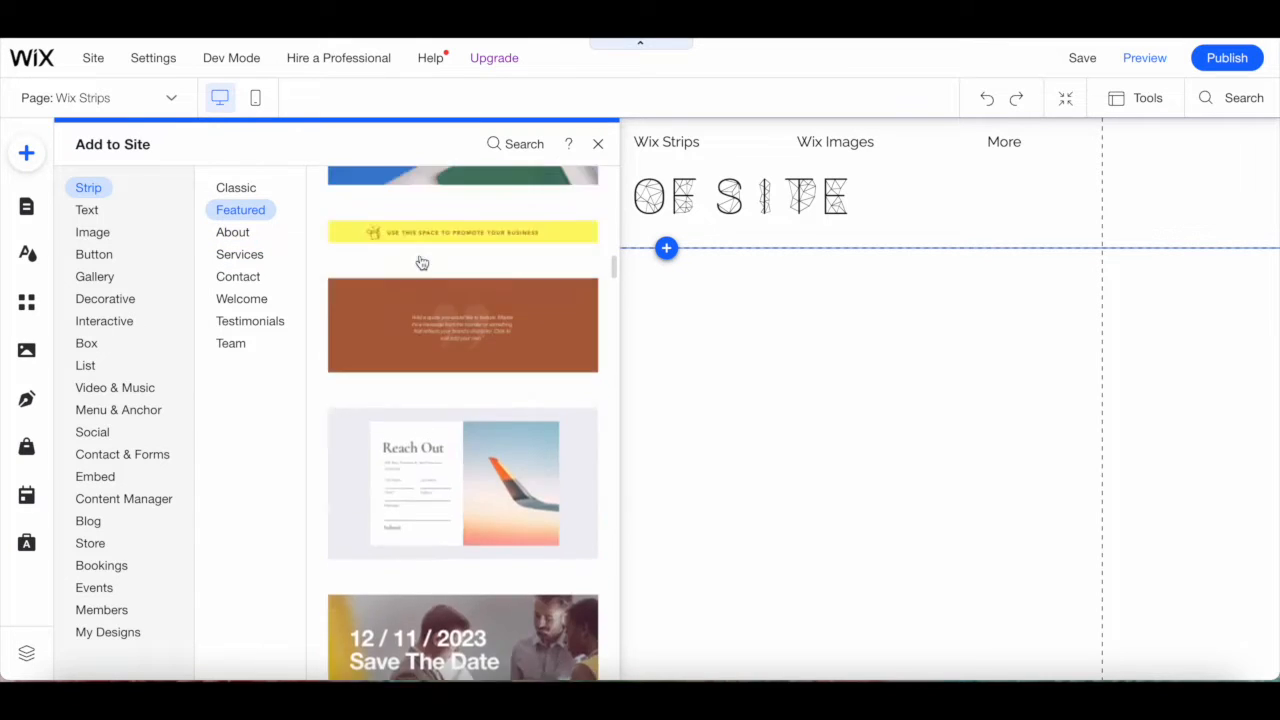
pyautogui.click(236, 188)
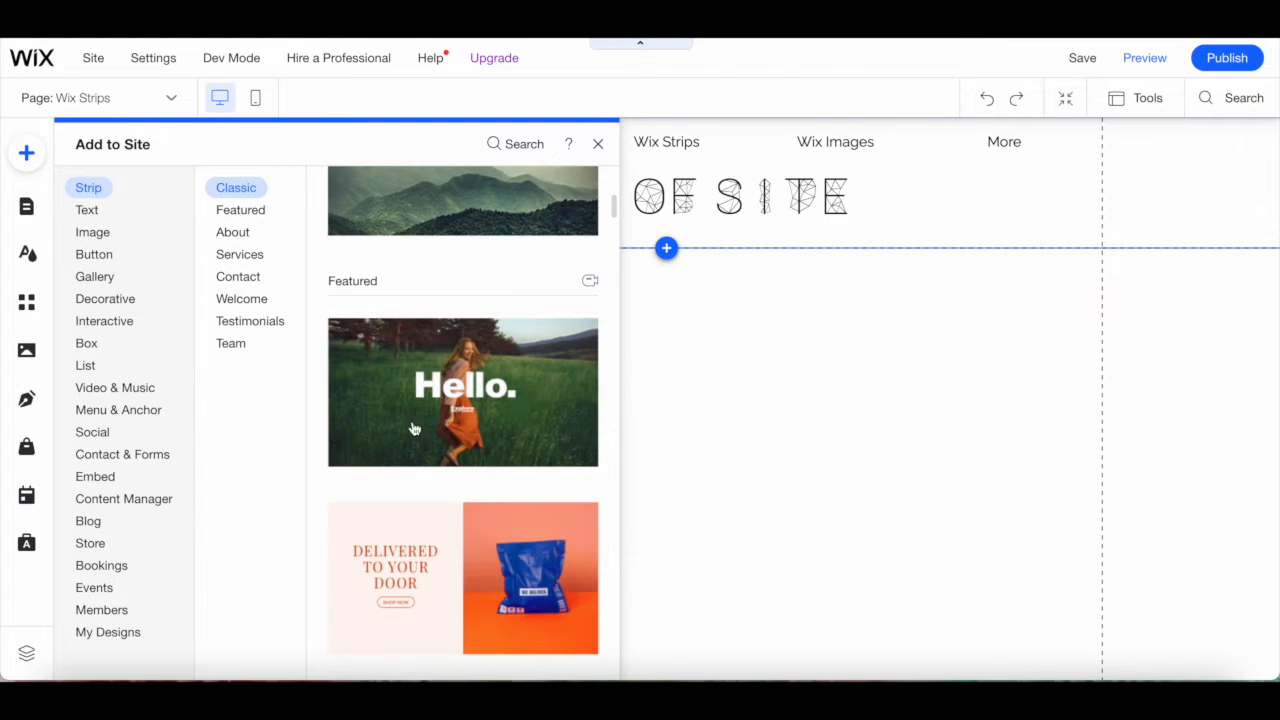
pyautogui.moveTo(444, 428)
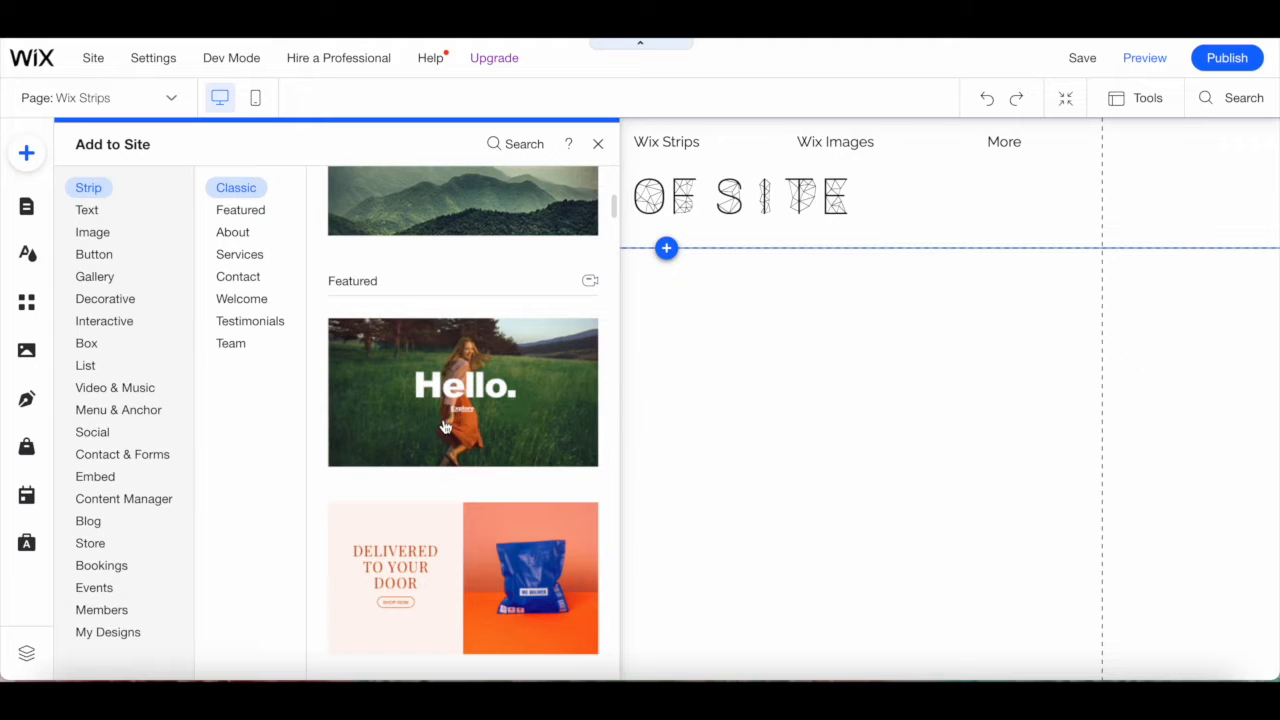
# Add the featured Hello. strip, select its text and Explore button, and return to the strip designs.
pyautogui.click(598, 144)
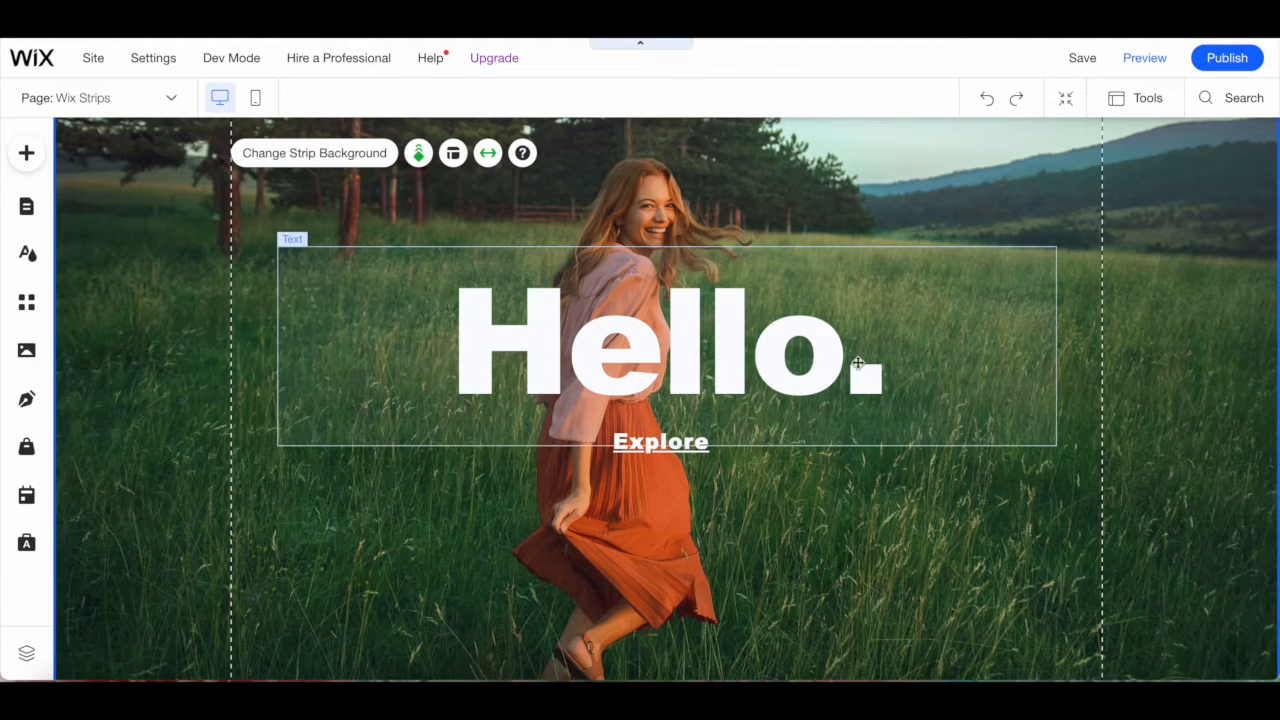
pyautogui.click(676, 578)
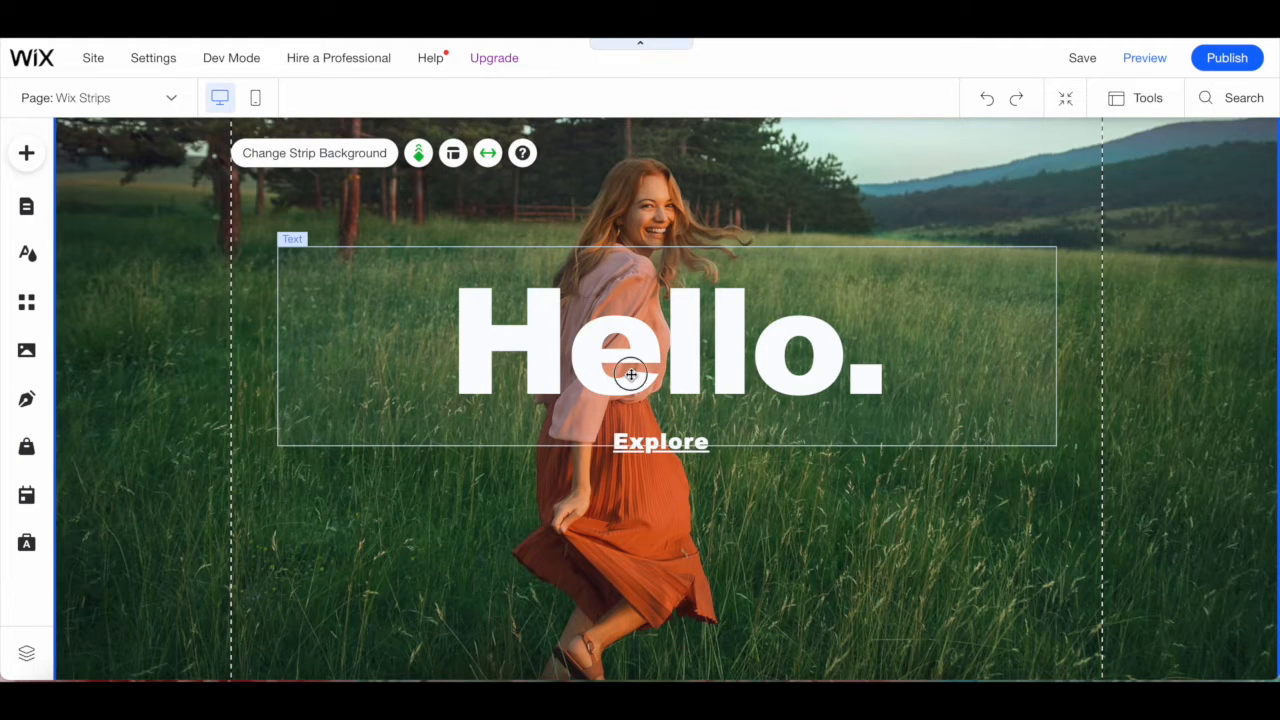
pyautogui.click(660, 442)
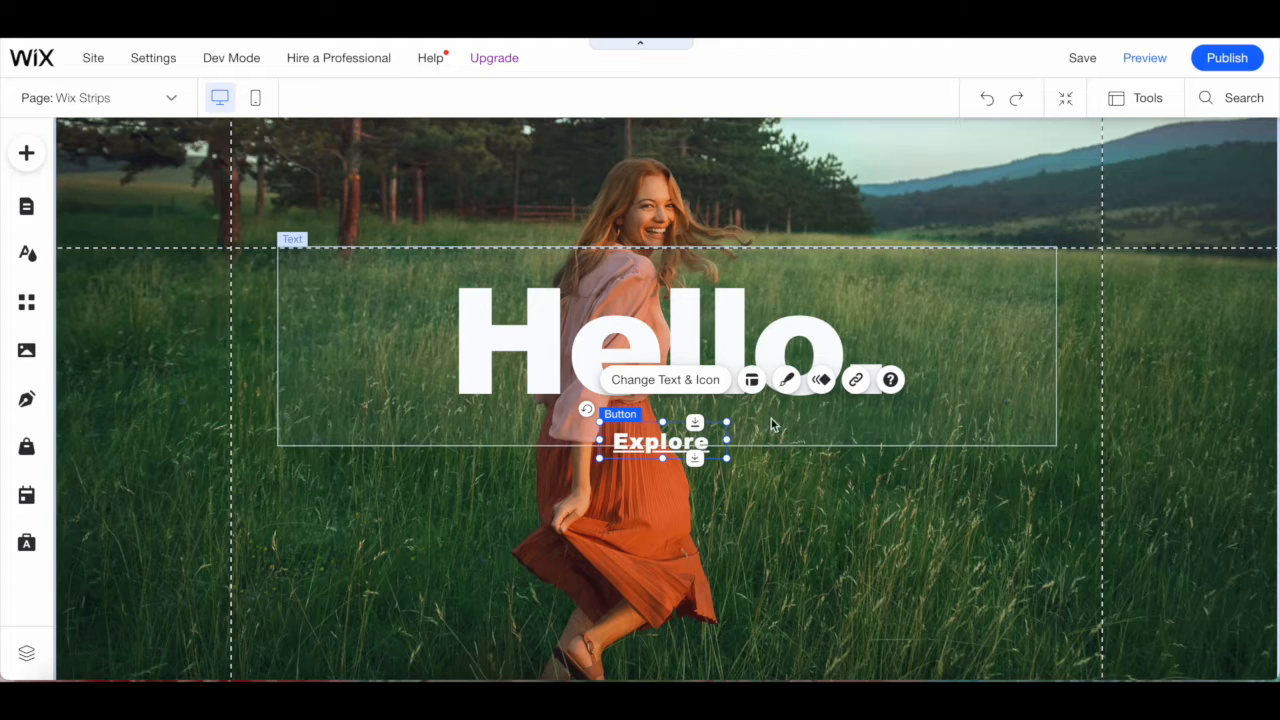
pyautogui.moveTo(836, 428)
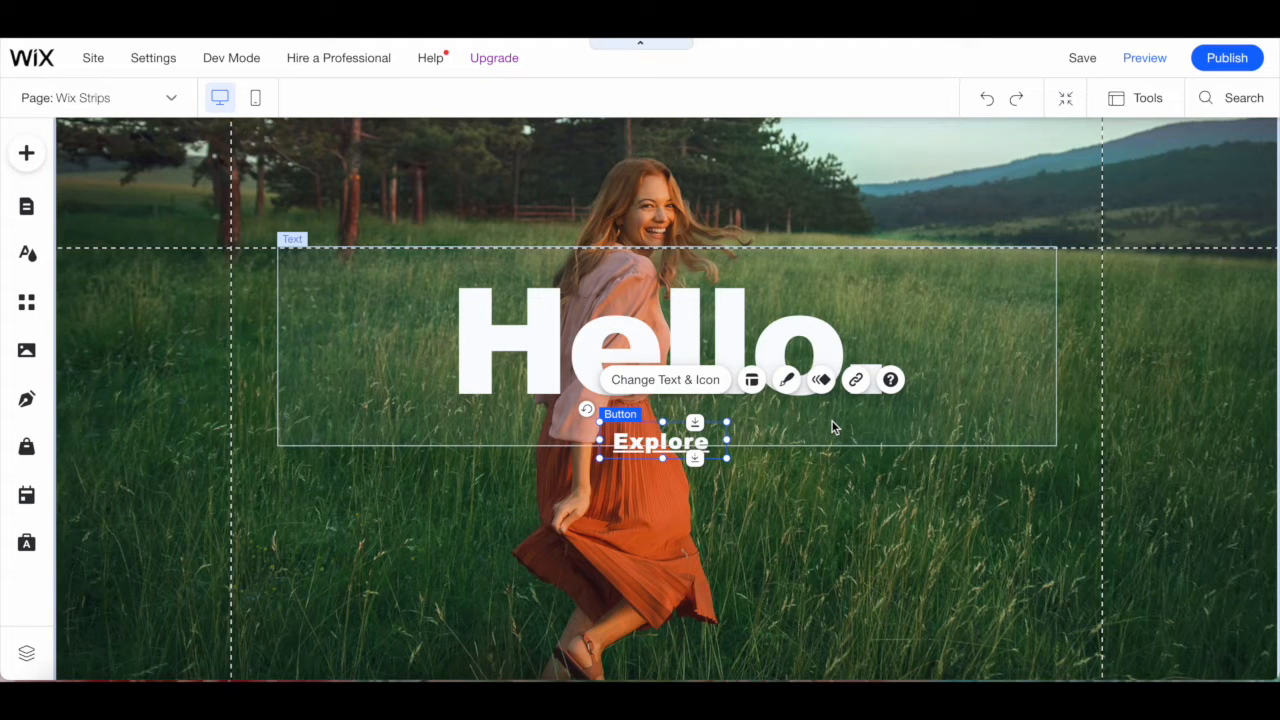
pyautogui.moveTo(28, 152)
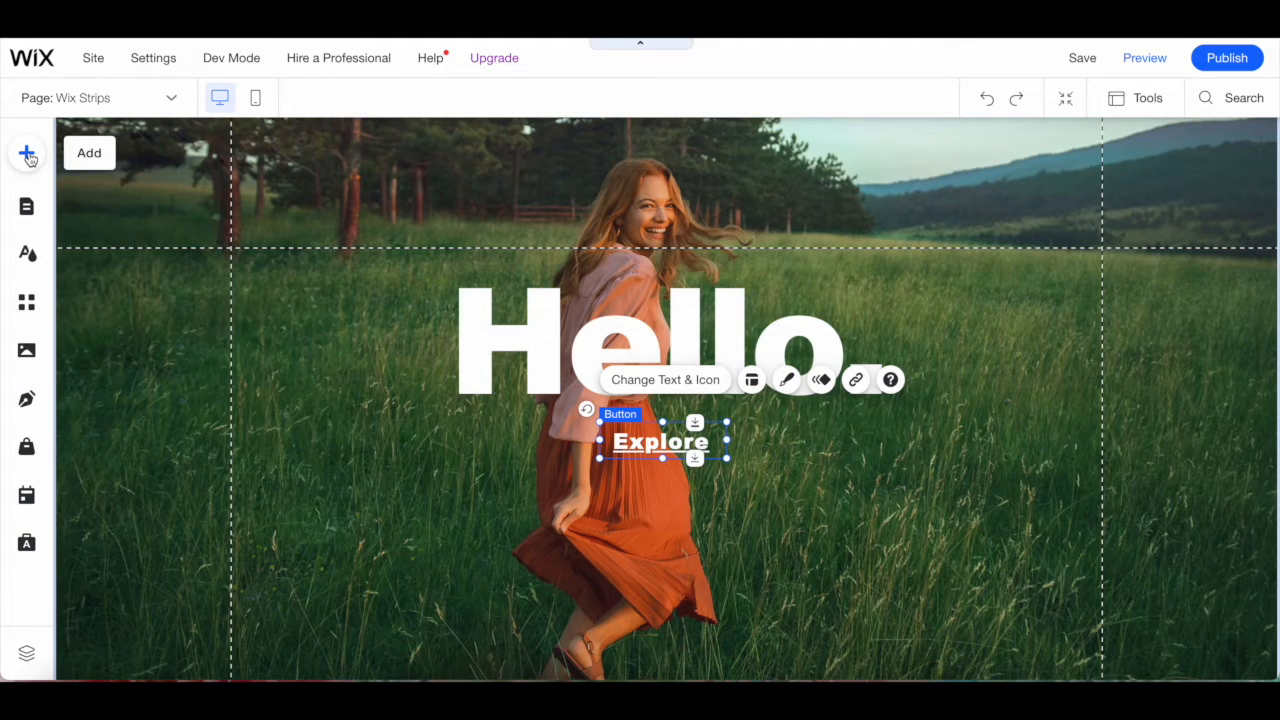
pyautogui.click(28, 152)
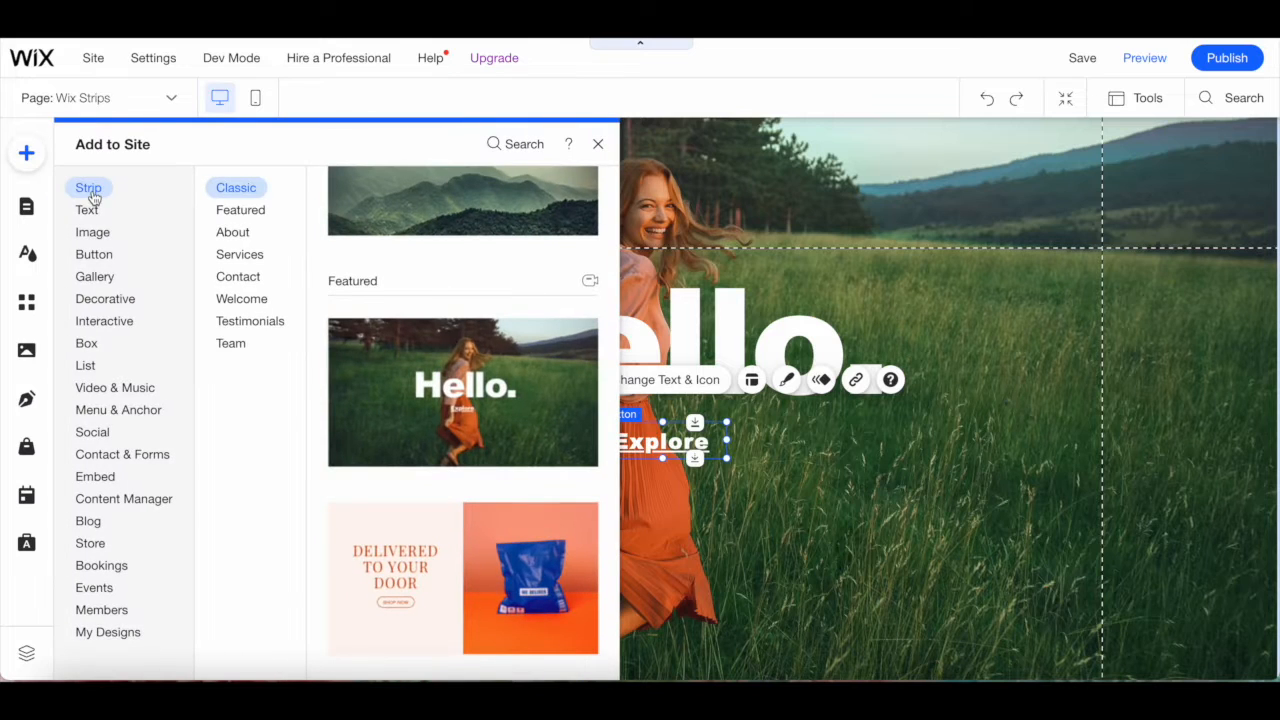
pyautogui.click(88, 520)
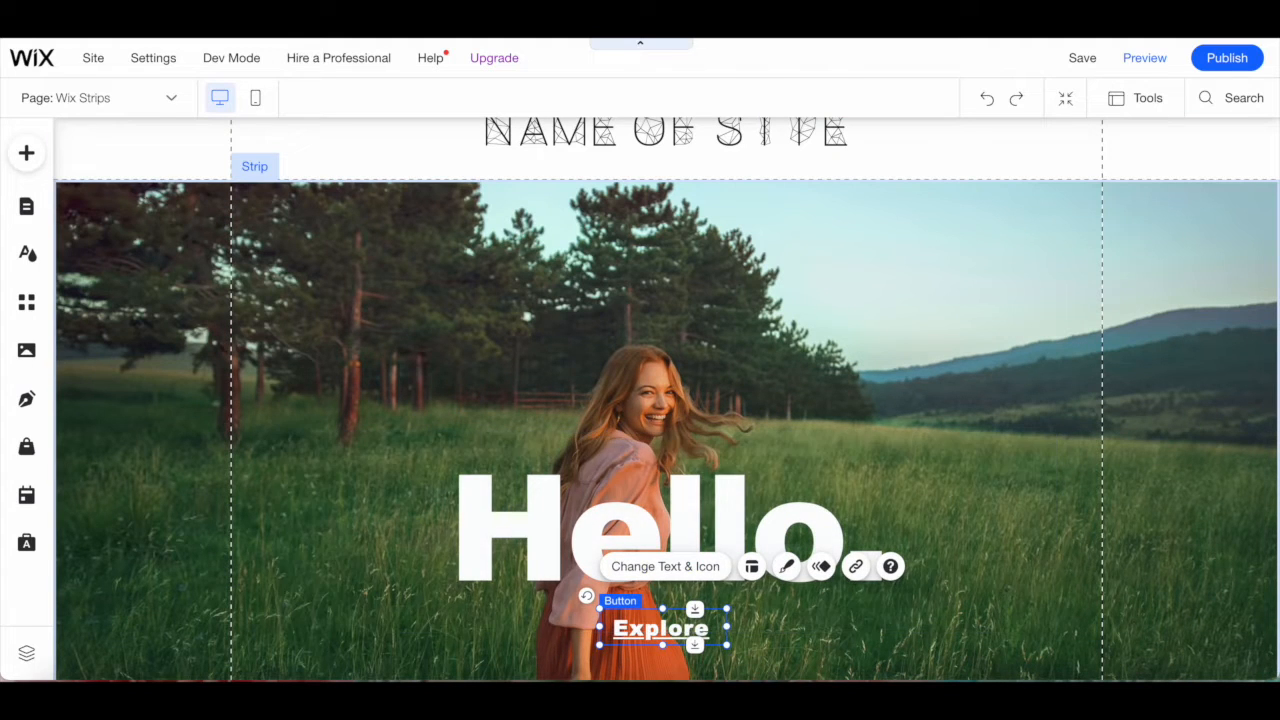
pyautogui.moveTo(464, 414)
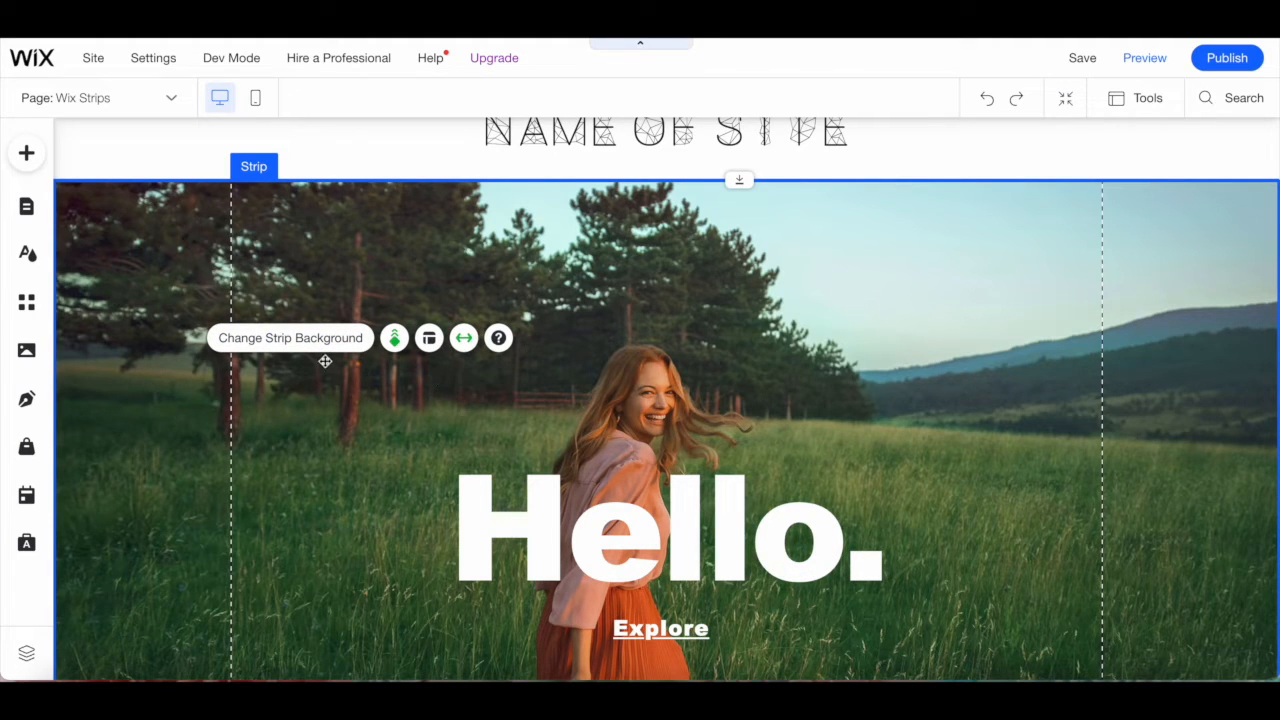
# Select the Hello. strip and keep its background image at Scale to Fill in the background settings.
pyautogui.click(290, 336)
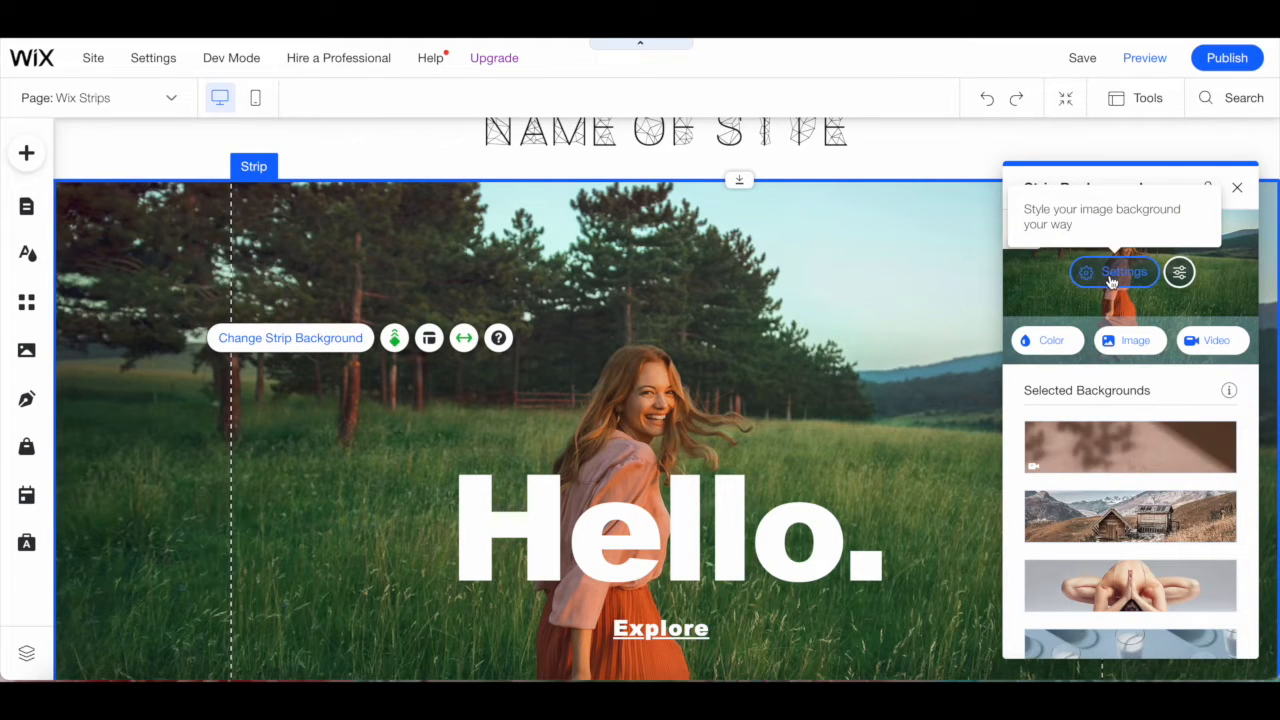
pyautogui.click(1112, 272)
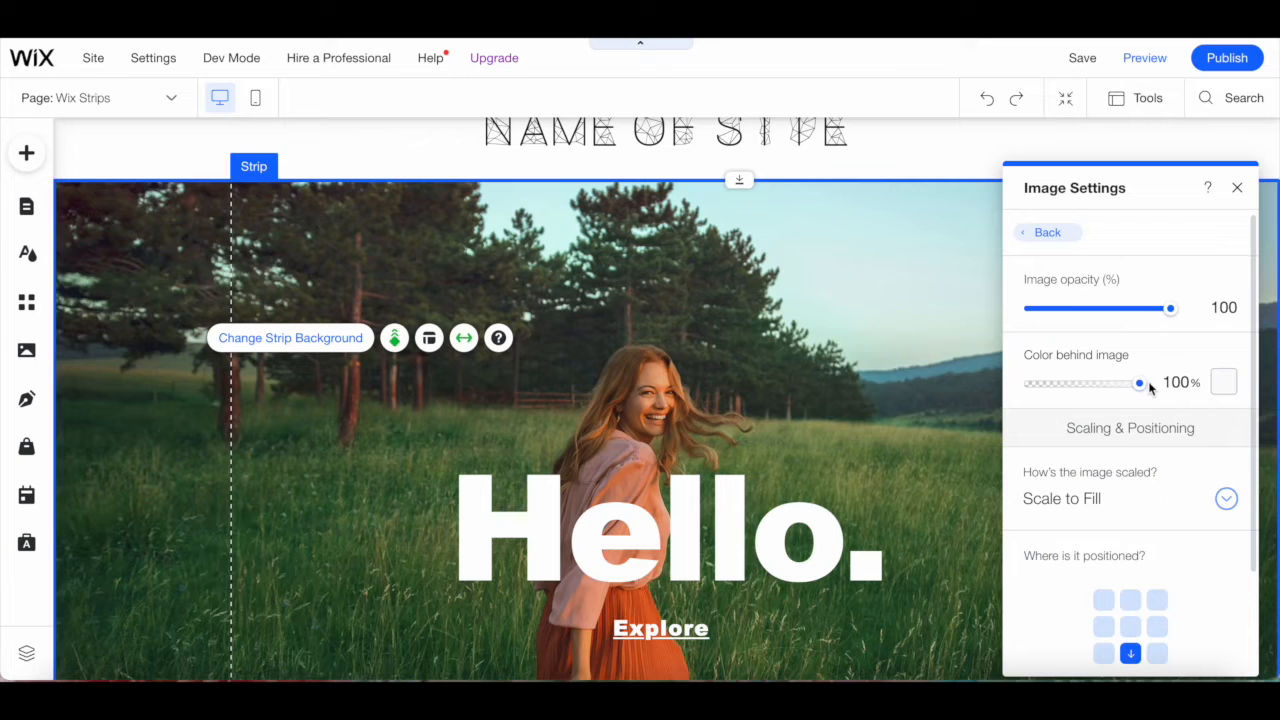
pyautogui.scroll(-3)
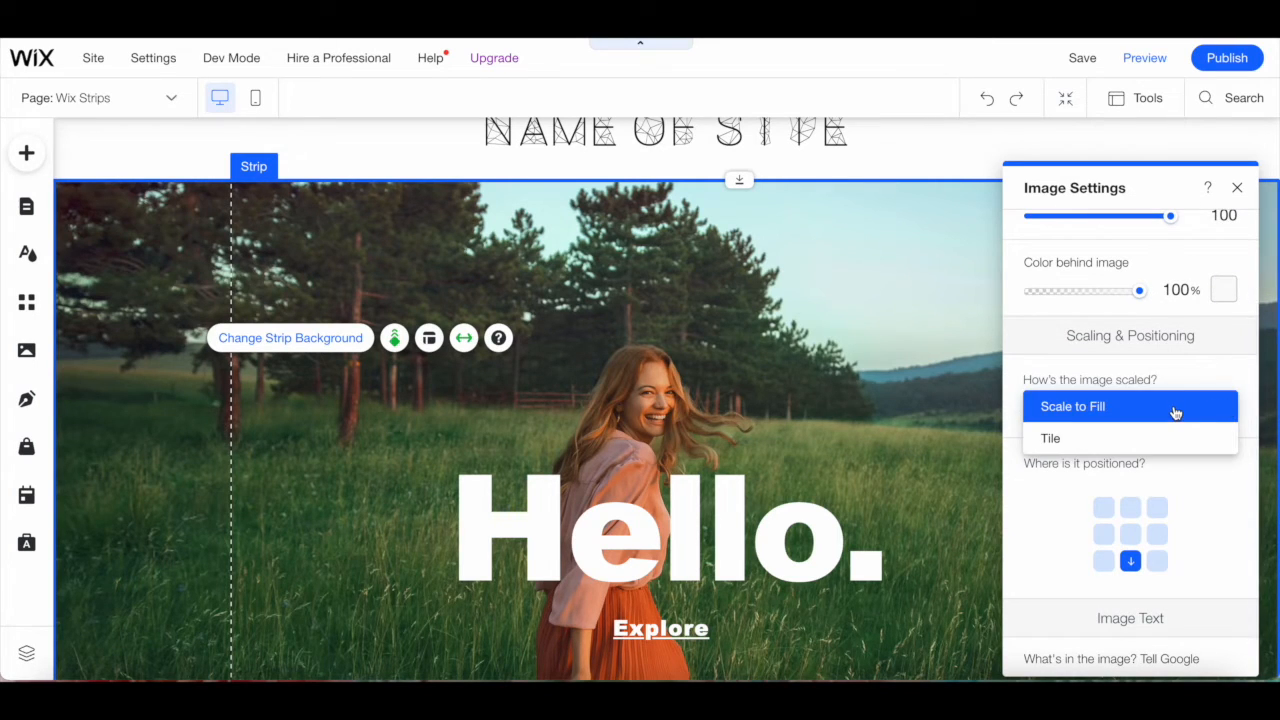
pyautogui.click(1072, 406)
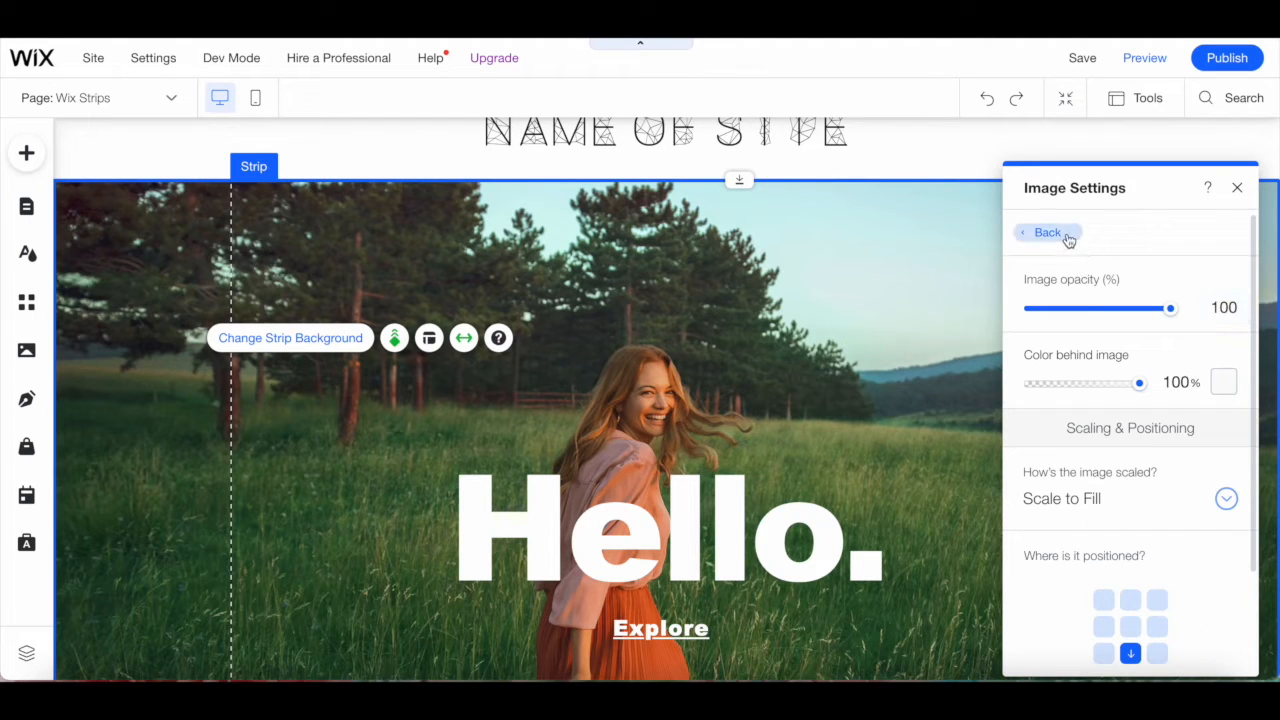
# In Photo Studio, cut the woman out of the background photo, browse the other tools, and save.
pyautogui.click(1046, 232)
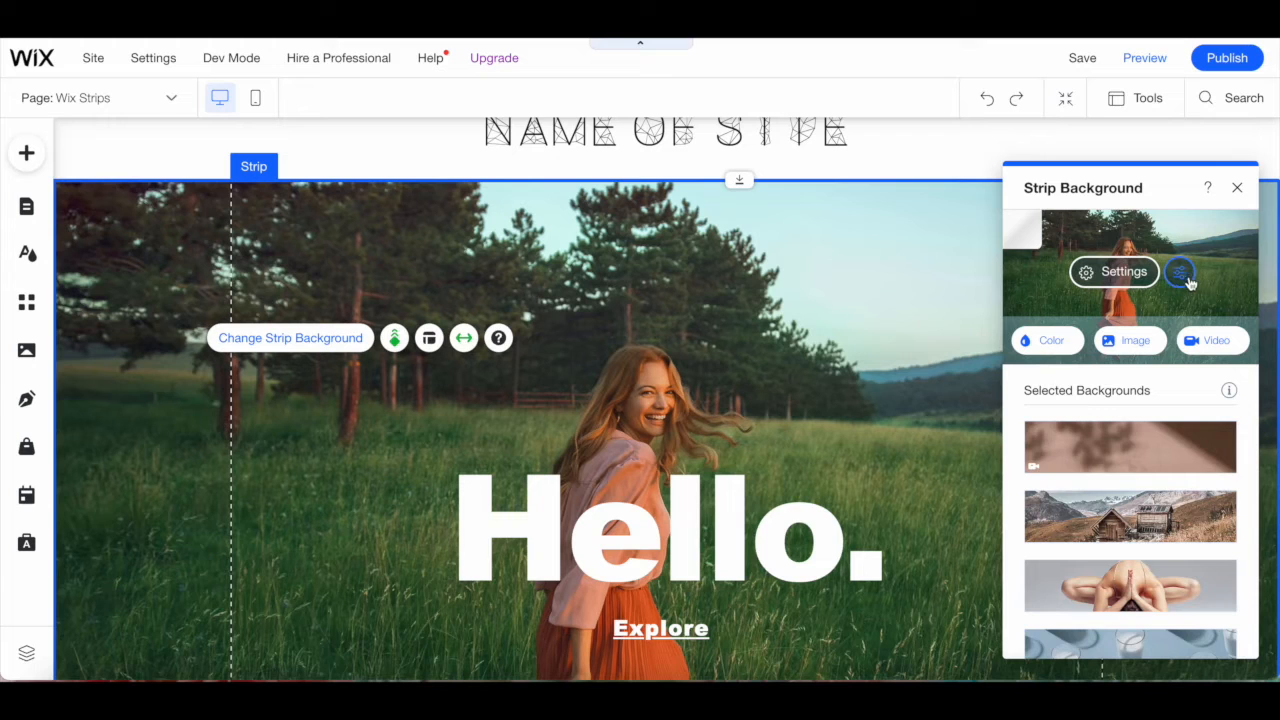
pyautogui.click(1180, 272)
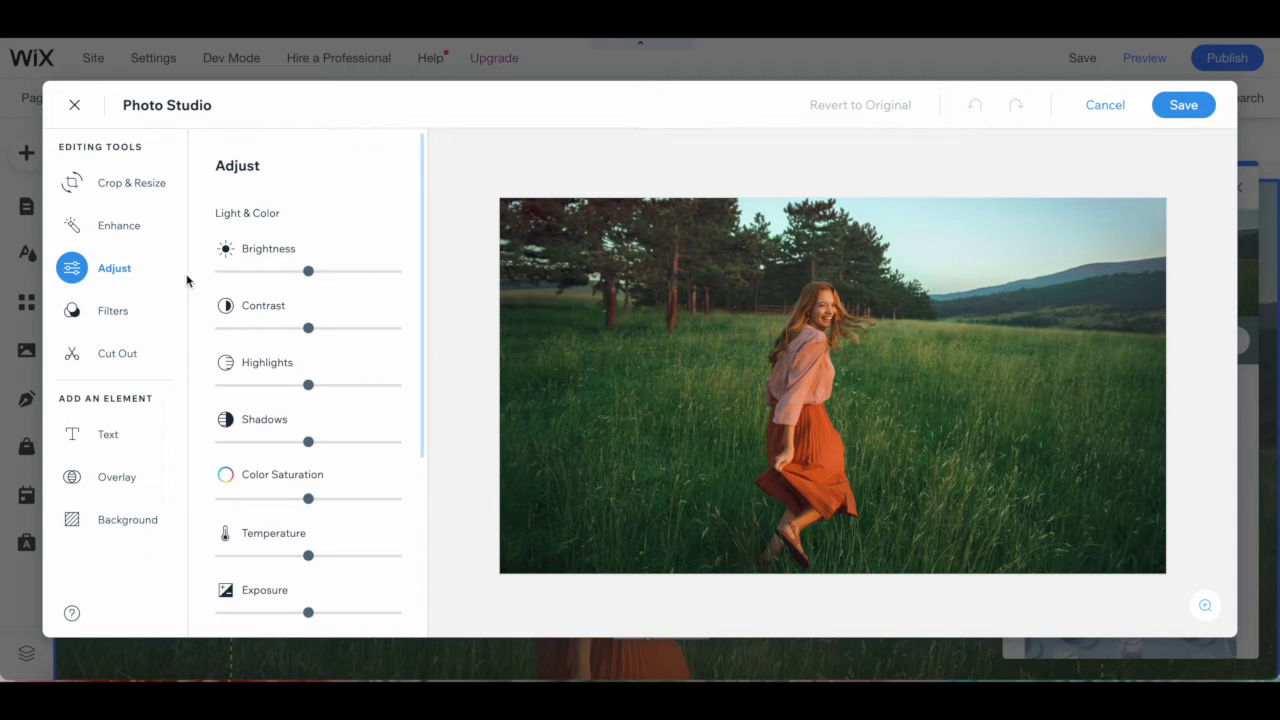
pyautogui.moveTo(132, 182)
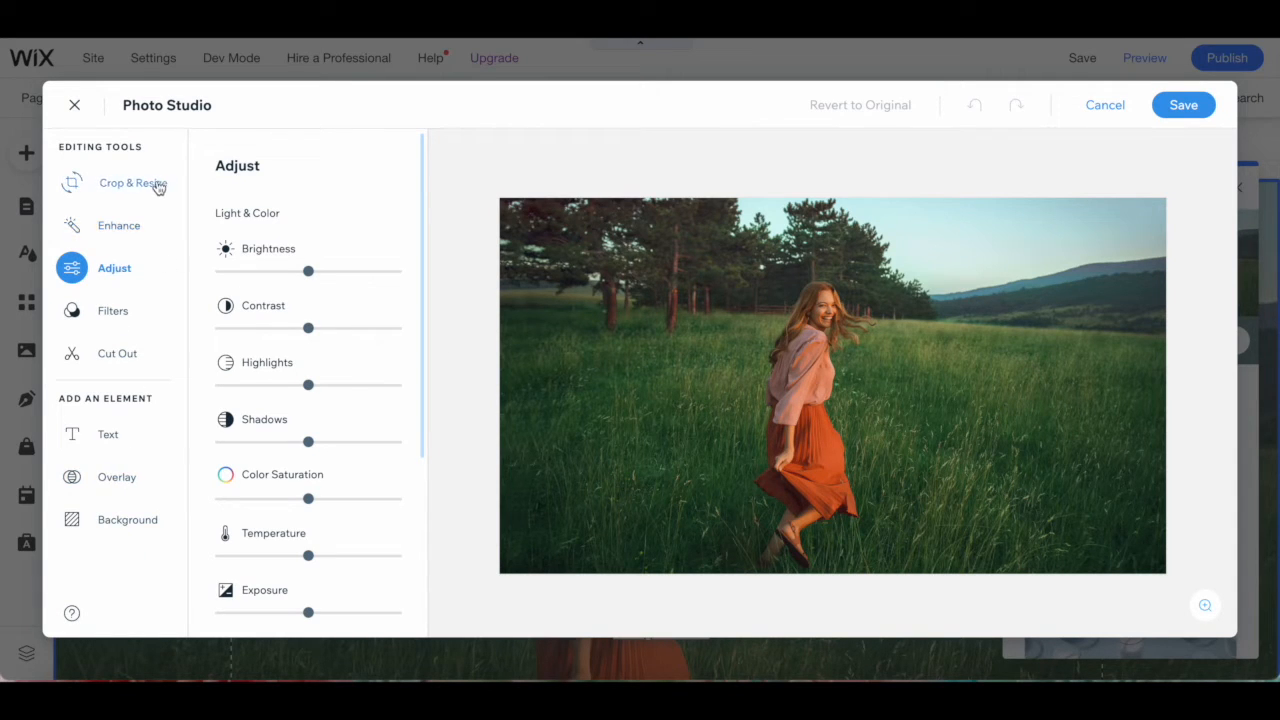
pyautogui.click(132, 182)
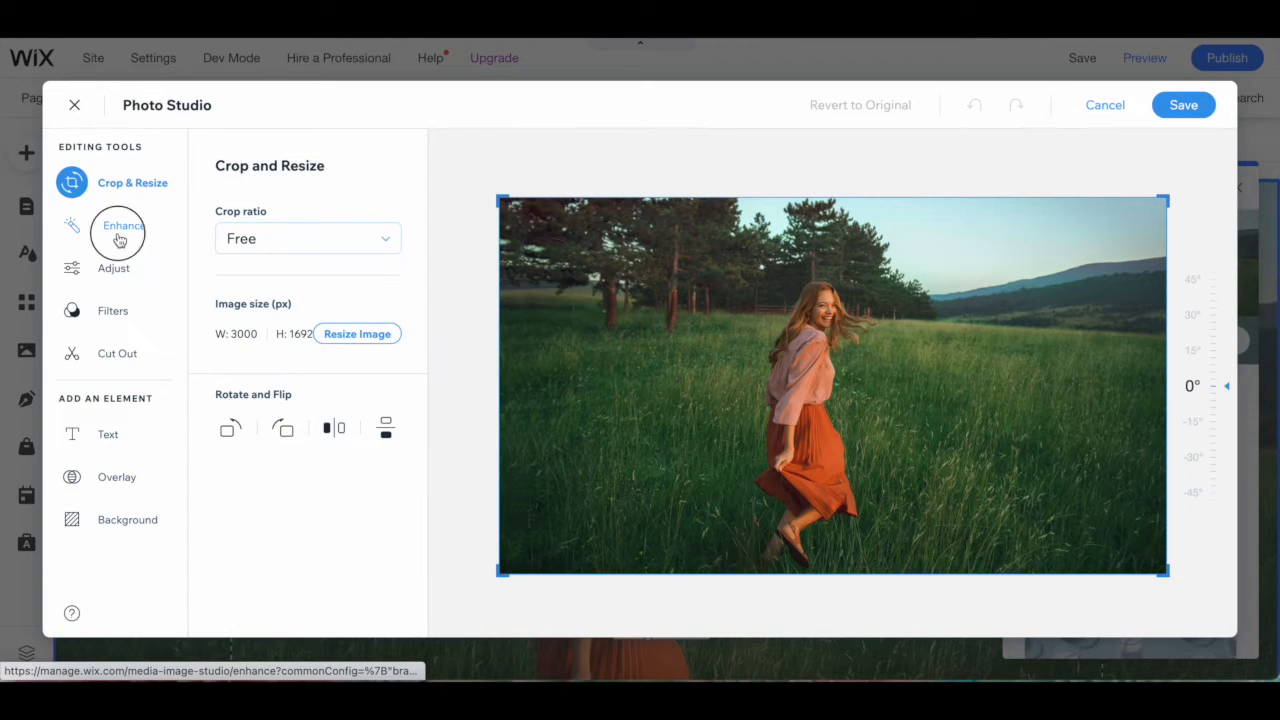
pyautogui.click(120, 268)
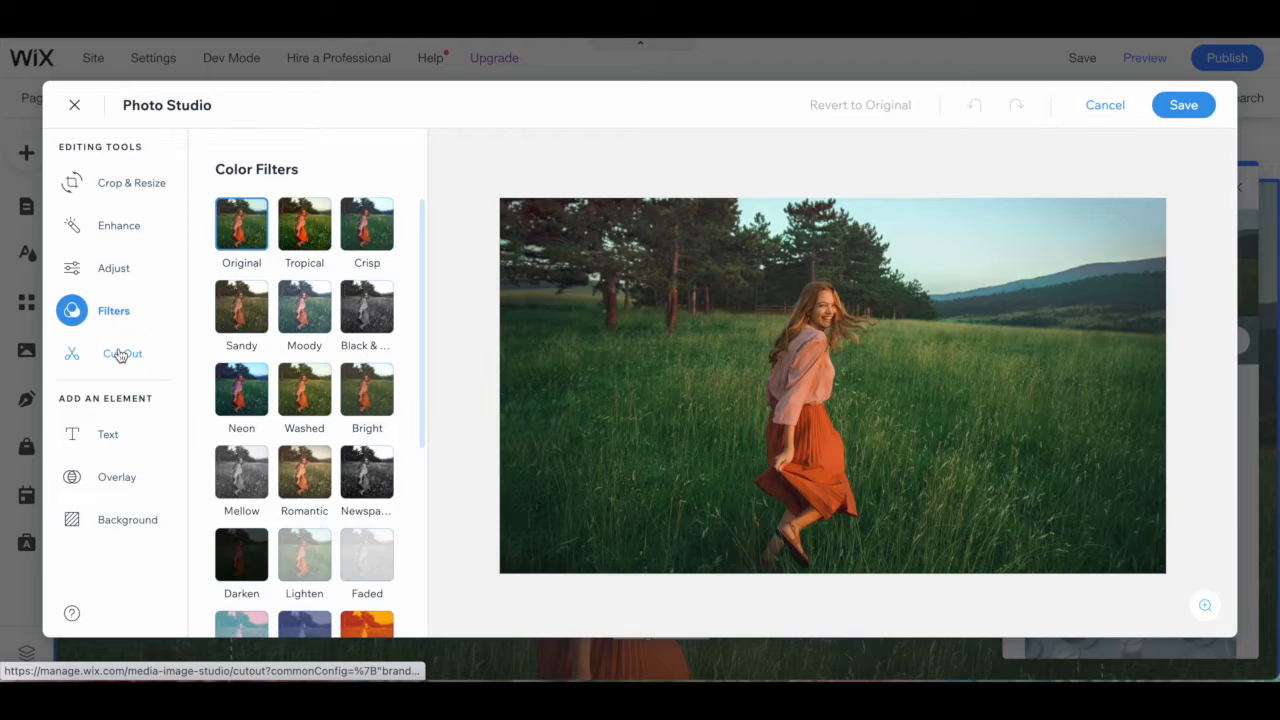
pyautogui.click(116, 352)
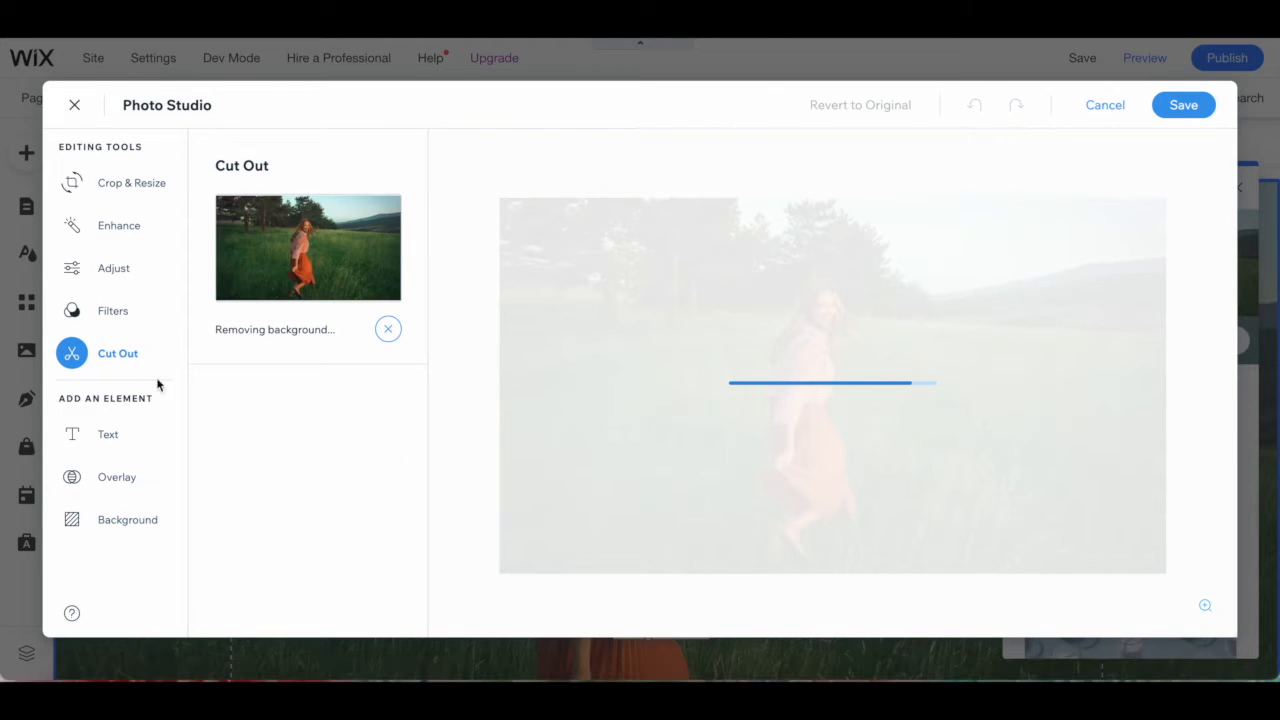
pyautogui.click(108, 434)
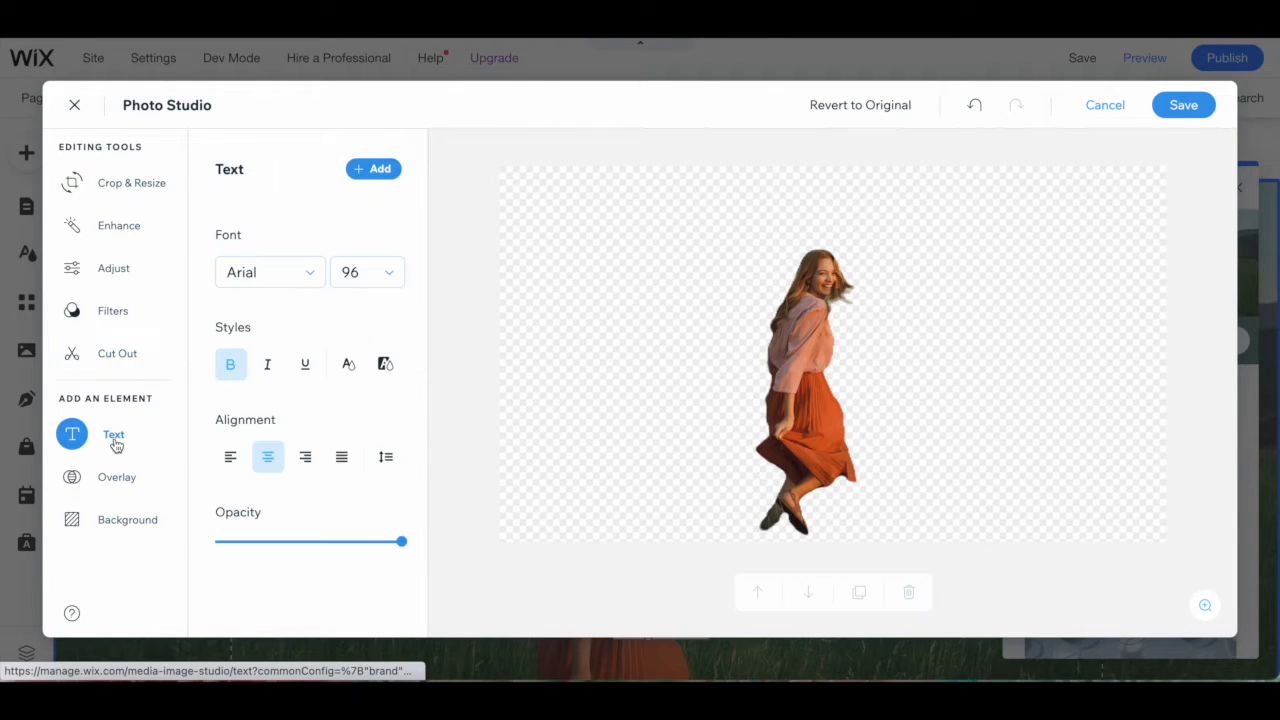
pyautogui.click(116, 476)
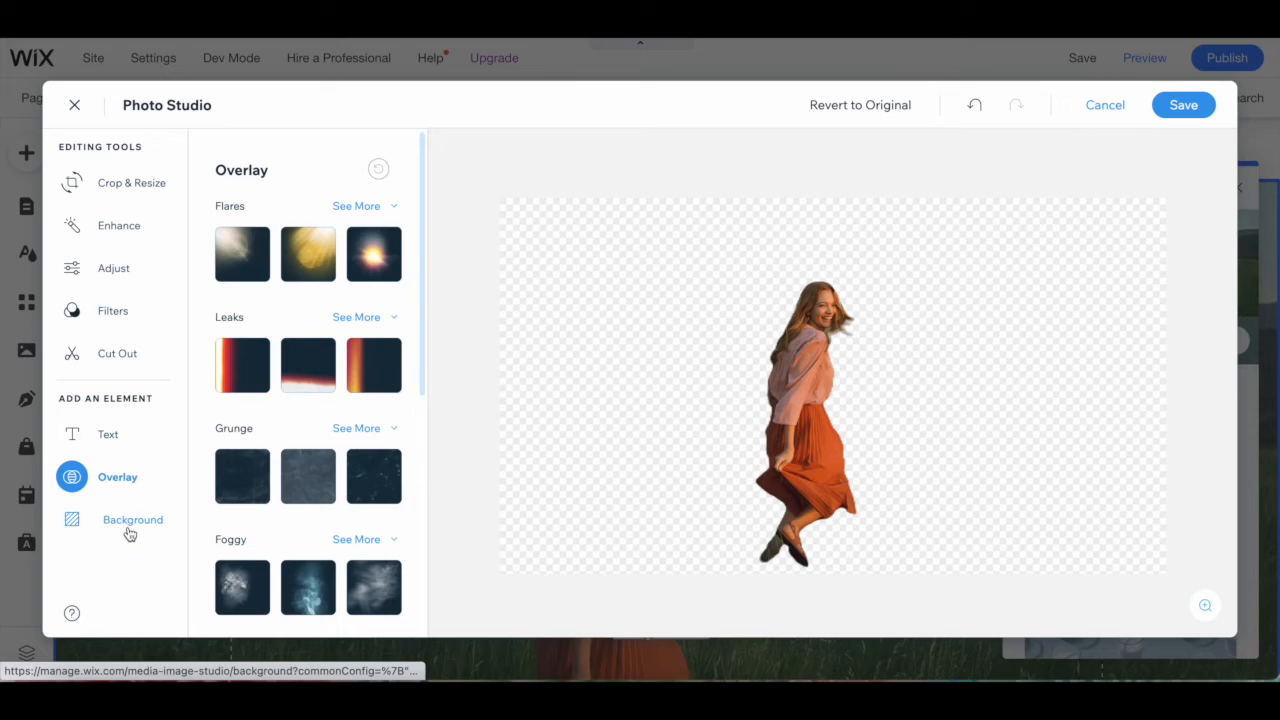
pyautogui.click(128, 520)
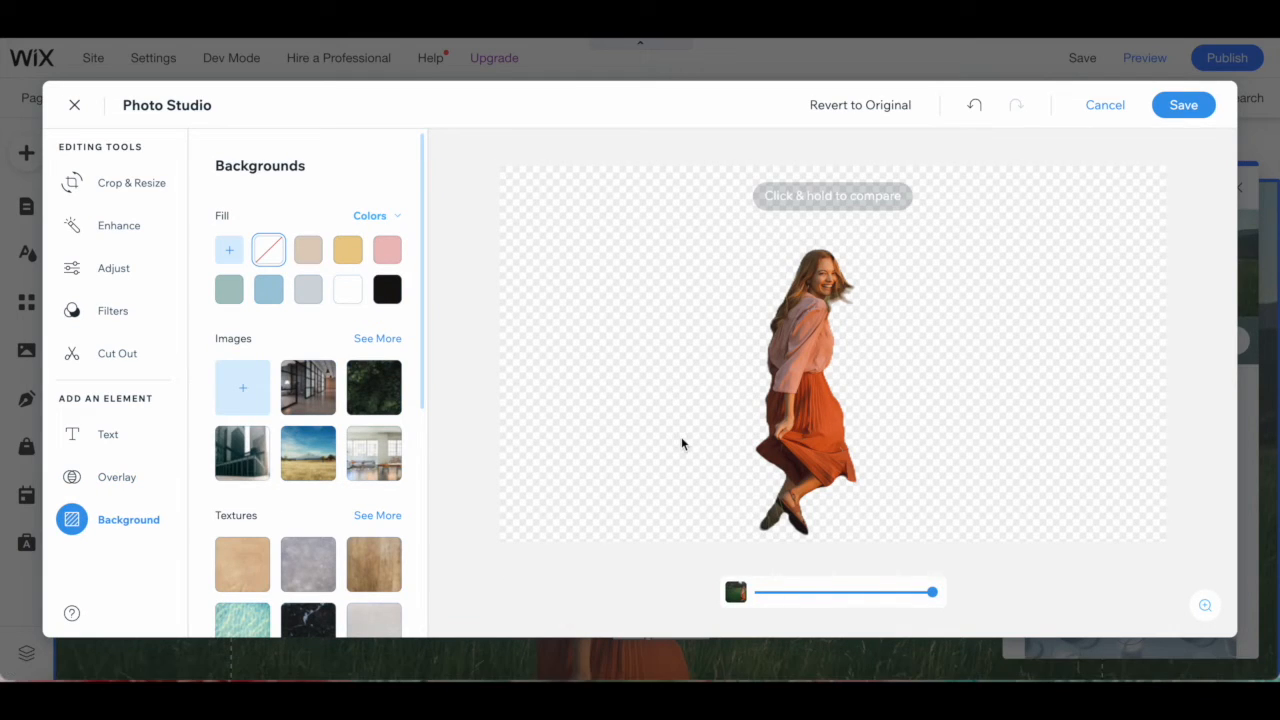
pyautogui.moveTo(840, 318)
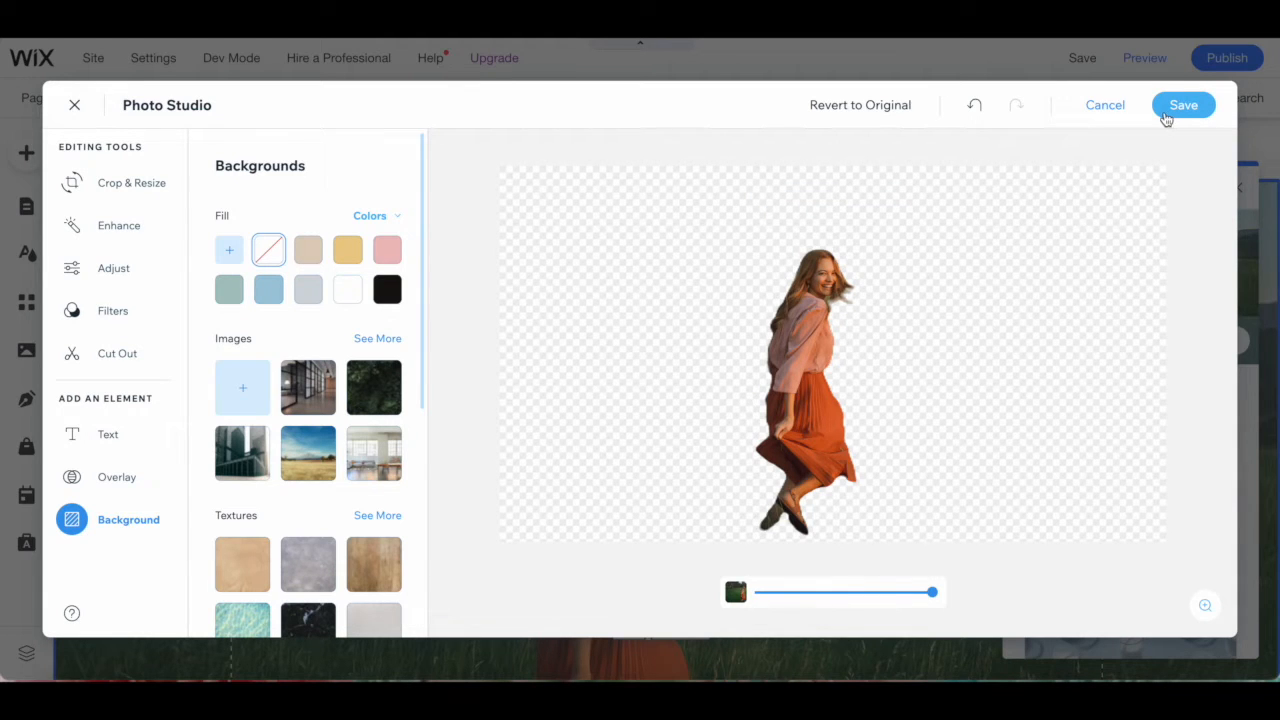
pyautogui.click(1184, 104)
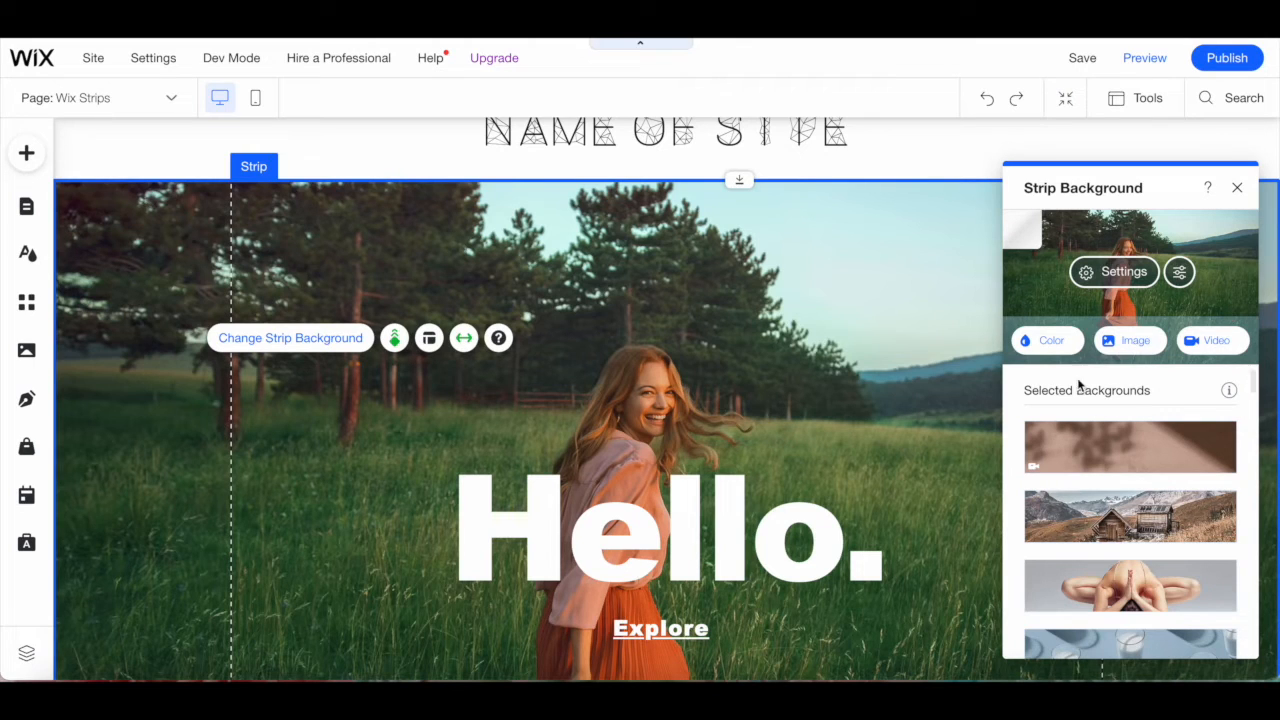
# Give the Hello. strip a plain light grey colour background.
pyautogui.click(1048, 340)
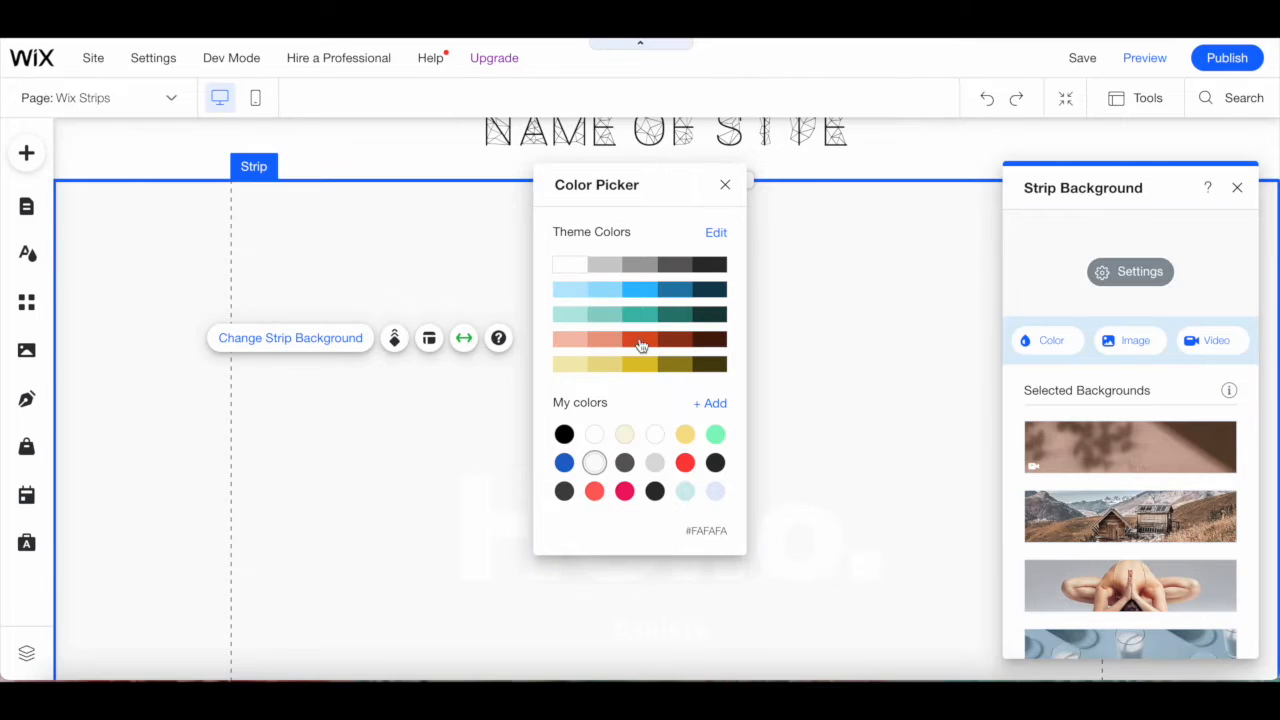
pyautogui.click(676, 264)
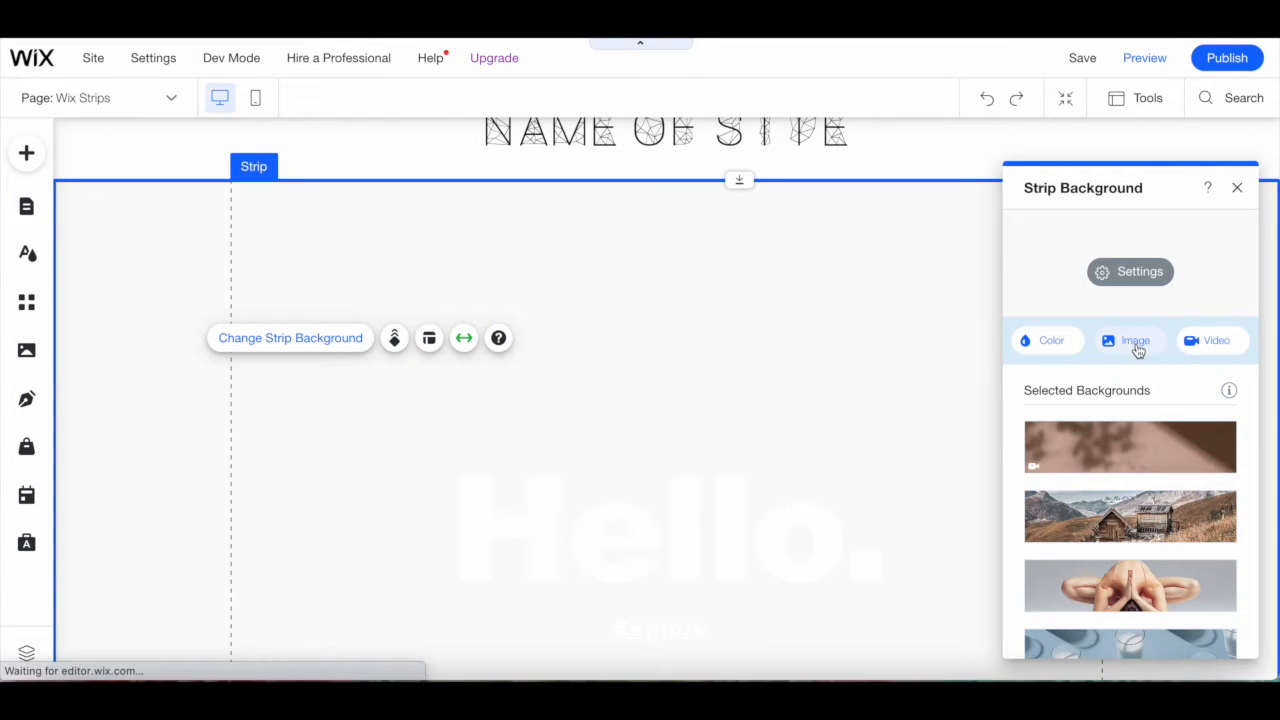
# Browse the Wix and Shutterstock image and video background libraries without choosing any.
pyautogui.click(1136, 340)
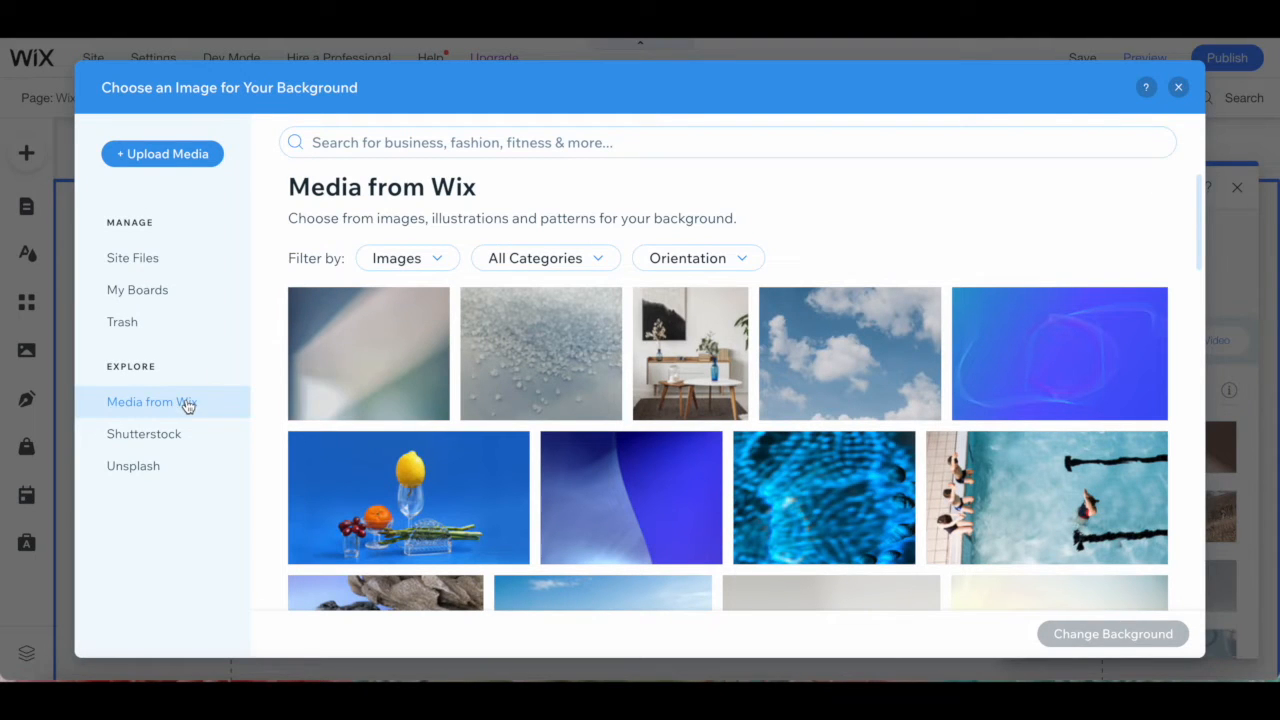
pyautogui.click(144, 432)
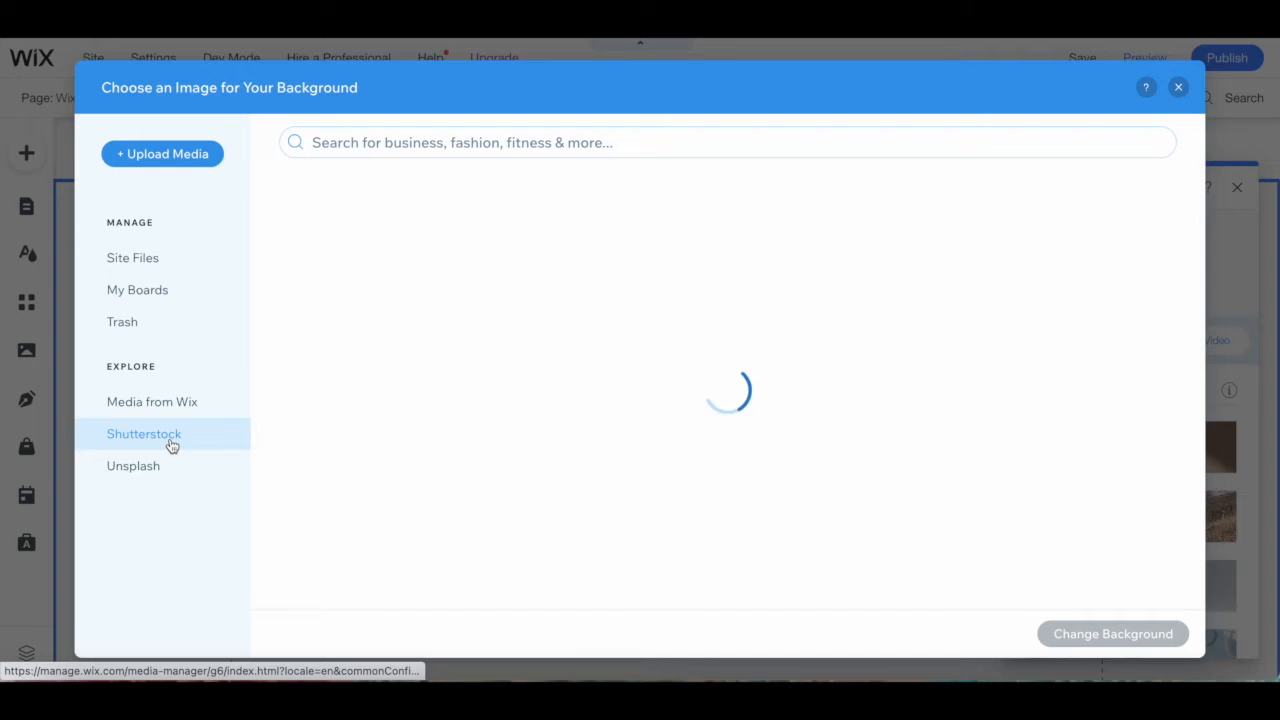
pyautogui.click(132, 464)
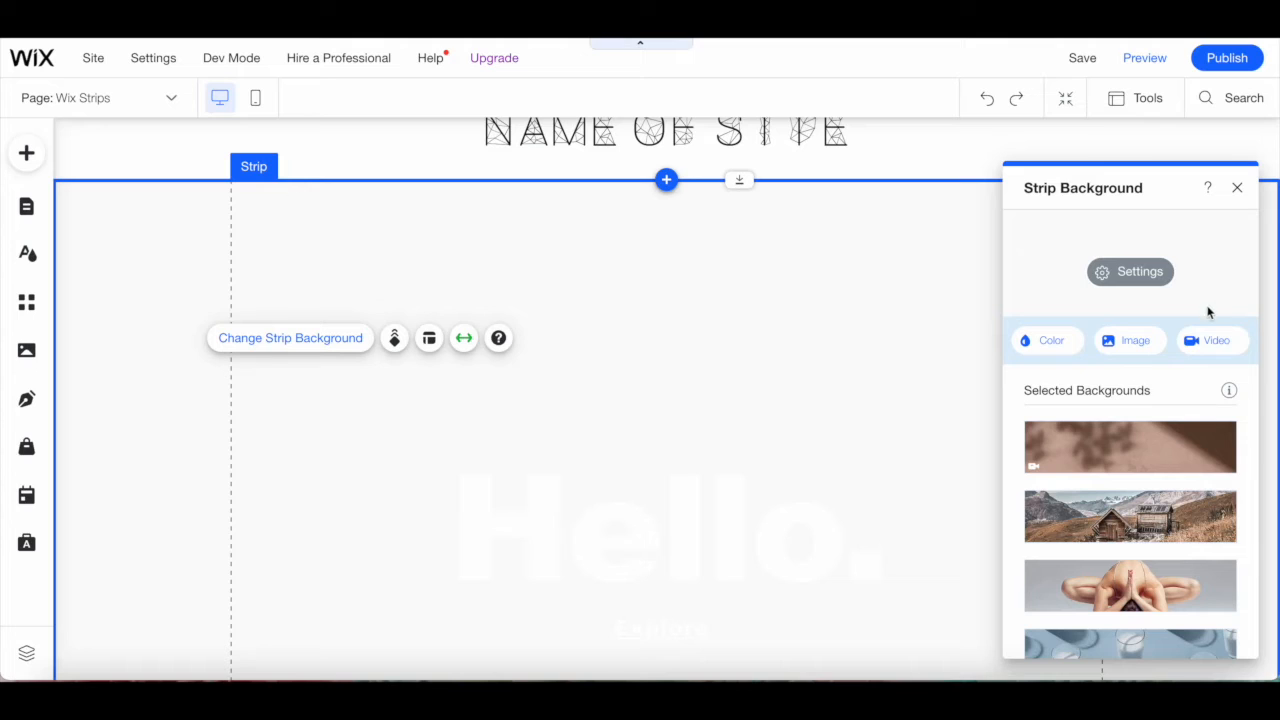
pyautogui.click(1212, 340)
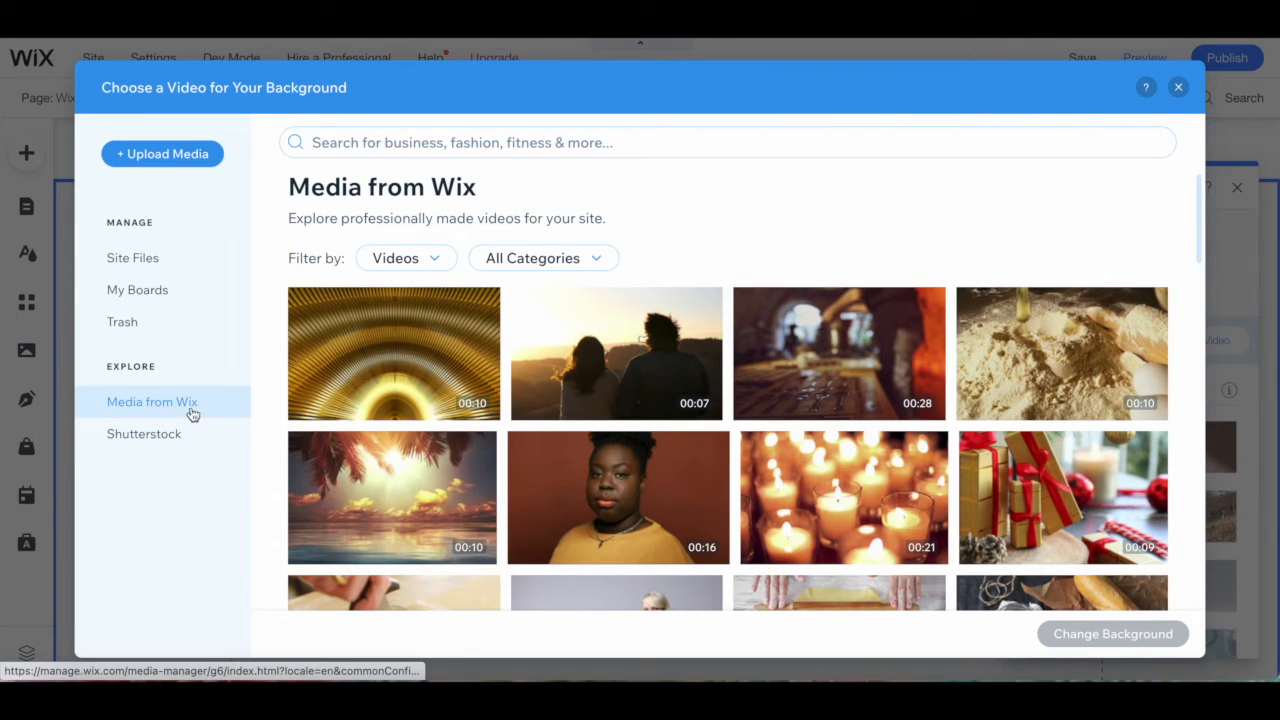
pyautogui.click(144, 432)
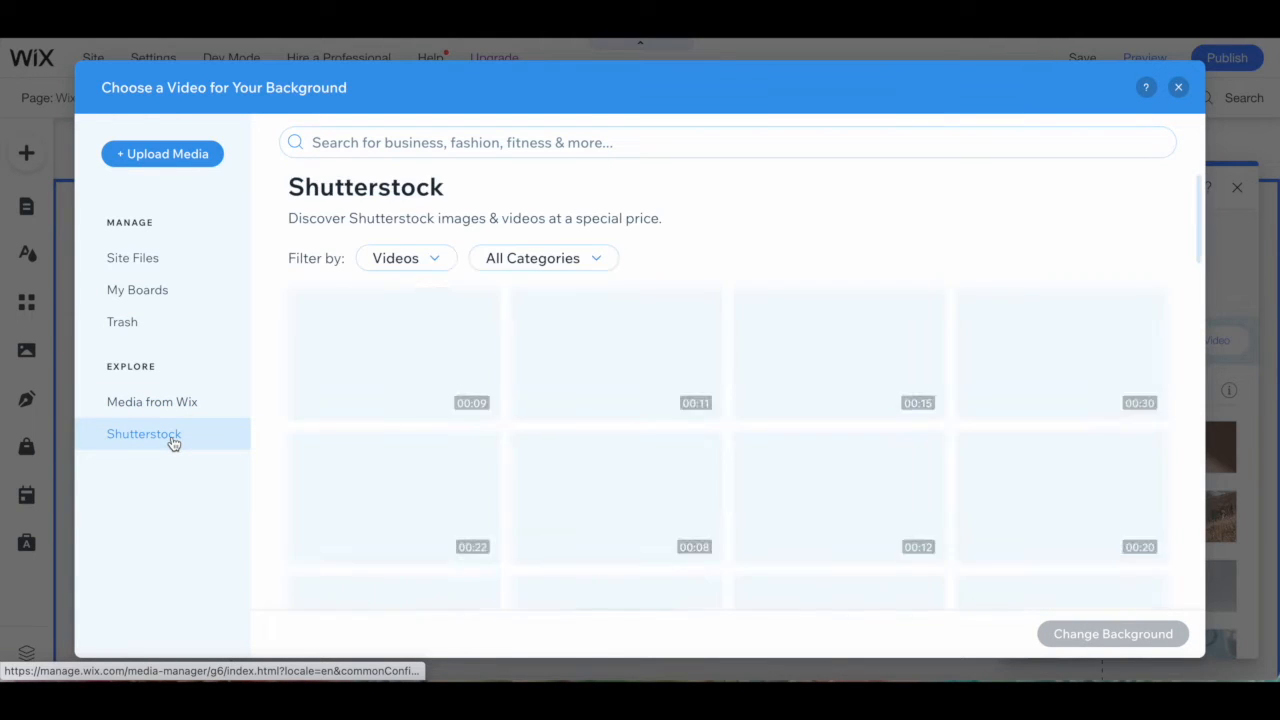
pyautogui.click(1178, 88)
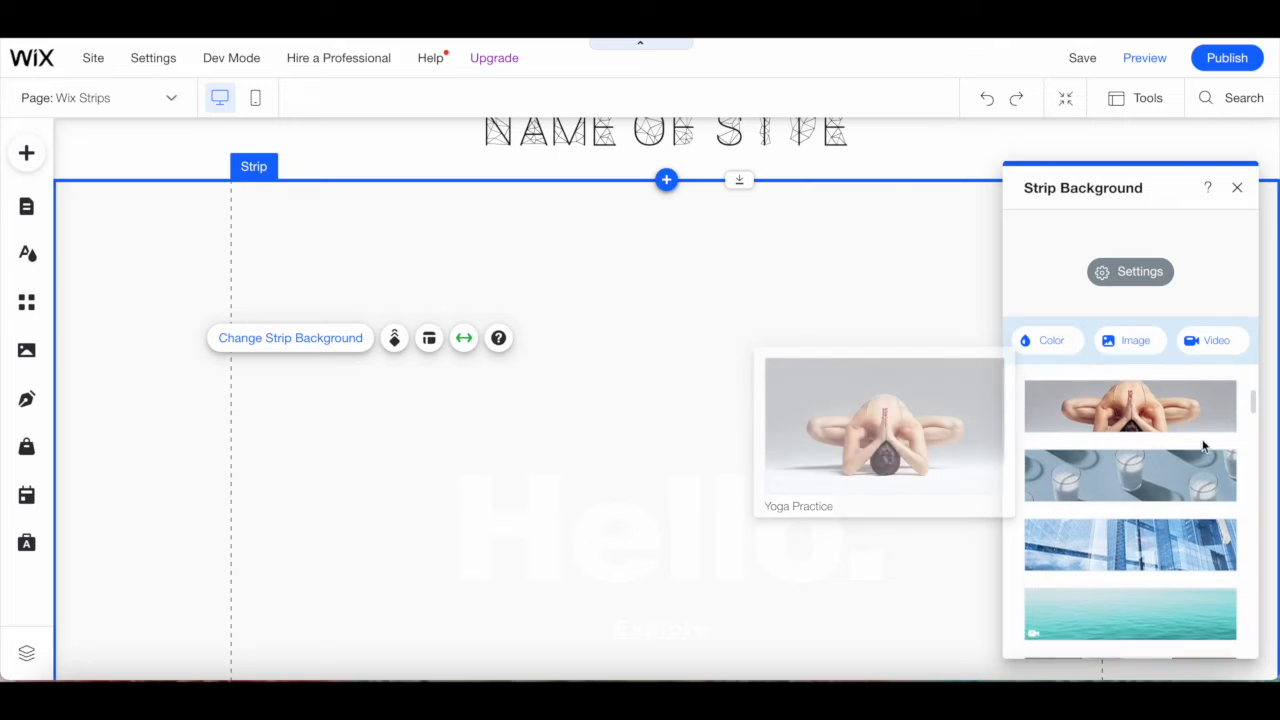
pyautogui.scroll(-3)
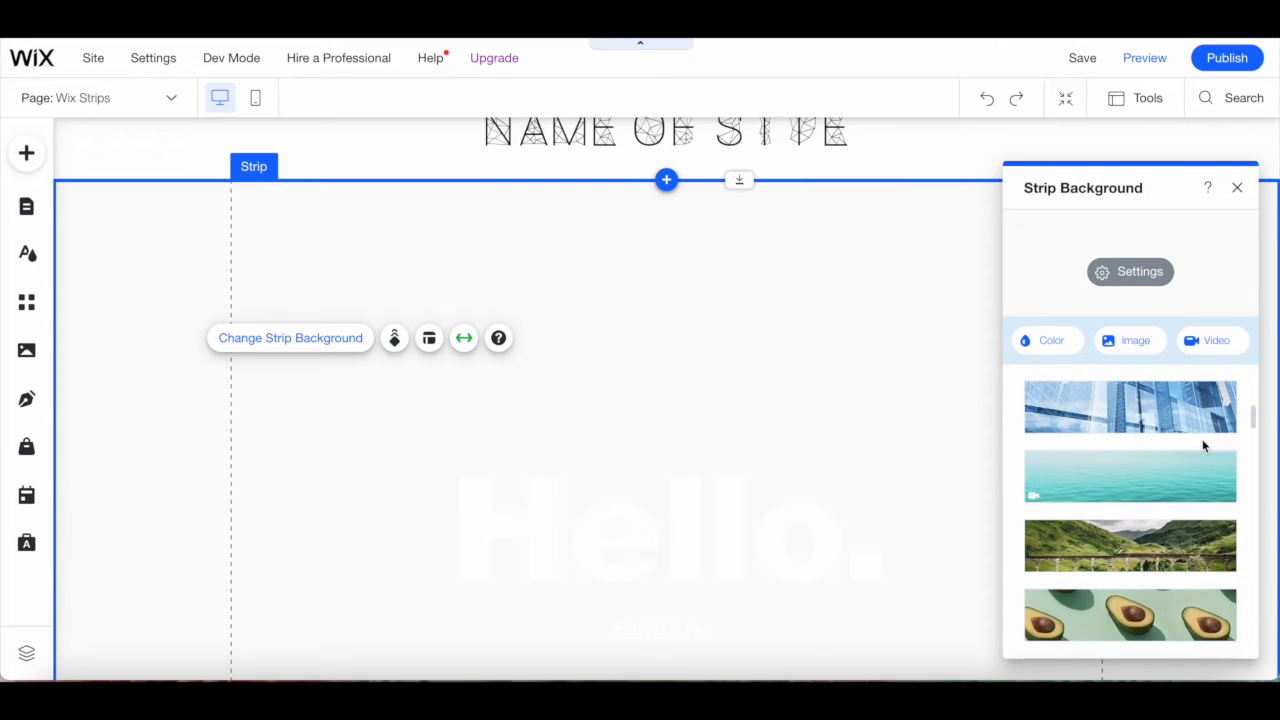
pyautogui.scroll(-3)
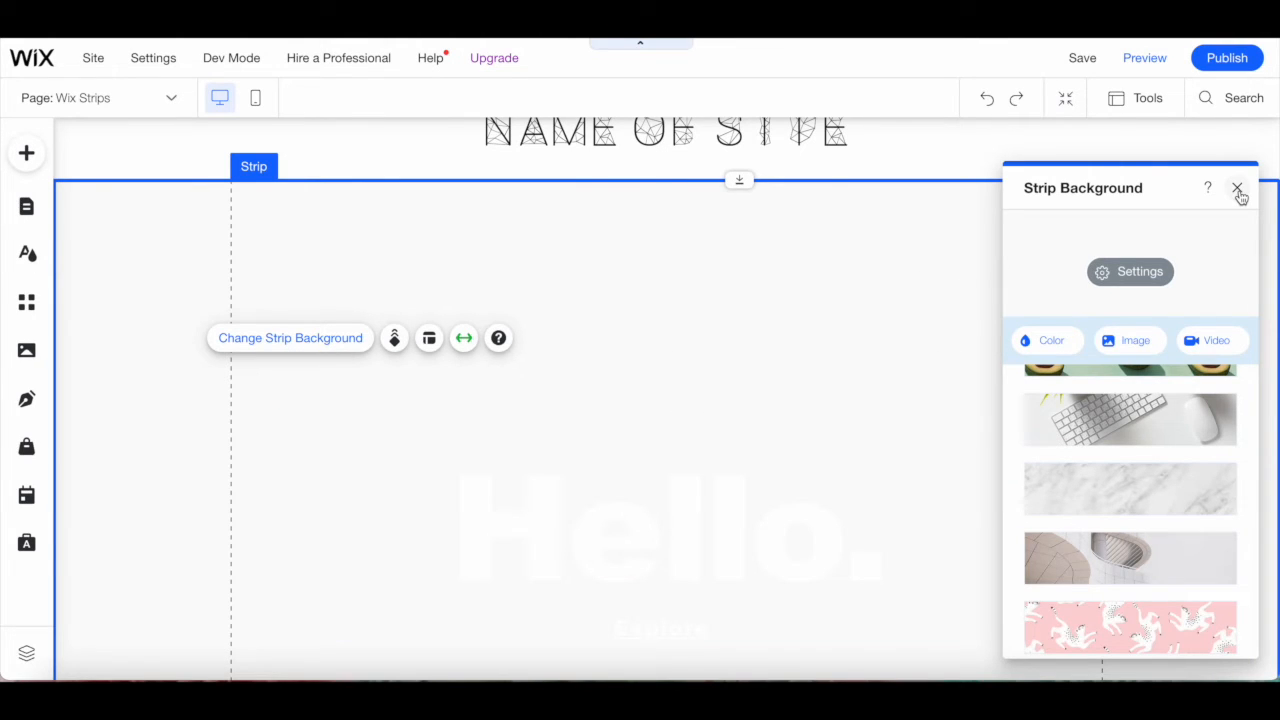
# Close the background settings and view the strip's scroll effect choices, leaving None selected.
pyautogui.click(1238, 188)
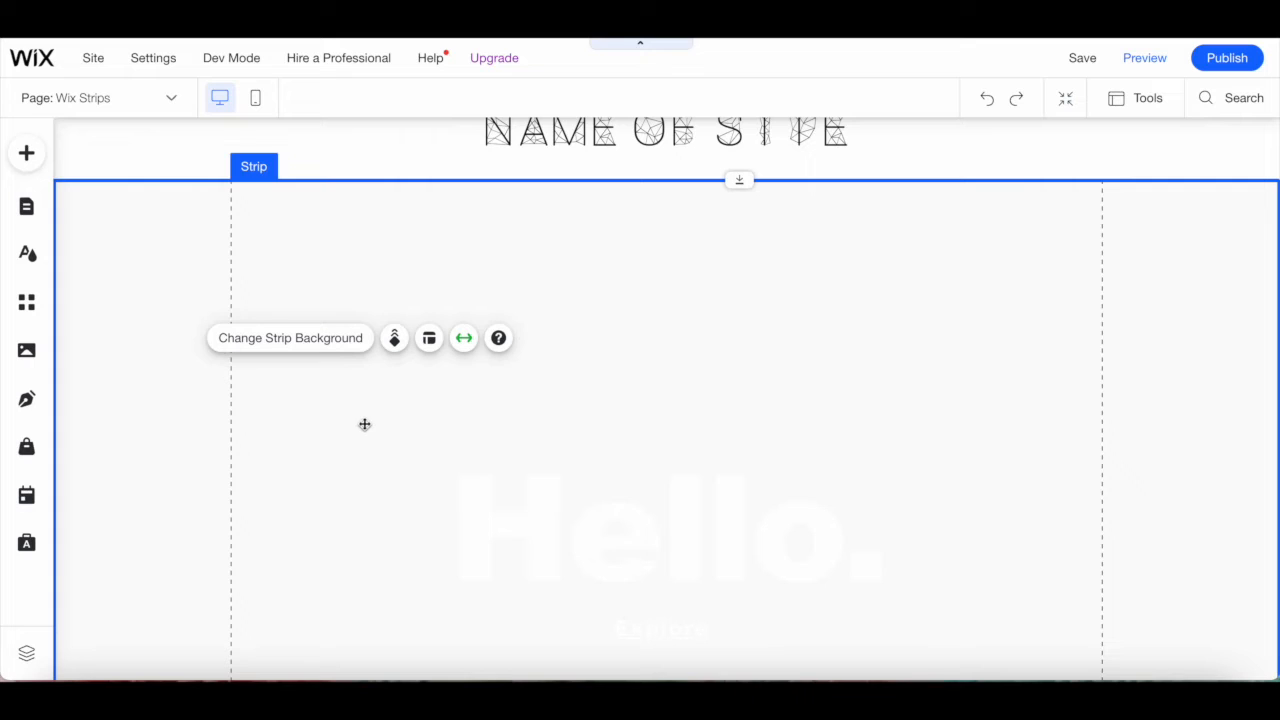
pyautogui.moveTo(394, 336)
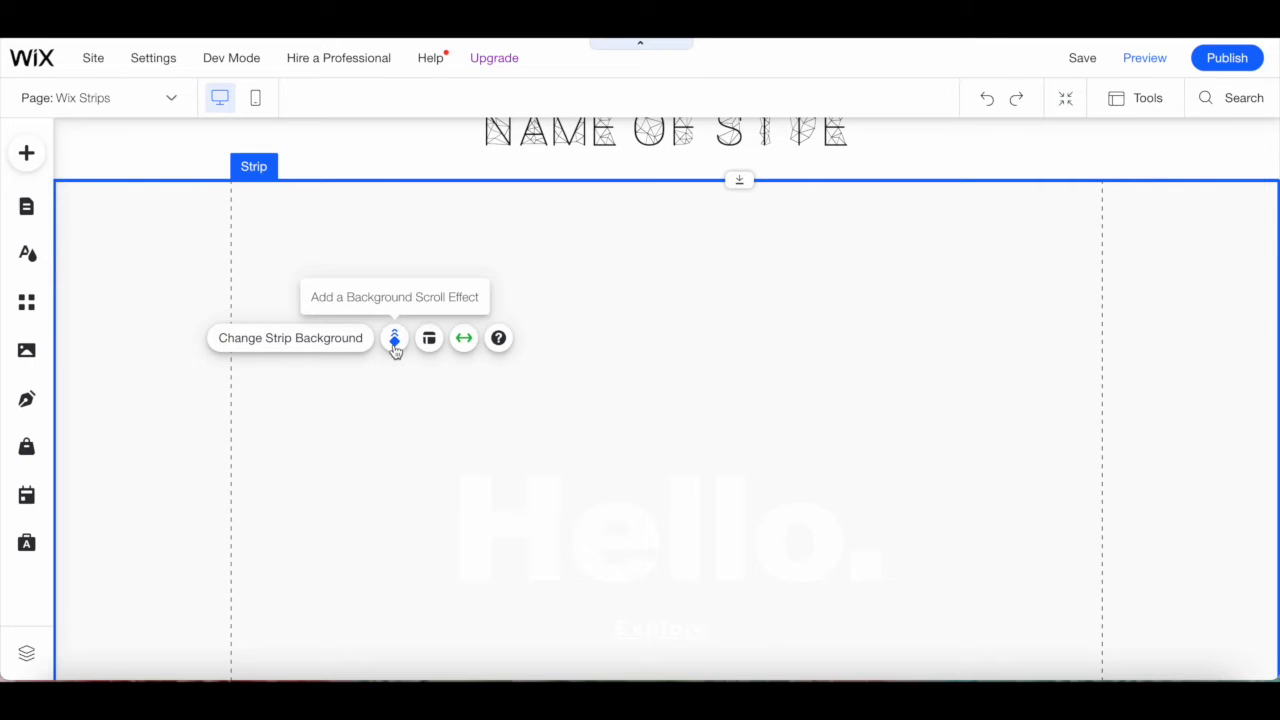
pyautogui.click(394, 336)
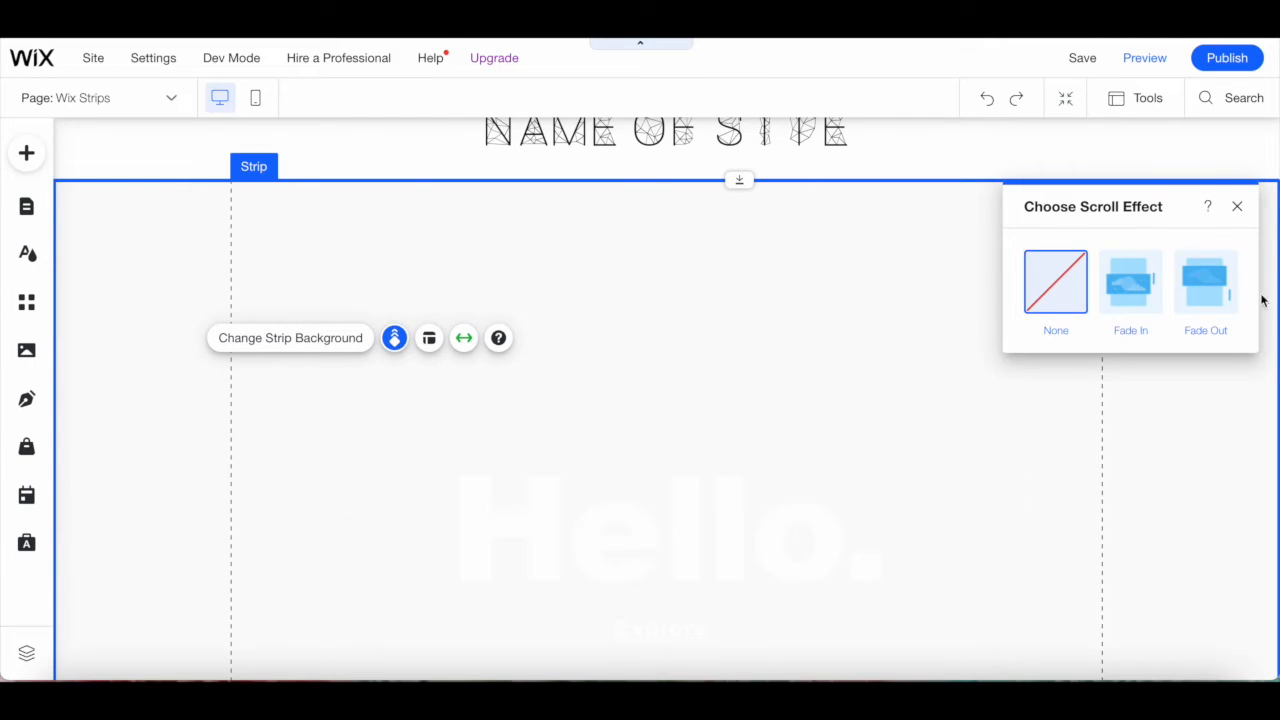
pyautogui.moveTo(728, 400)
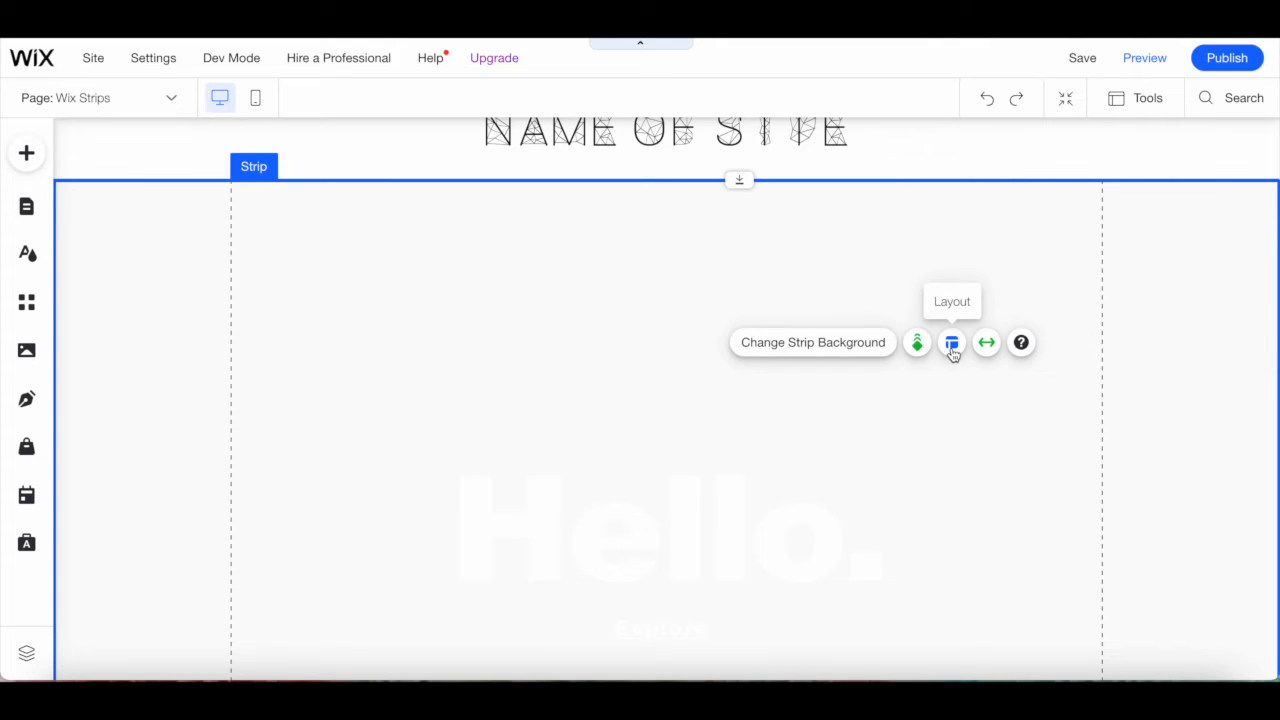
# Split the strip into two columns, check Manage Columns, then align the strip content to the right.
pyautogui.click(952, 342)
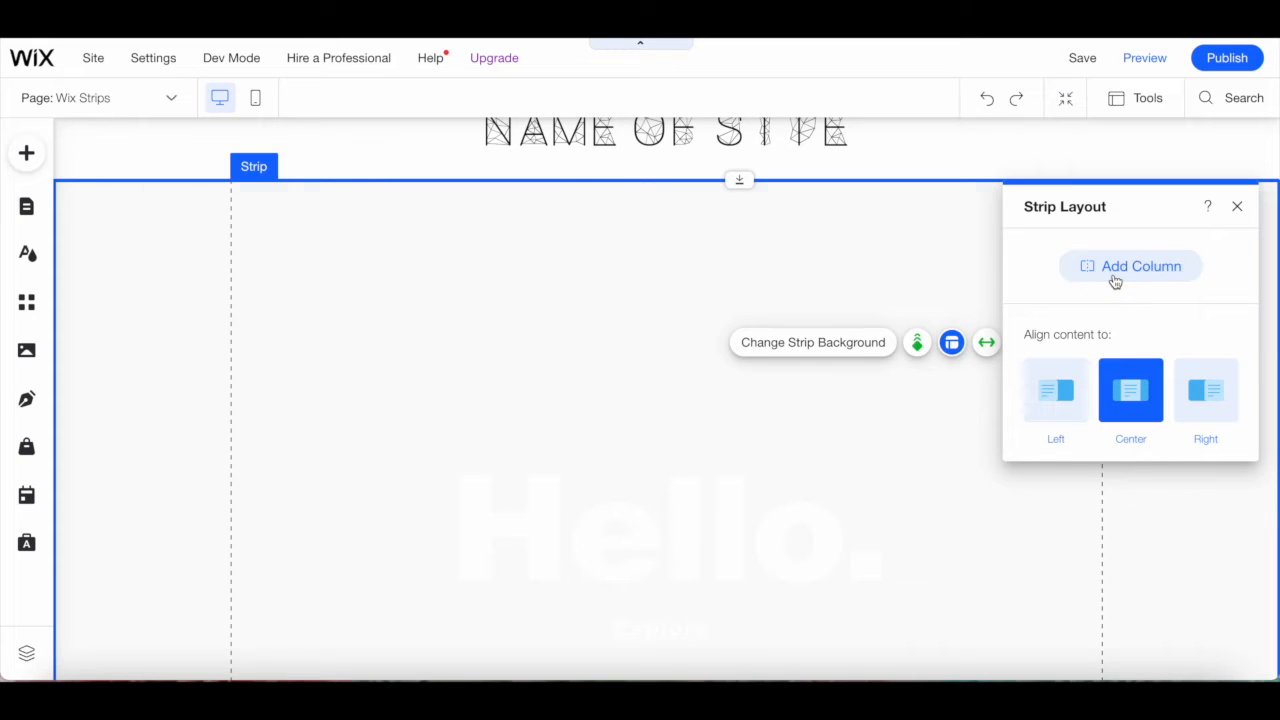
pyautogui.click(1130, 266)
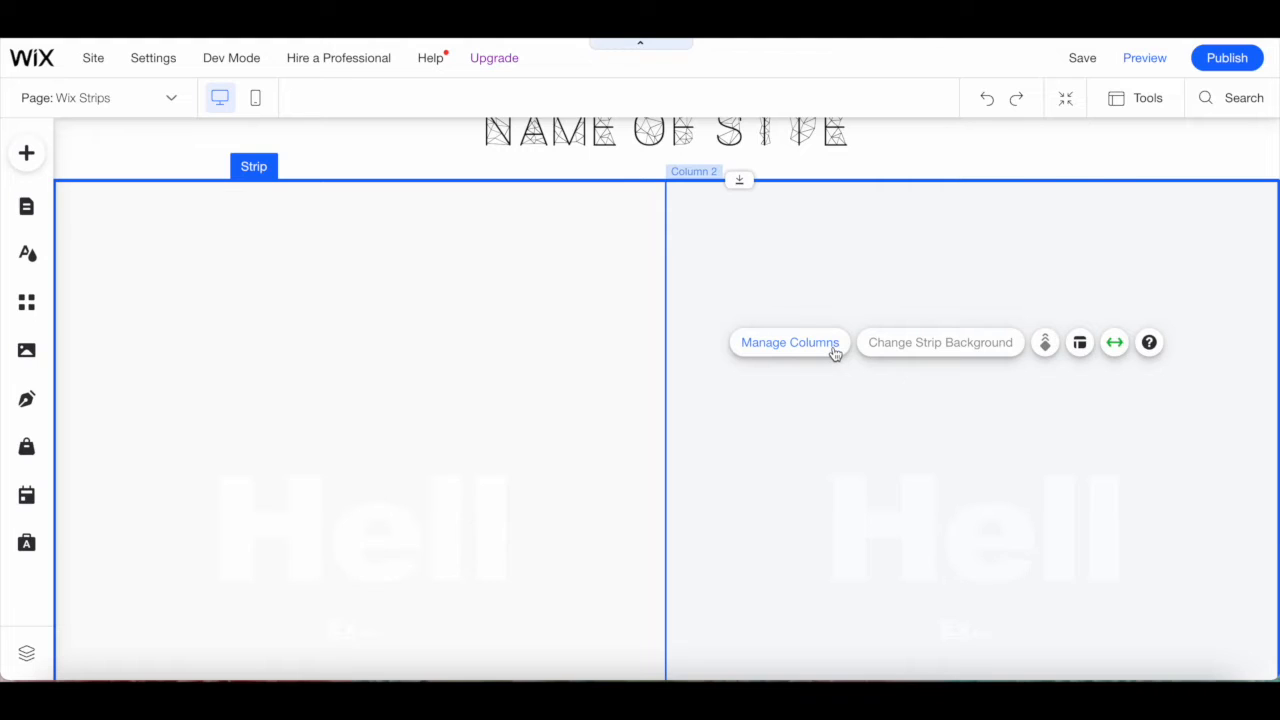
pyautogui.click(790, 342)
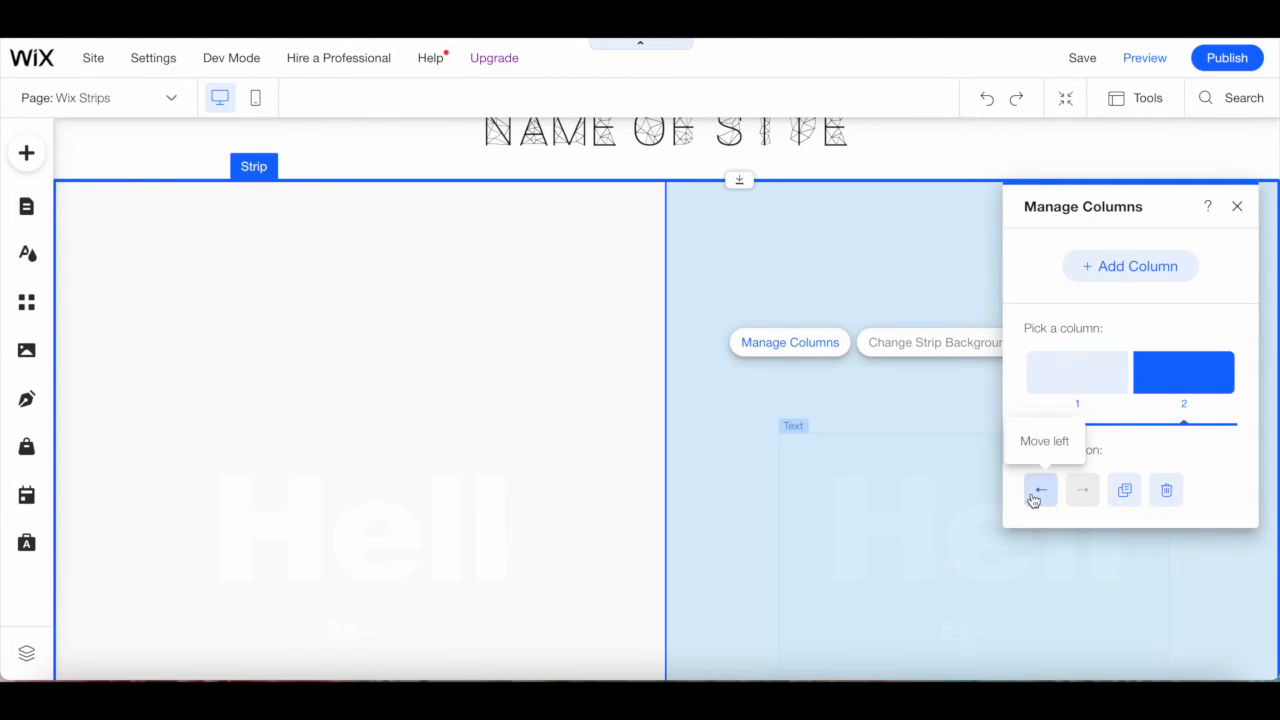
pyautogui.moveTo(1124, 490)
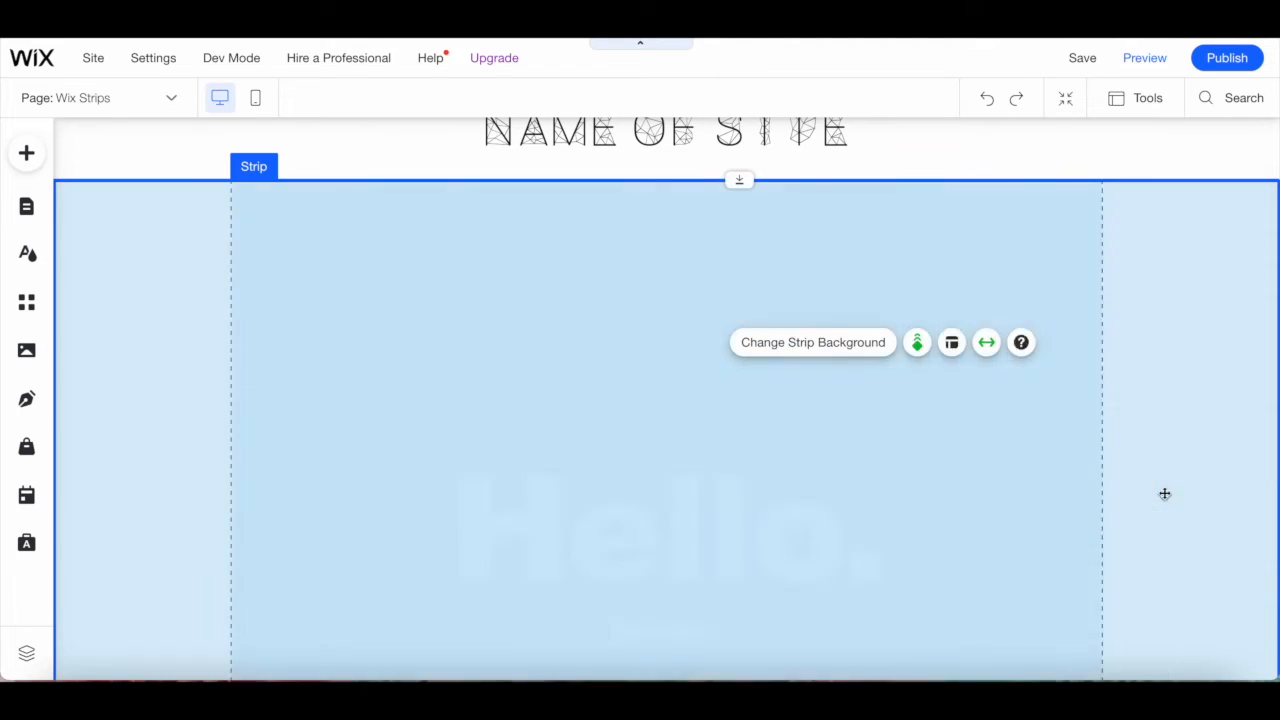
pyautogui.click(952, 342)
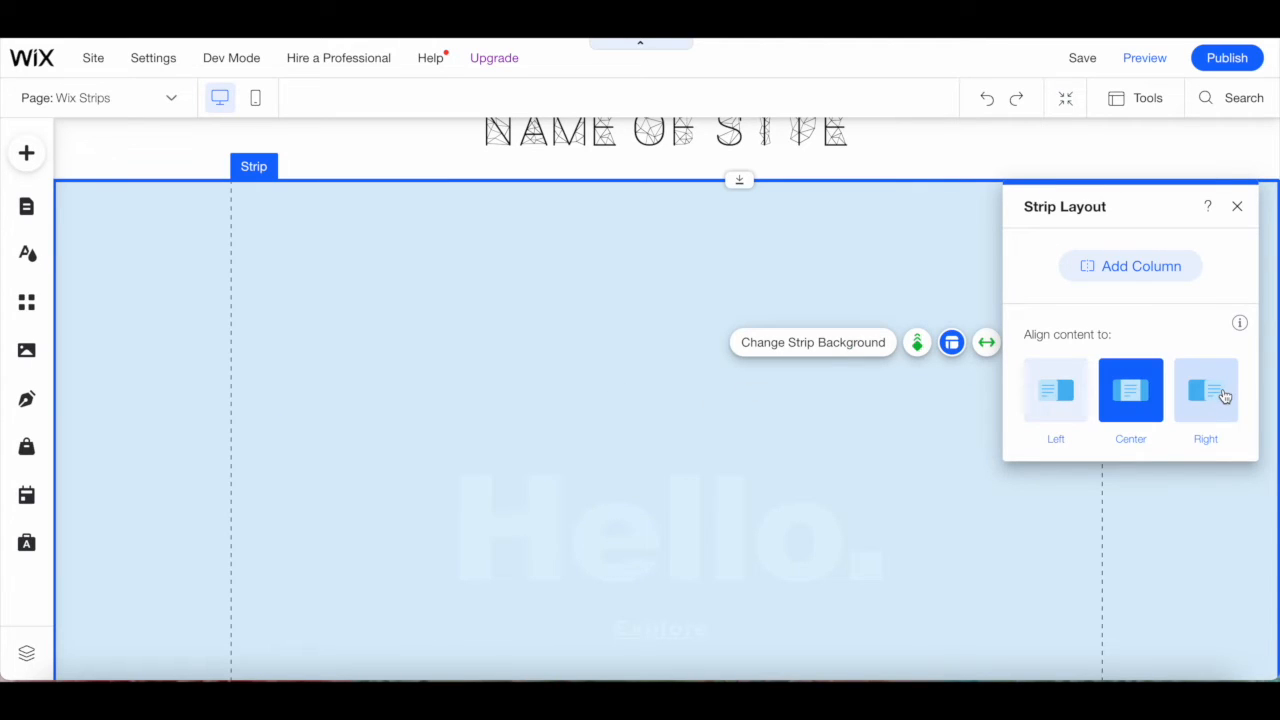
pyautogui.click(986, 342)
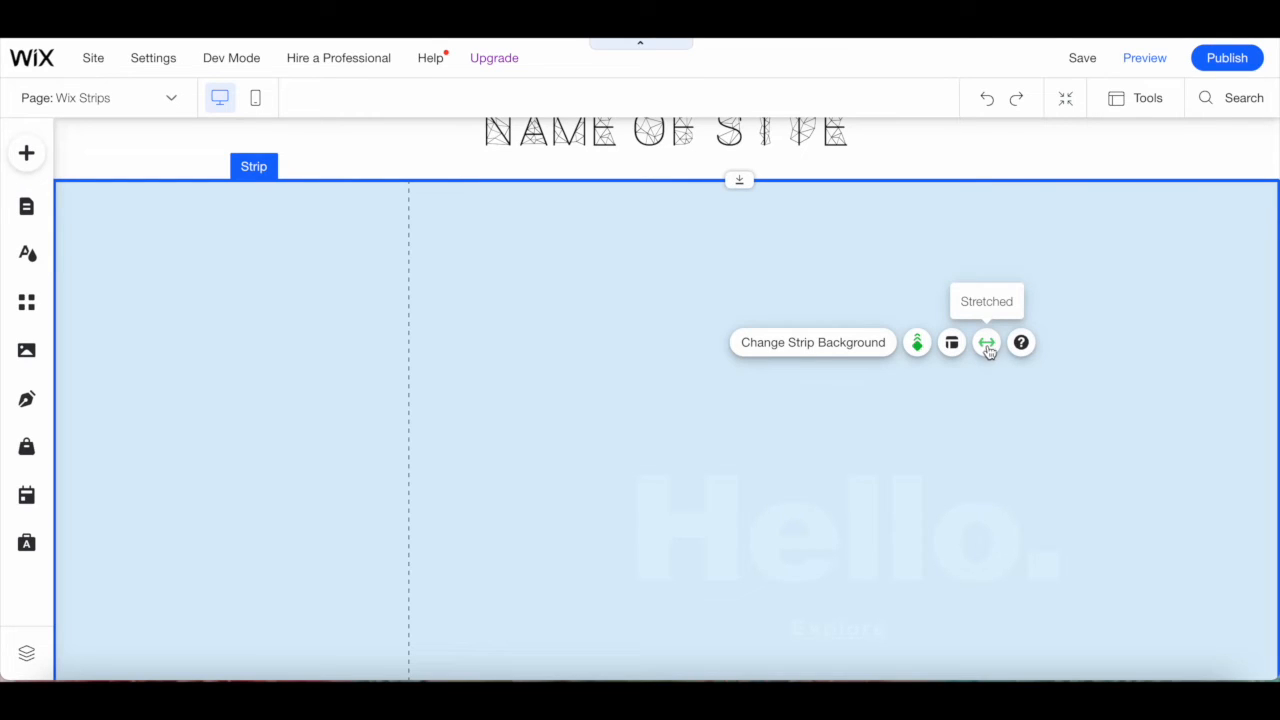
# Try the Page stretch option, then set the strip to stretch to full Screen width.
pyautogui.click(986, 342)
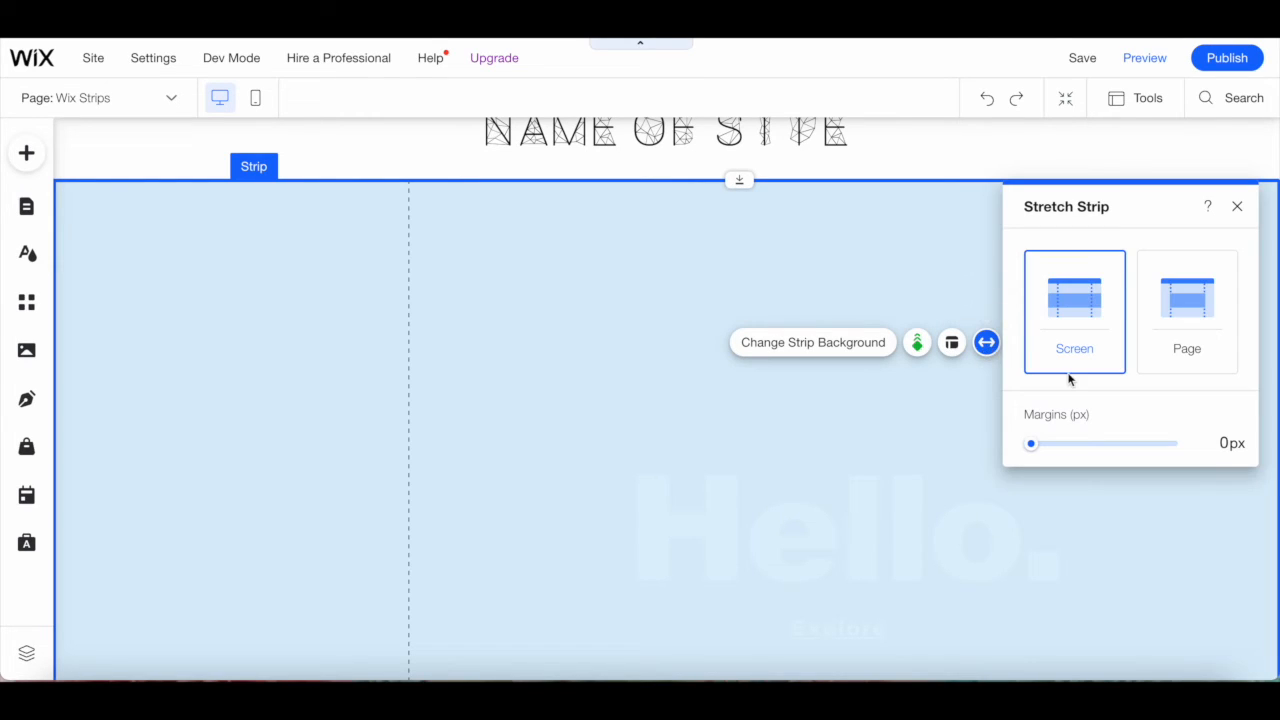
pyautogui.moveTo(1158, 402)
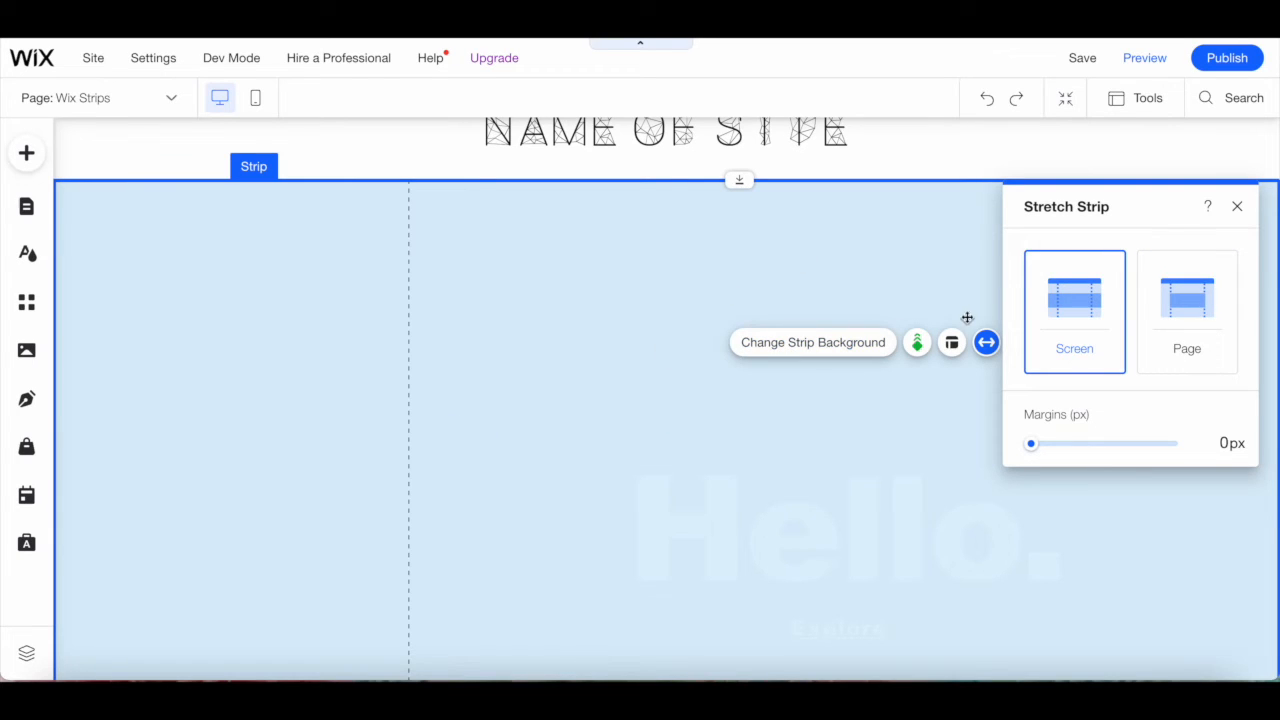
pyautogui.click(1188, 300)
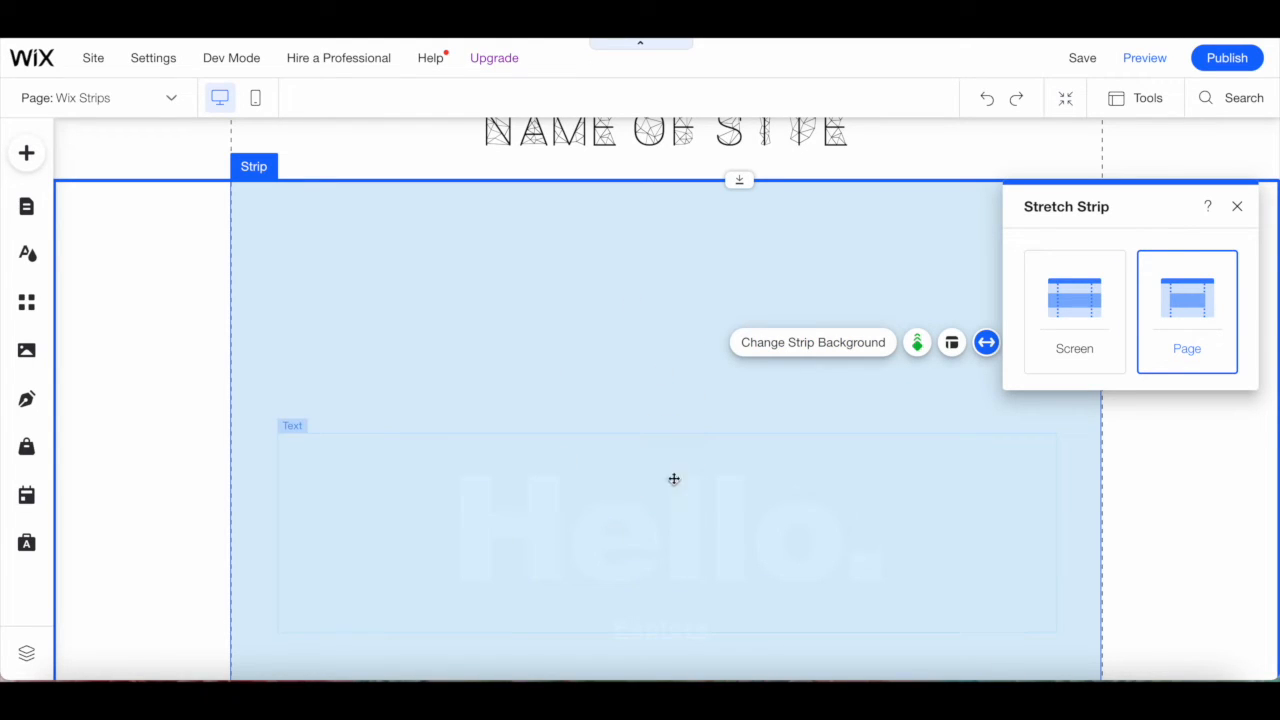
pyautogui.moveTo(640, 470)
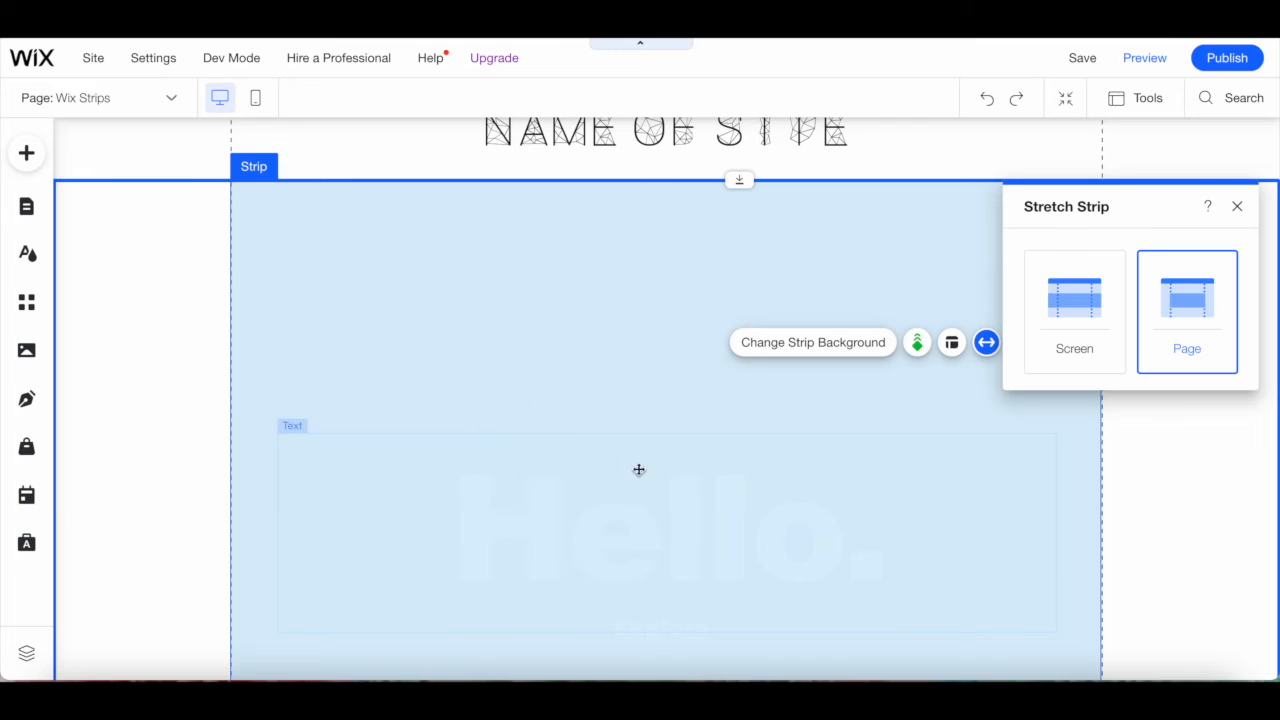
pyautogui.scroll(-3)
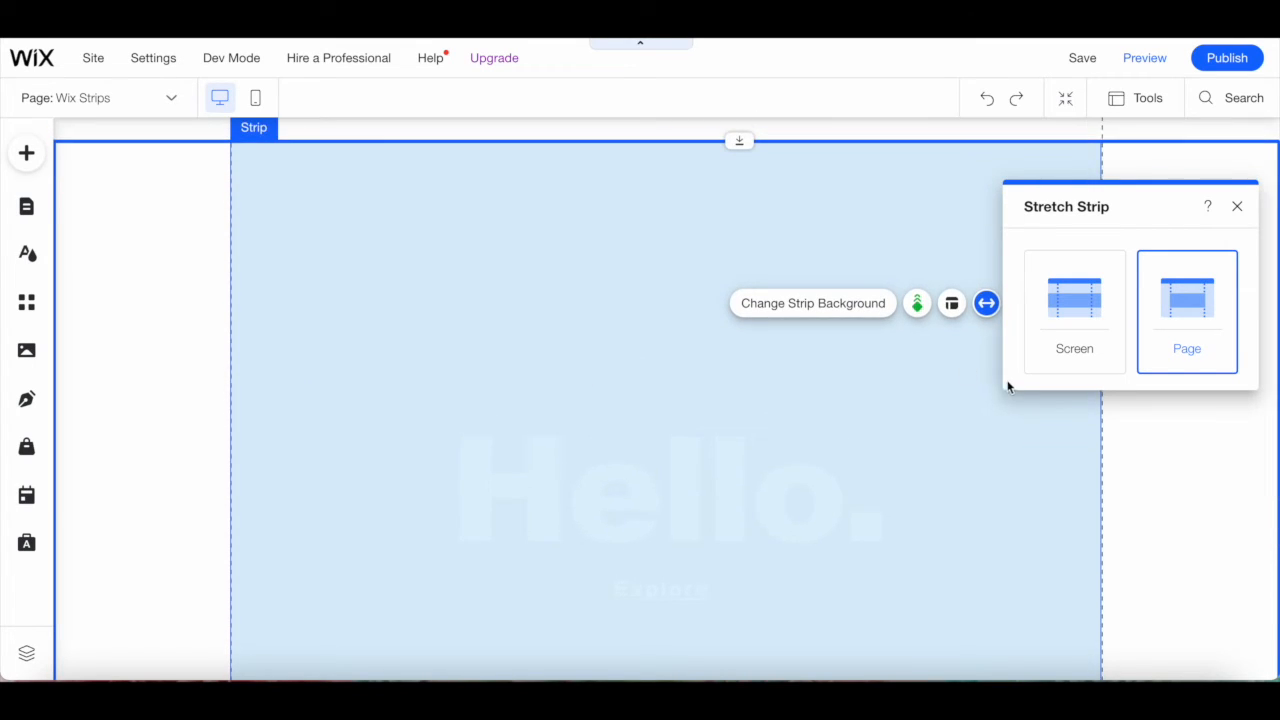
pyautogui.click(1074, 310)
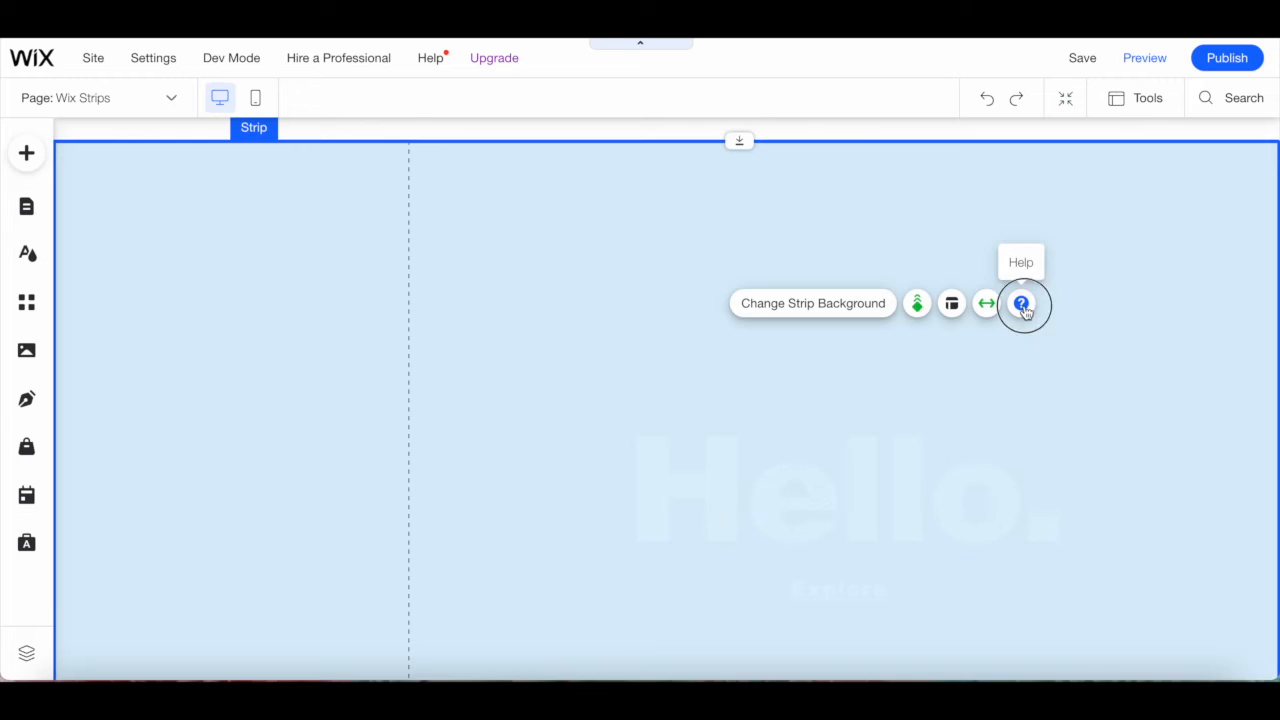
# View the Strips Help Center article and its 'Show me how to' topic list.
pyautogui.click(1020, 304)
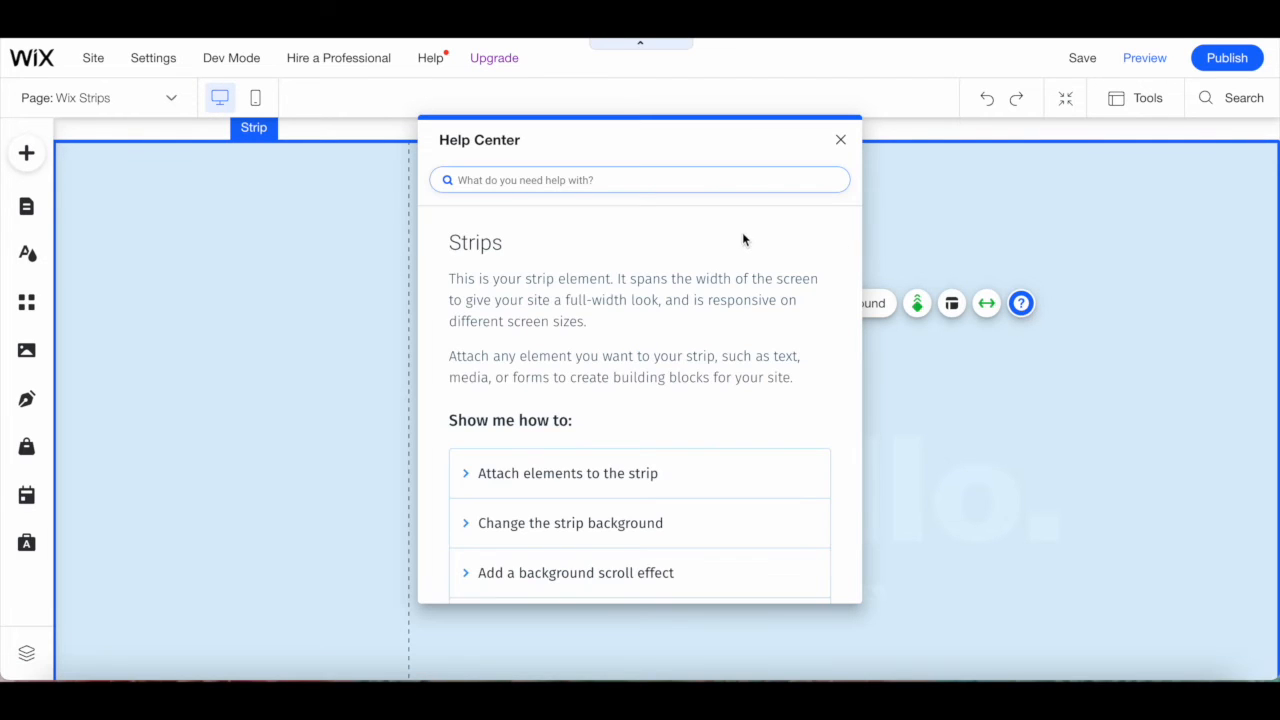
pyautogui.moveTo(568, 326)
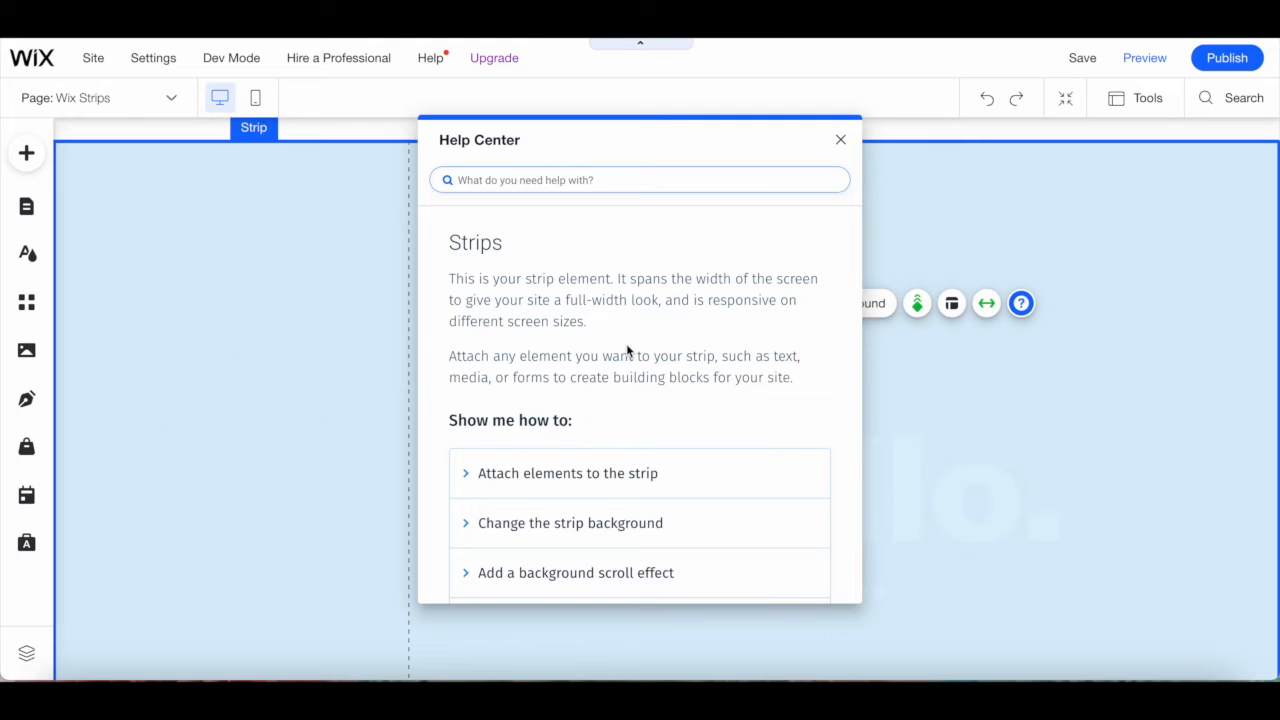
pyautogui.scroll(-3)
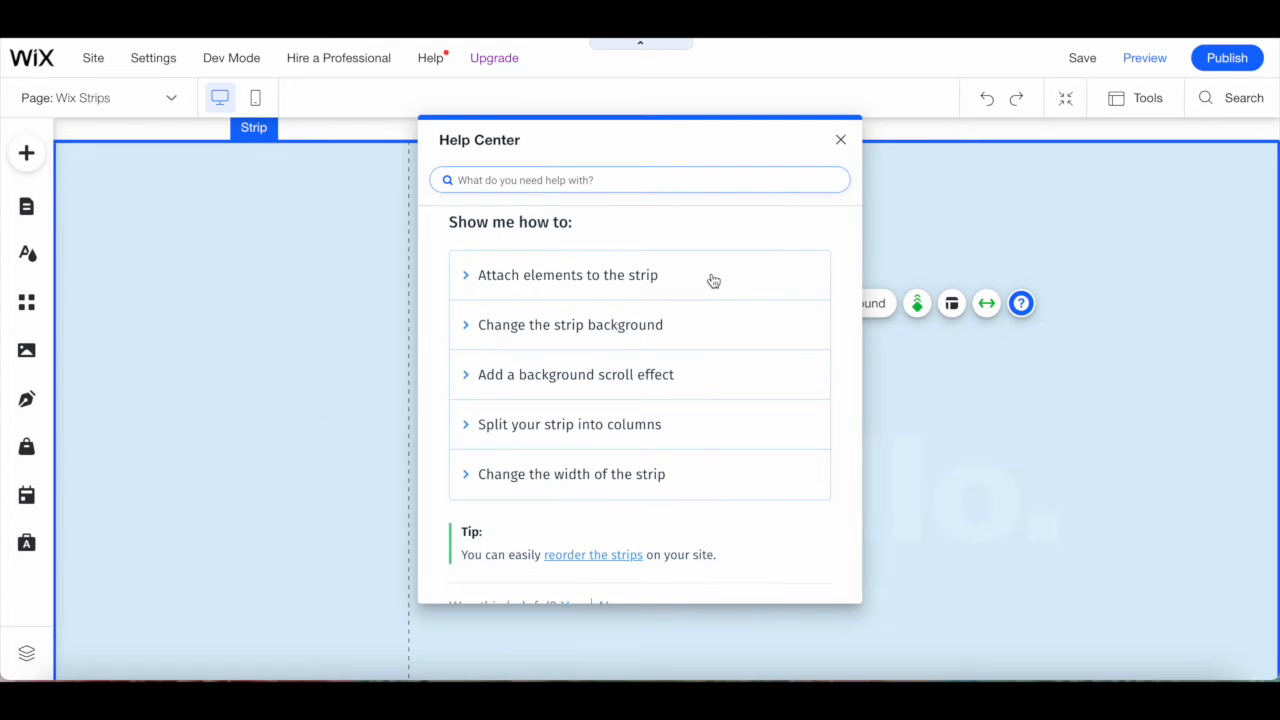
pyautogui.moveTo(726, 324)
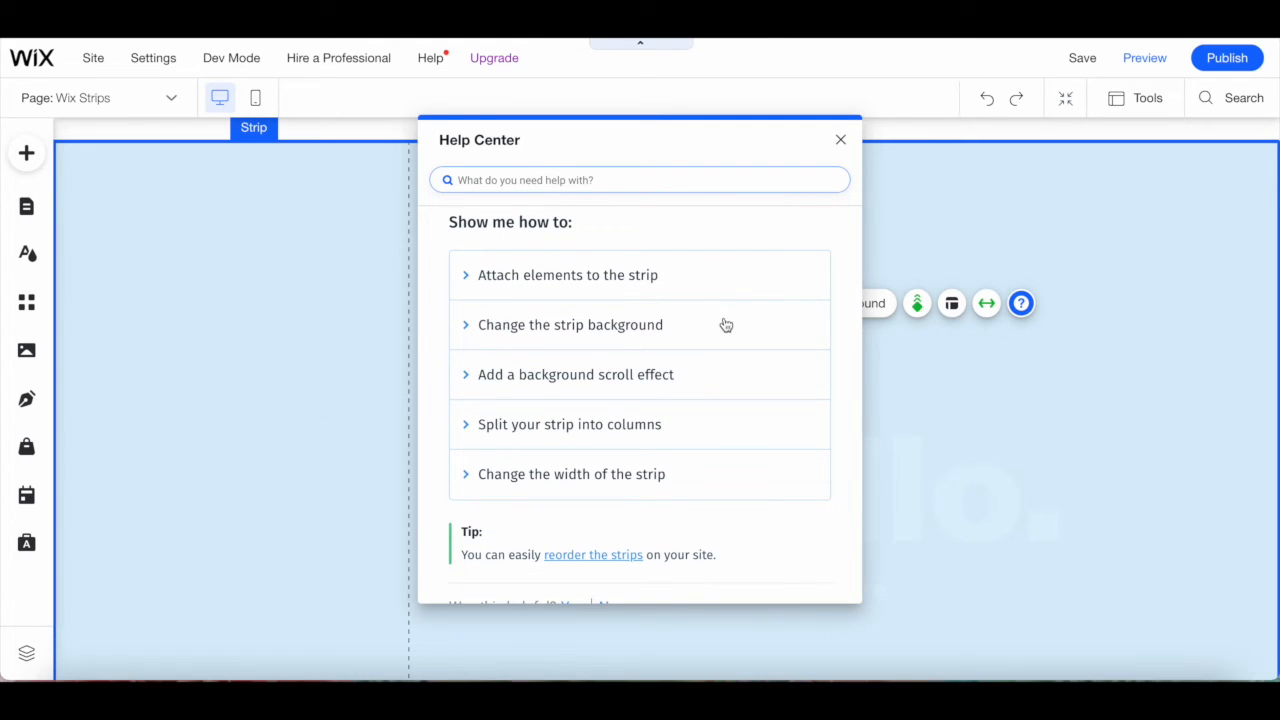
pyautogui.moveTo(726, 370)
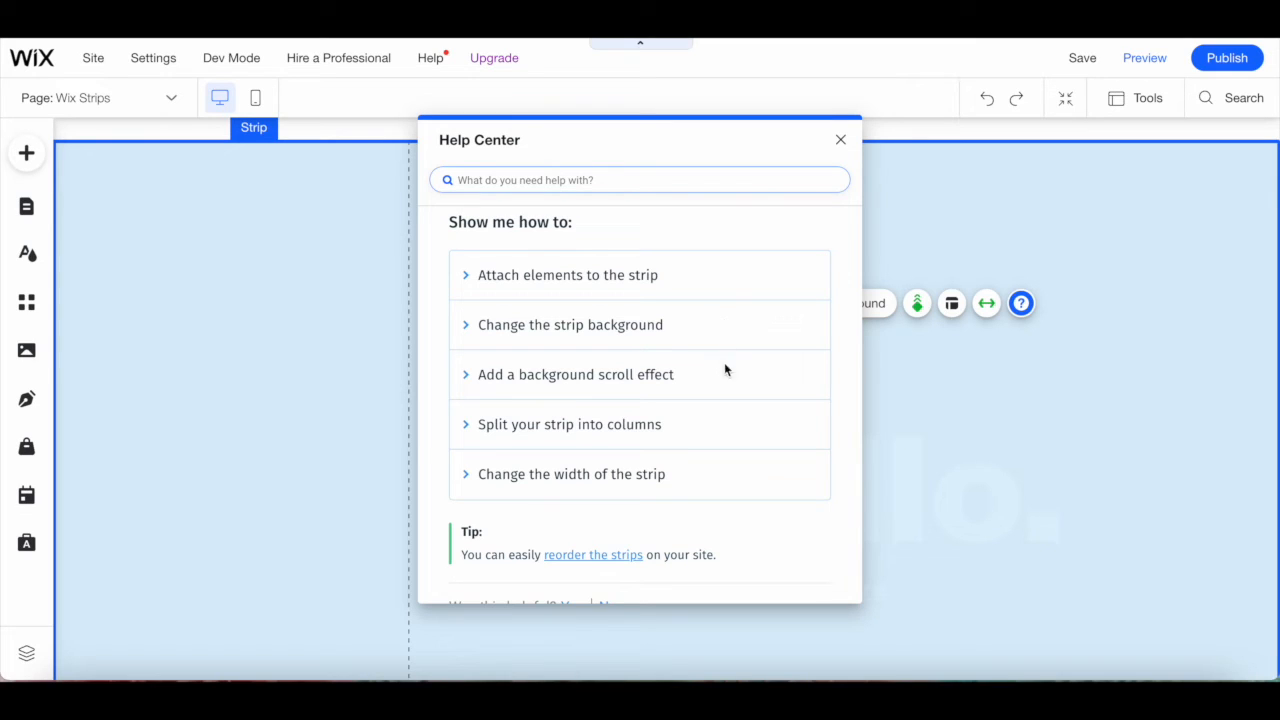
pyautogui.moveTo(724, 384)
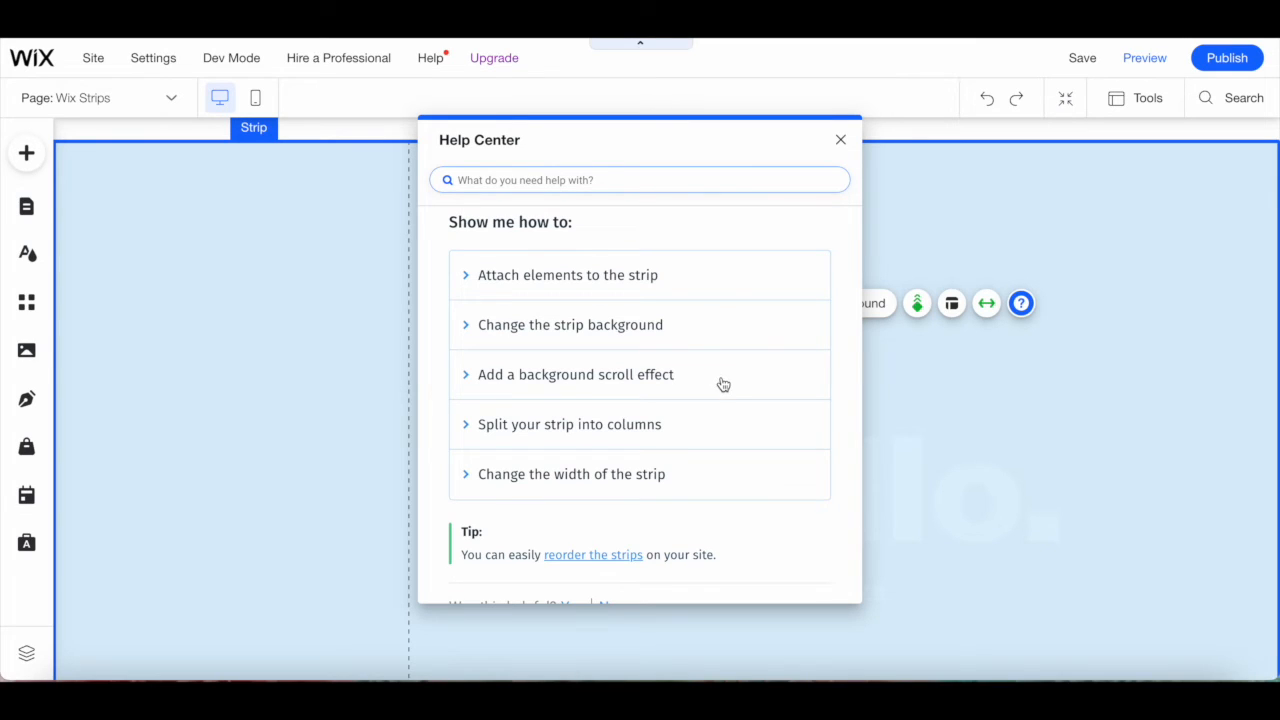
pyautogui.moveTo(720, 426)
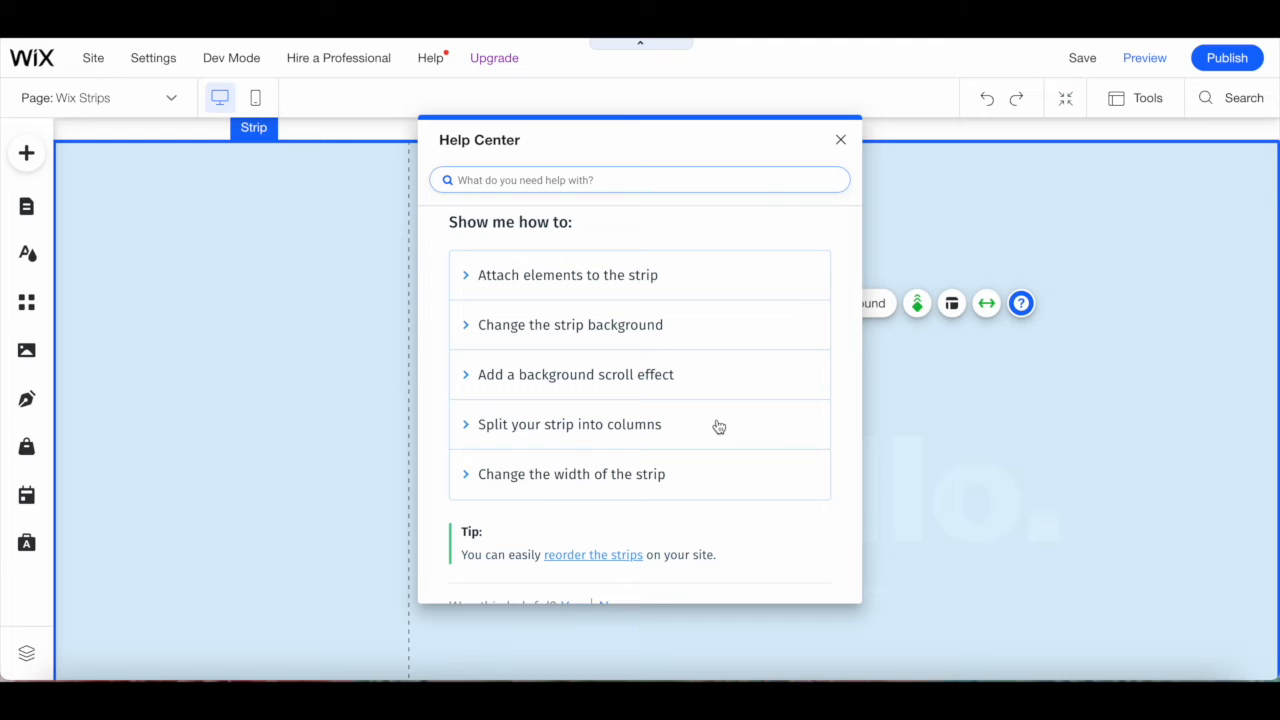
pyautogui.moveTo(742, 488)
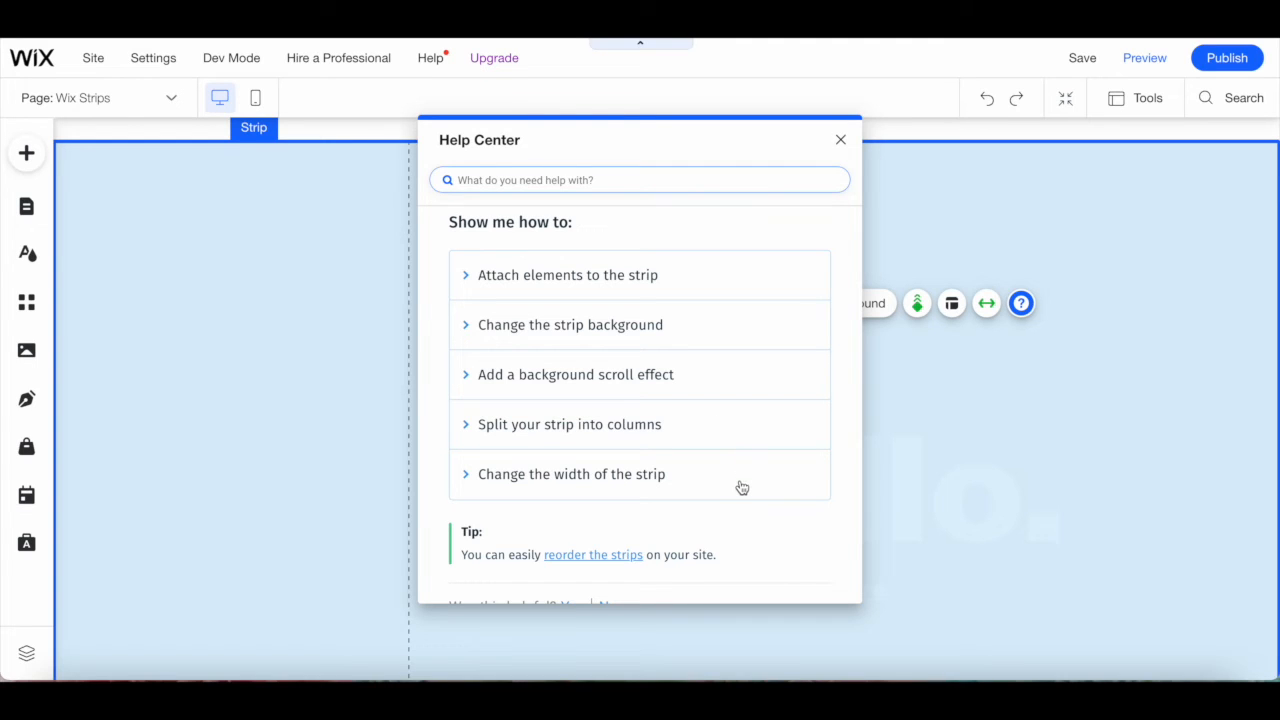
pyautogui.moveTo(564, 336)
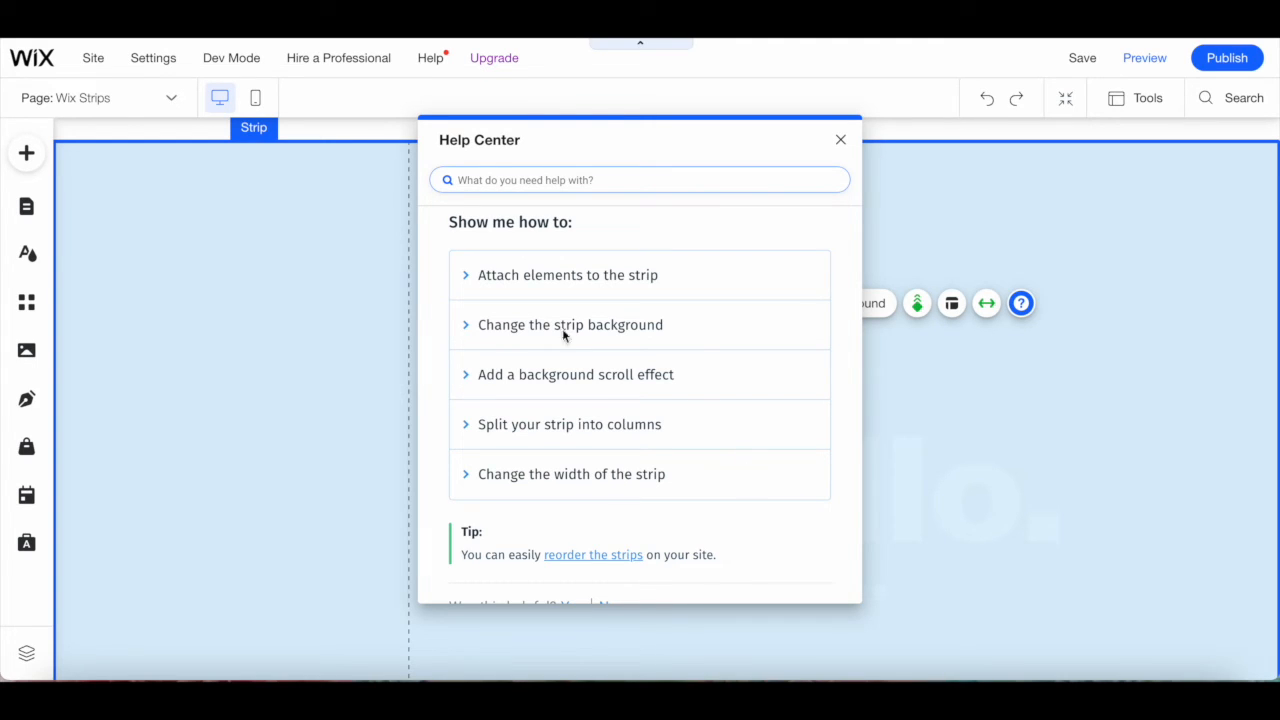
pyautogui.moveTo(604, 420)
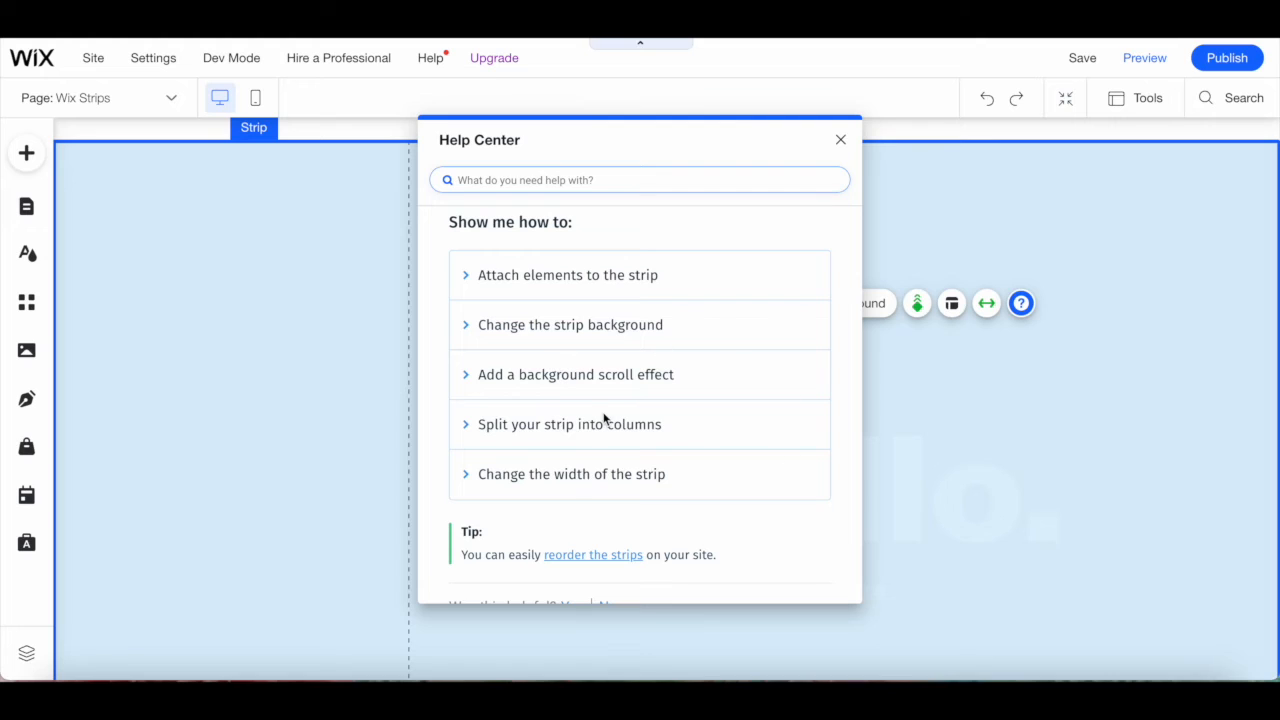
# Close the Help Center and reselect the Hello. strip, revealing its lower edge above the footer.
pyautogui.click(840, 140)
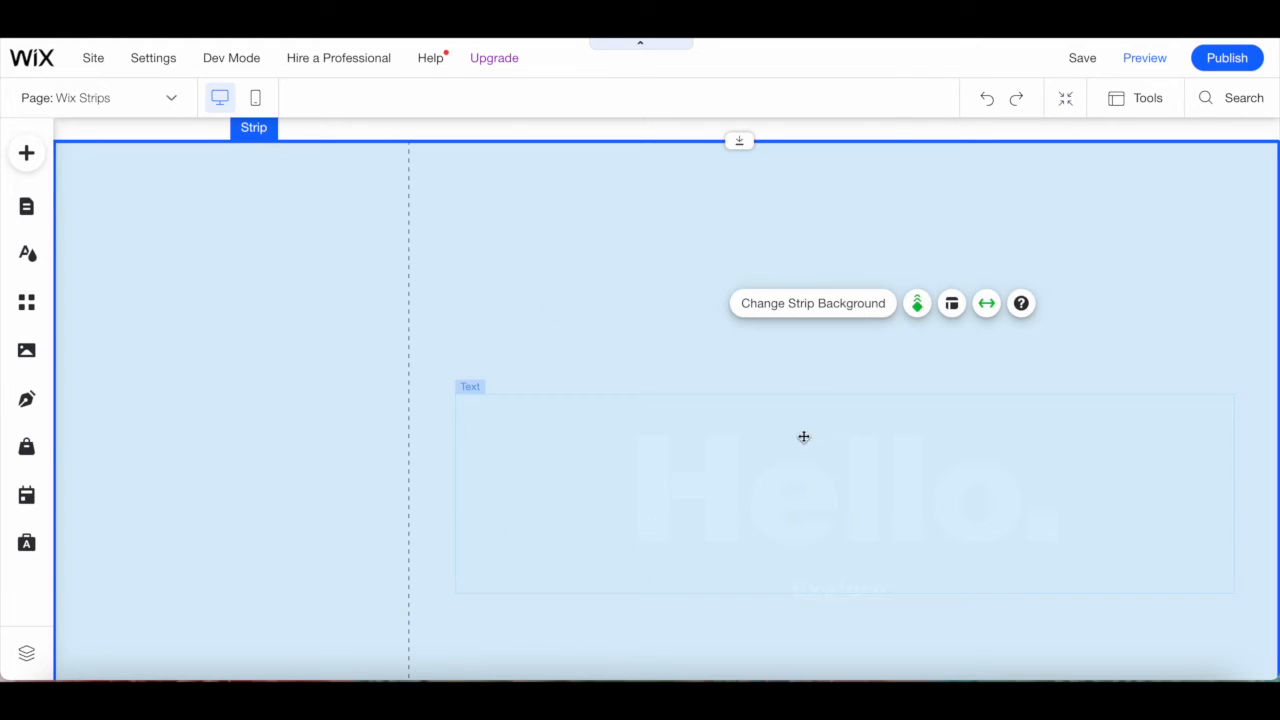
pyautogui.moveTo(632, 424)
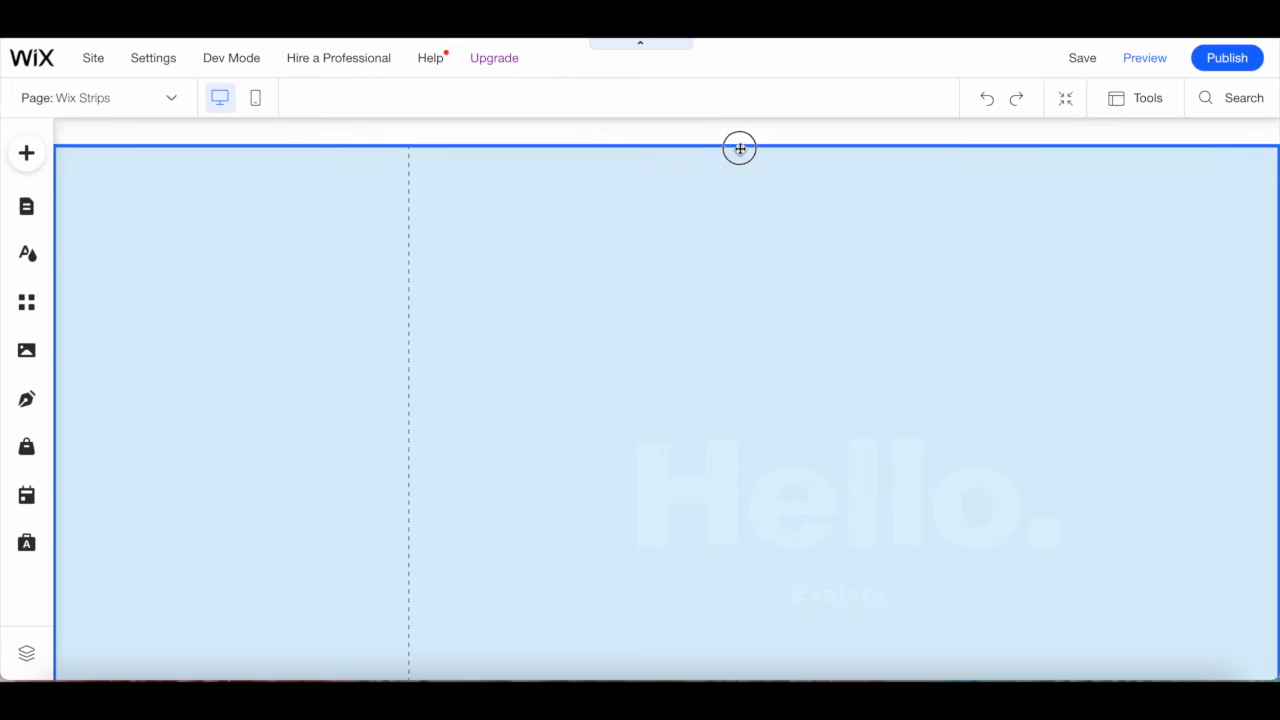
pyautogui.click(738, 148)
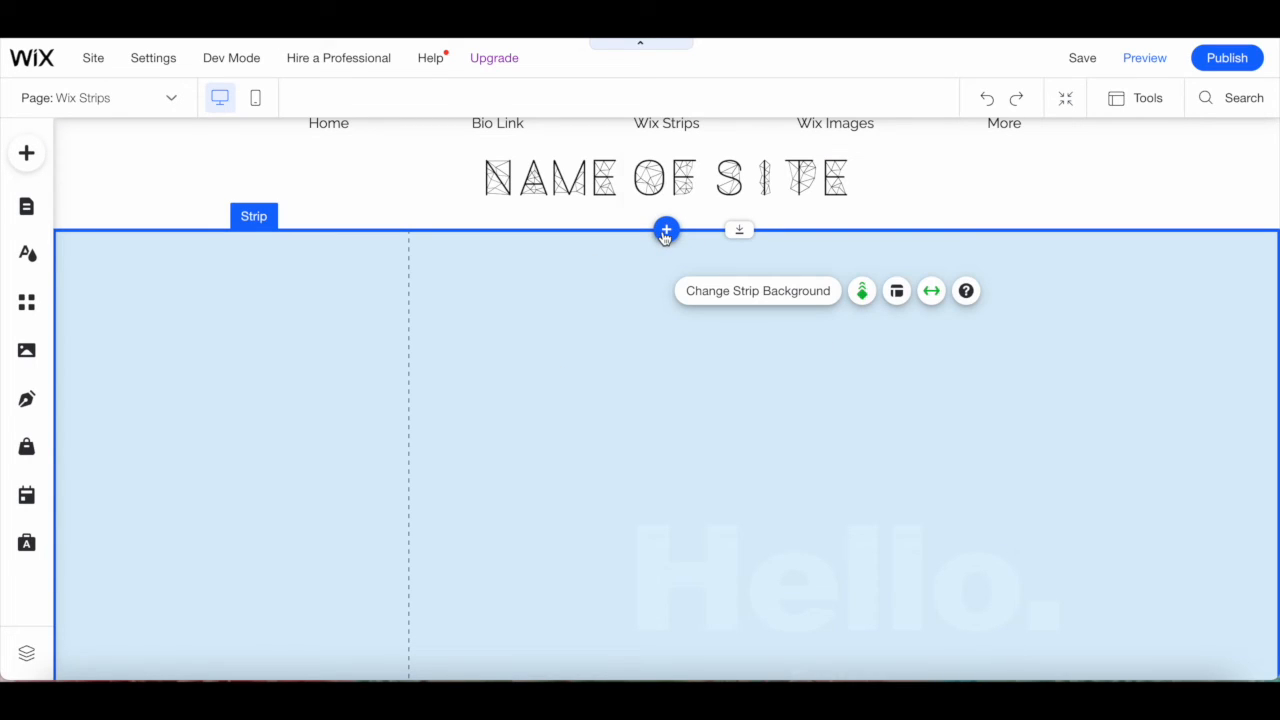
pyautogui.moveTo(666, 232)
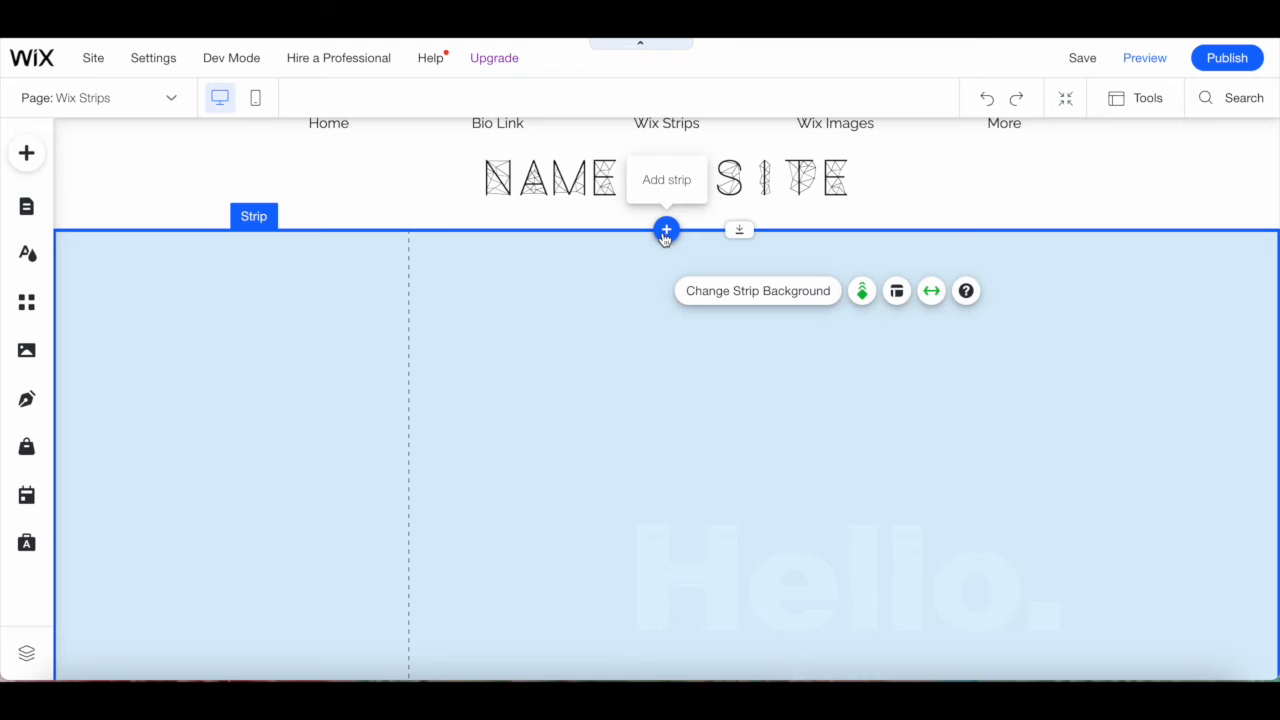
pyautogui.scroll(-3)
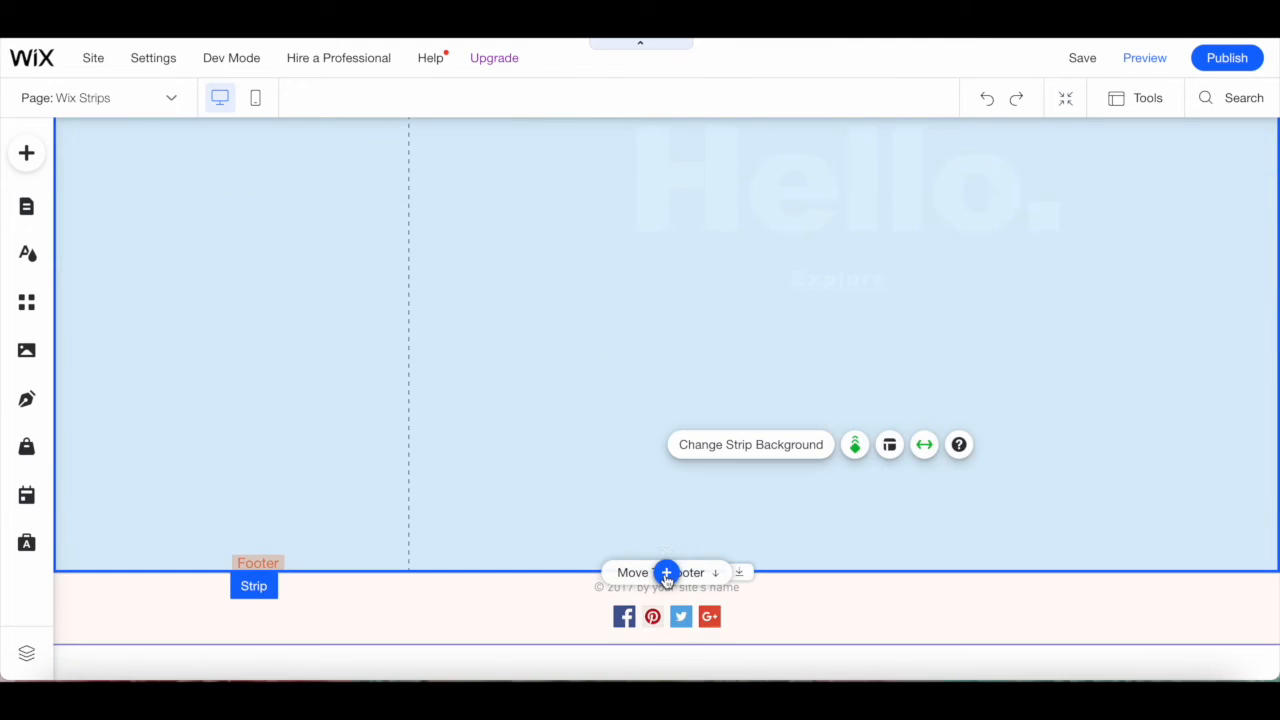
pyautogui.moveTo(666, 572)
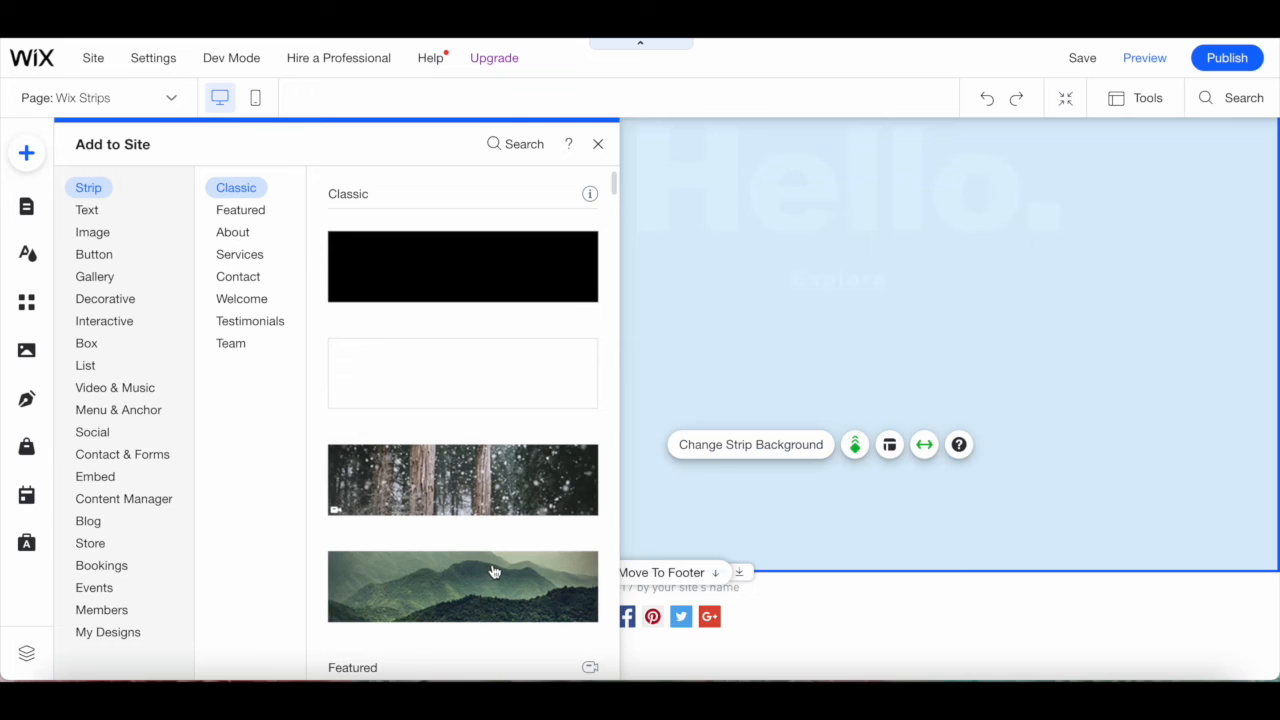
pyautogui.moveTo(988, 320)
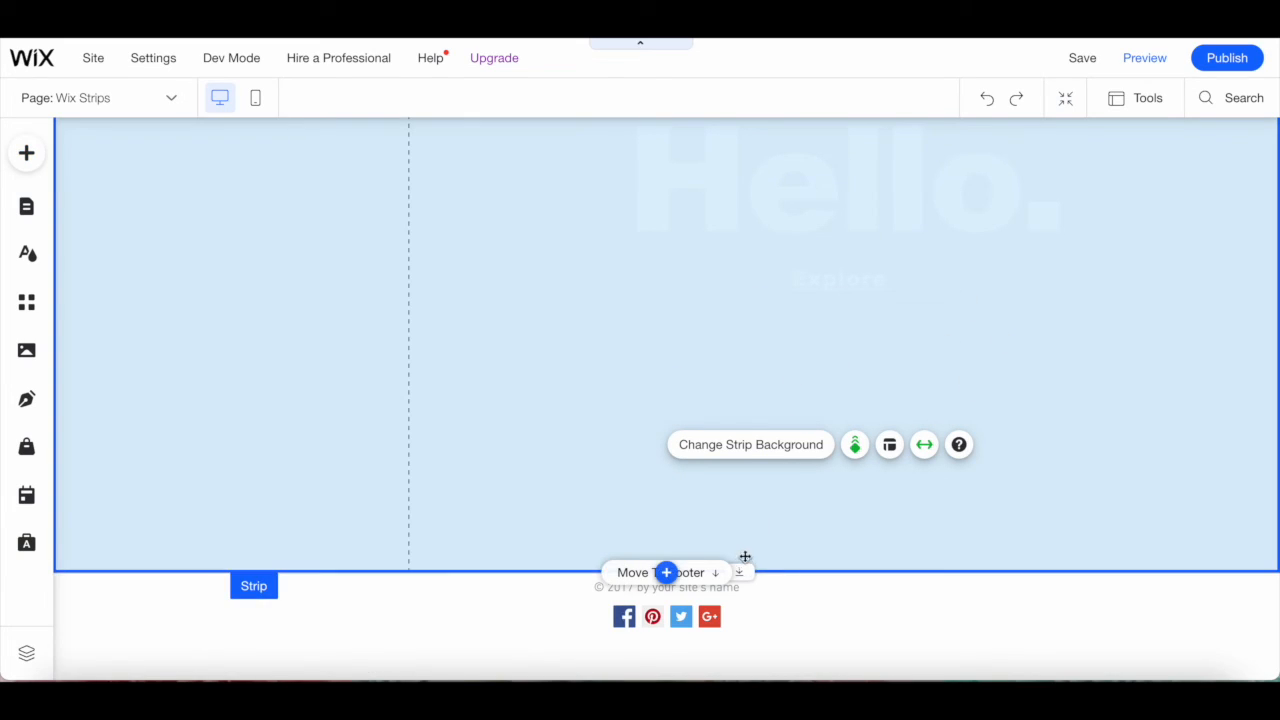
pyautogui.moveTo(744, 572)
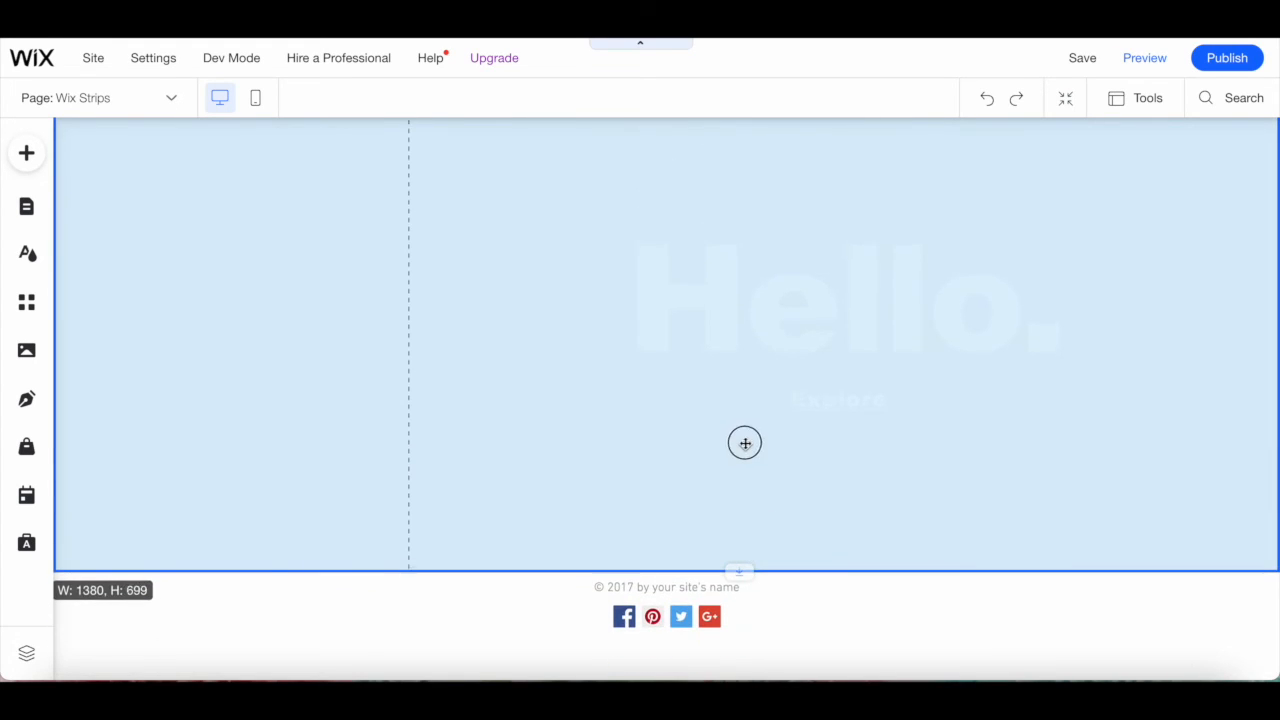
pyautogui.click(744, 444)
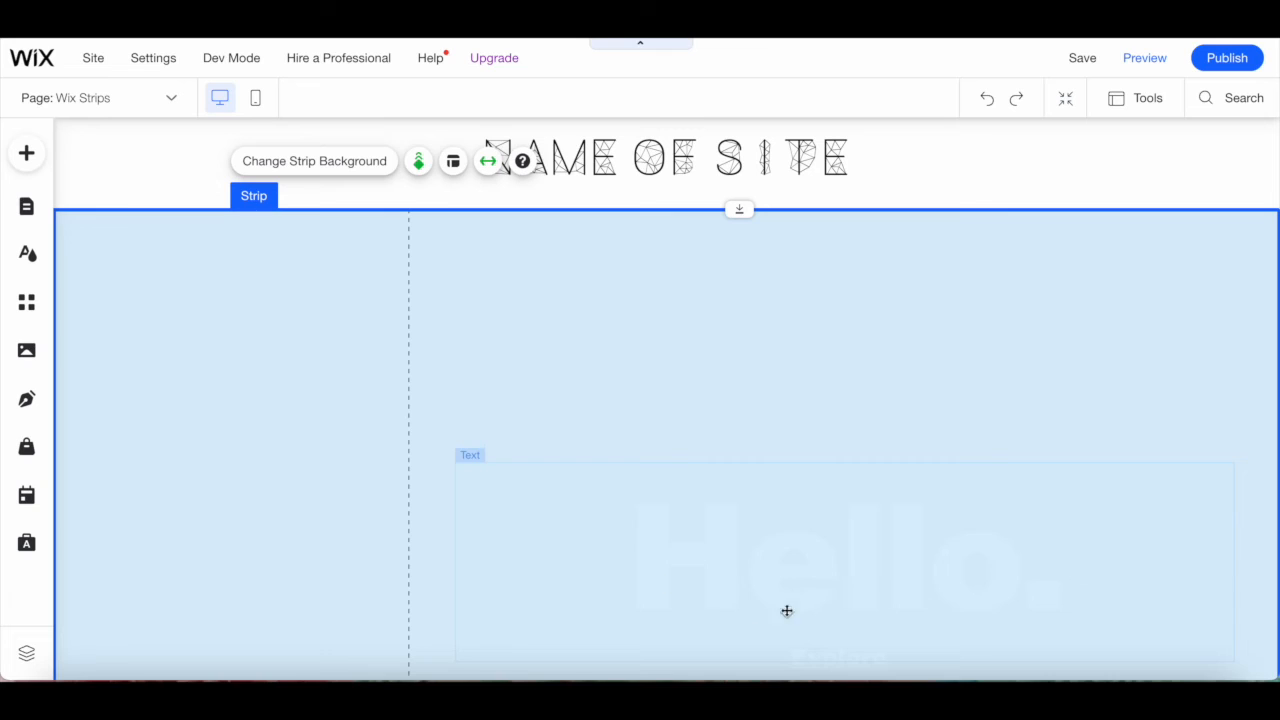
pyautogui.moveTo(720, 440)
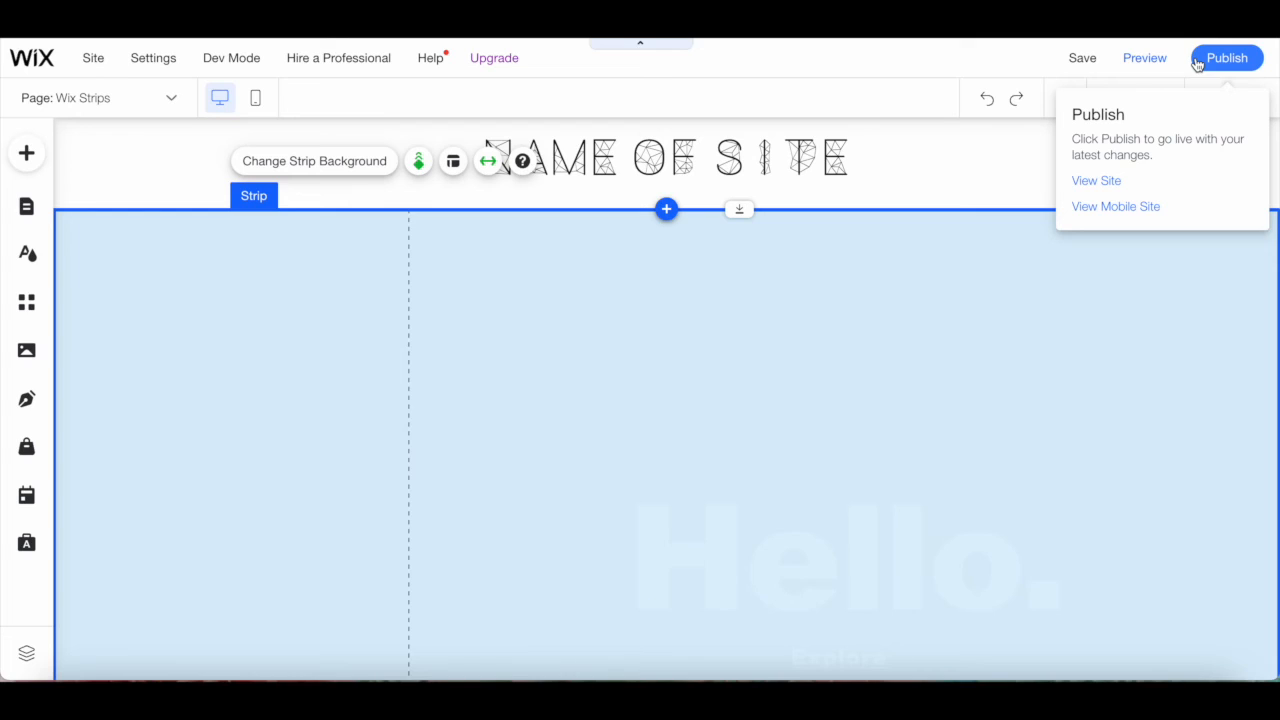
# Publish the Wix Strips site with the restyled Hello. strip live.
pyautogui.click(1226, 56)
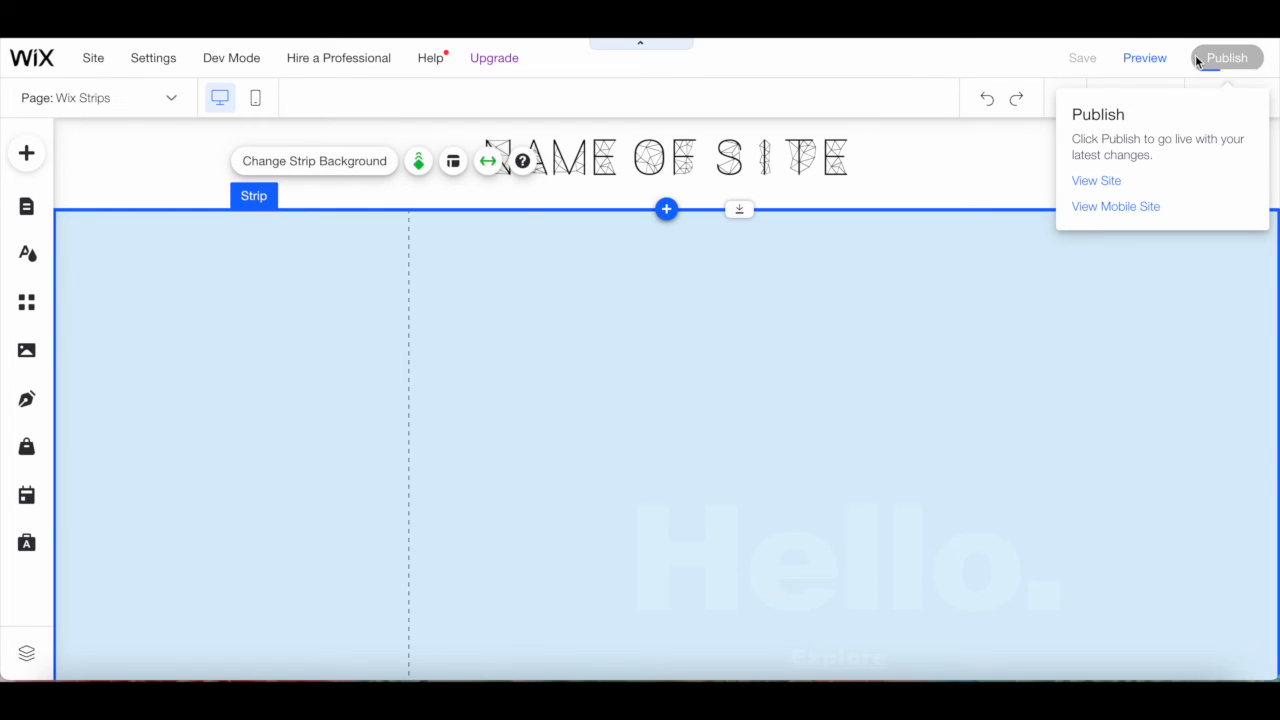
pyautogui.click(1228, 56)
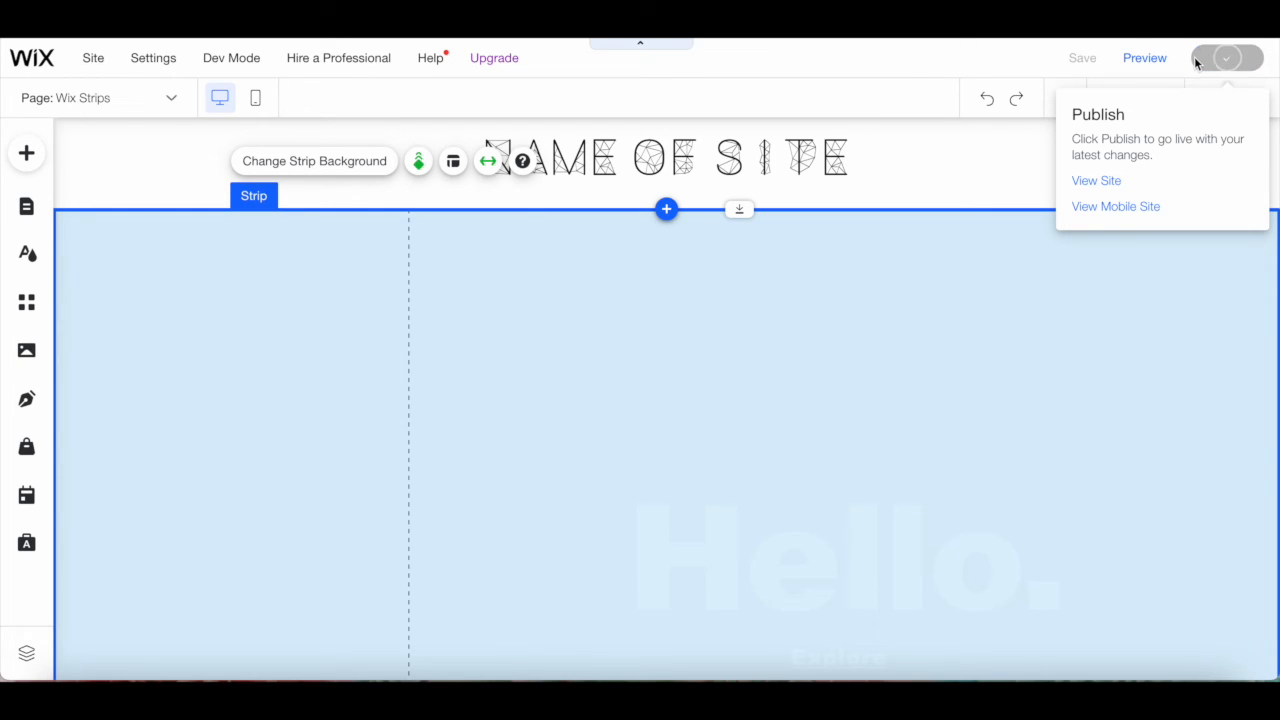
pyautogui.click(1228, 56)
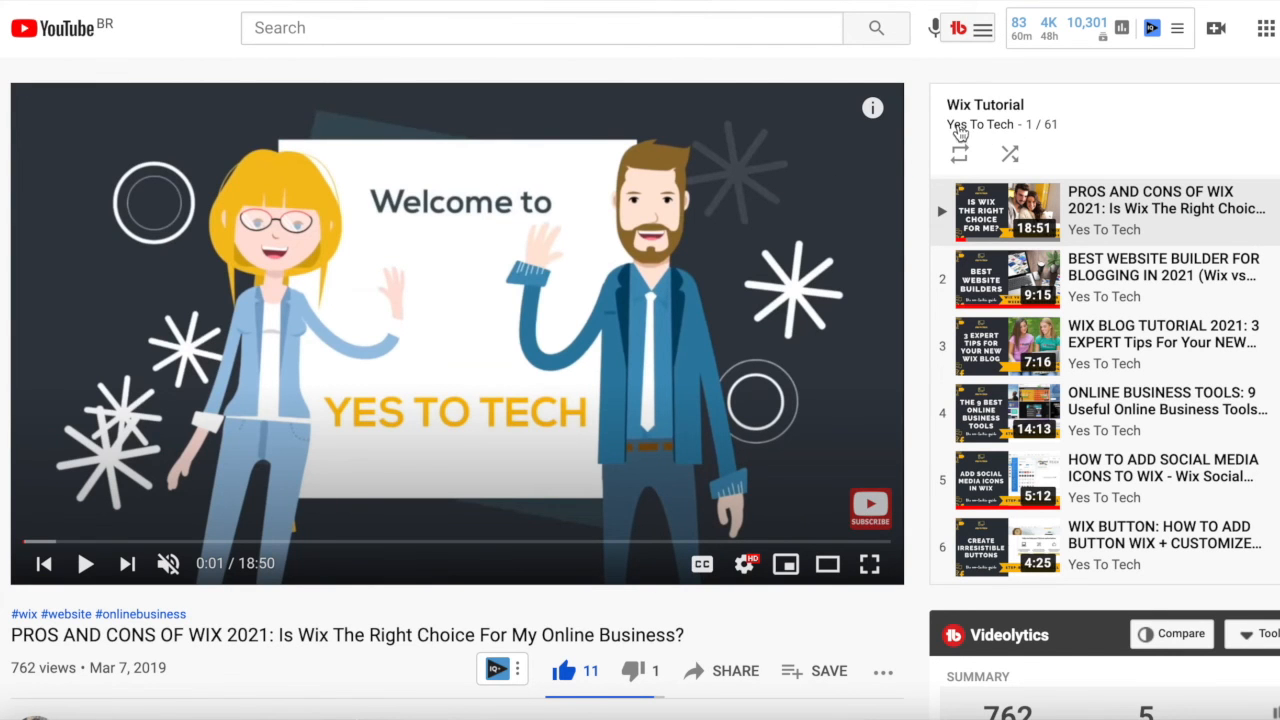
pyautogui.scroll(-3)
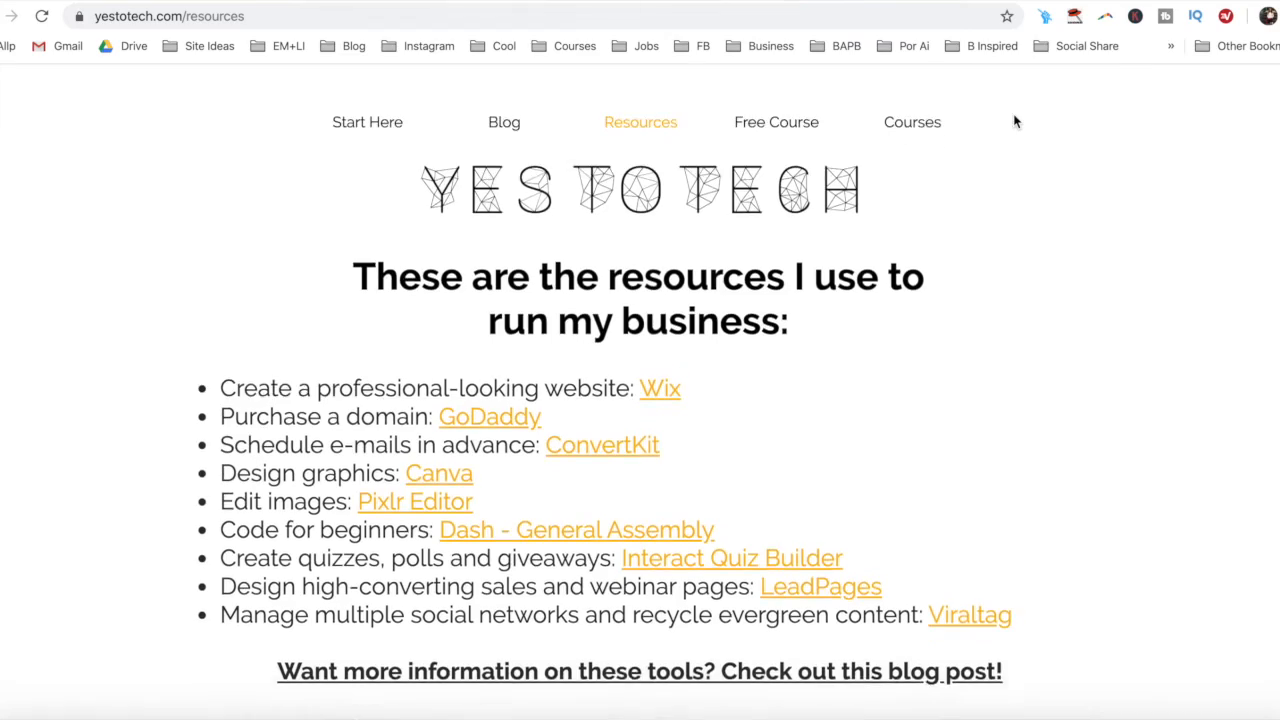
# Request the free Complete Website Creation Guide and start filling the form with 'marina@y'.
pyautogui.scroll(-3)
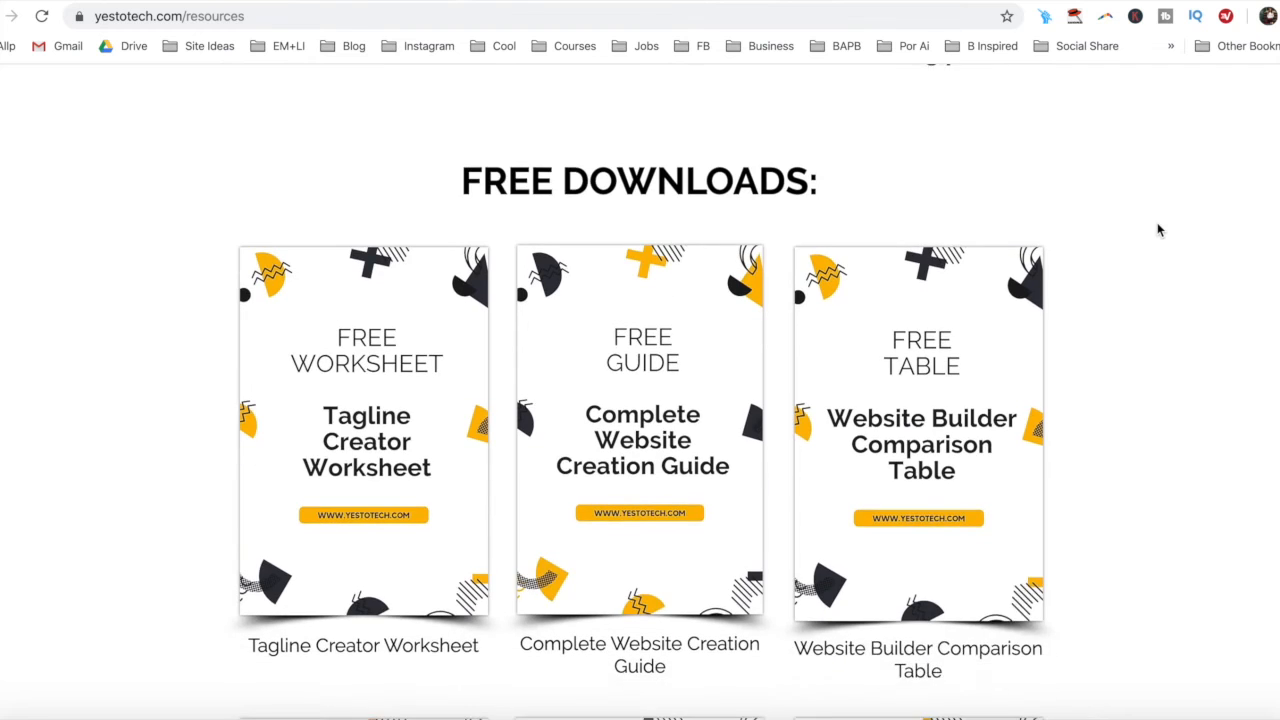
pyautogui.click(640, 438)
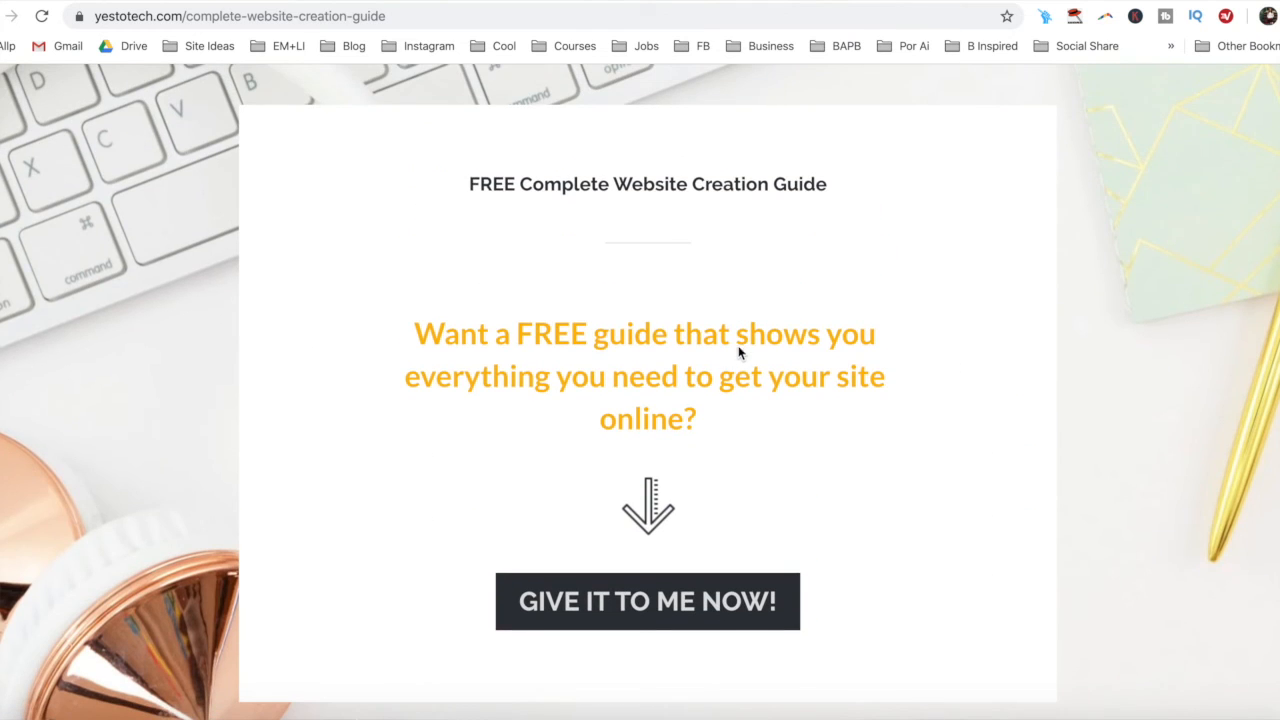
pyautogui.click(648, 600)
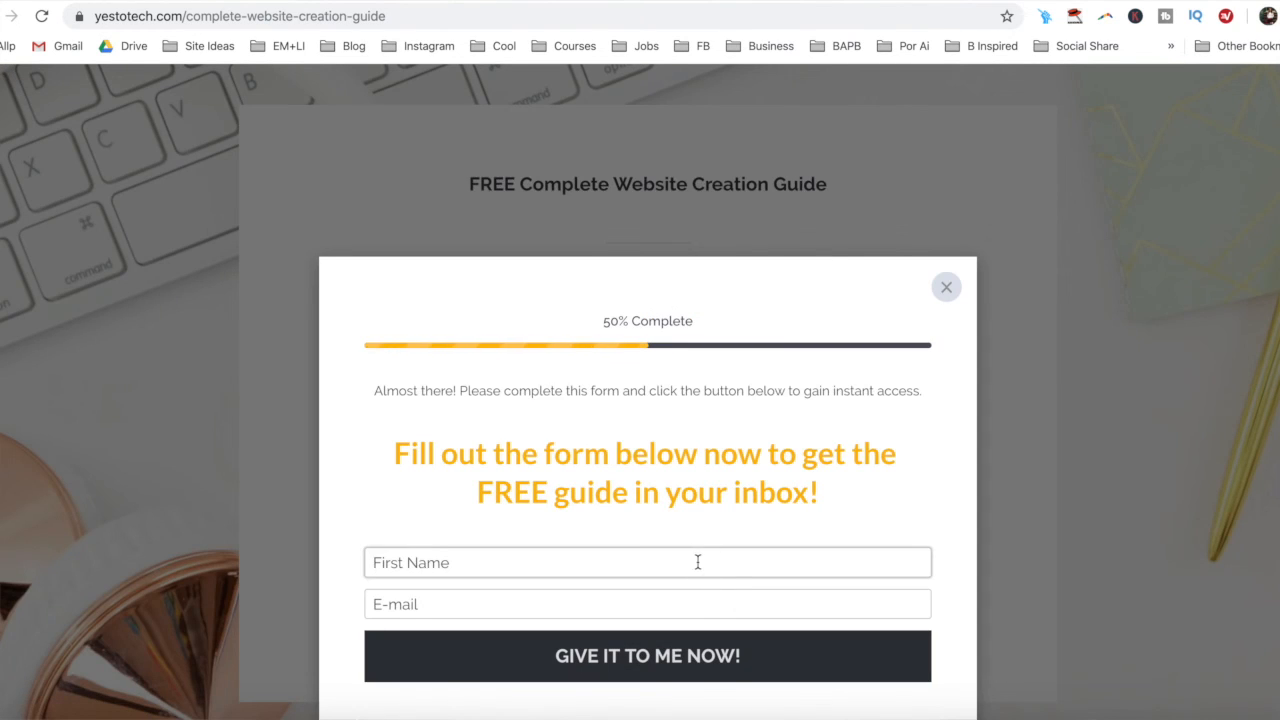
pyautogui.write('marina@y')
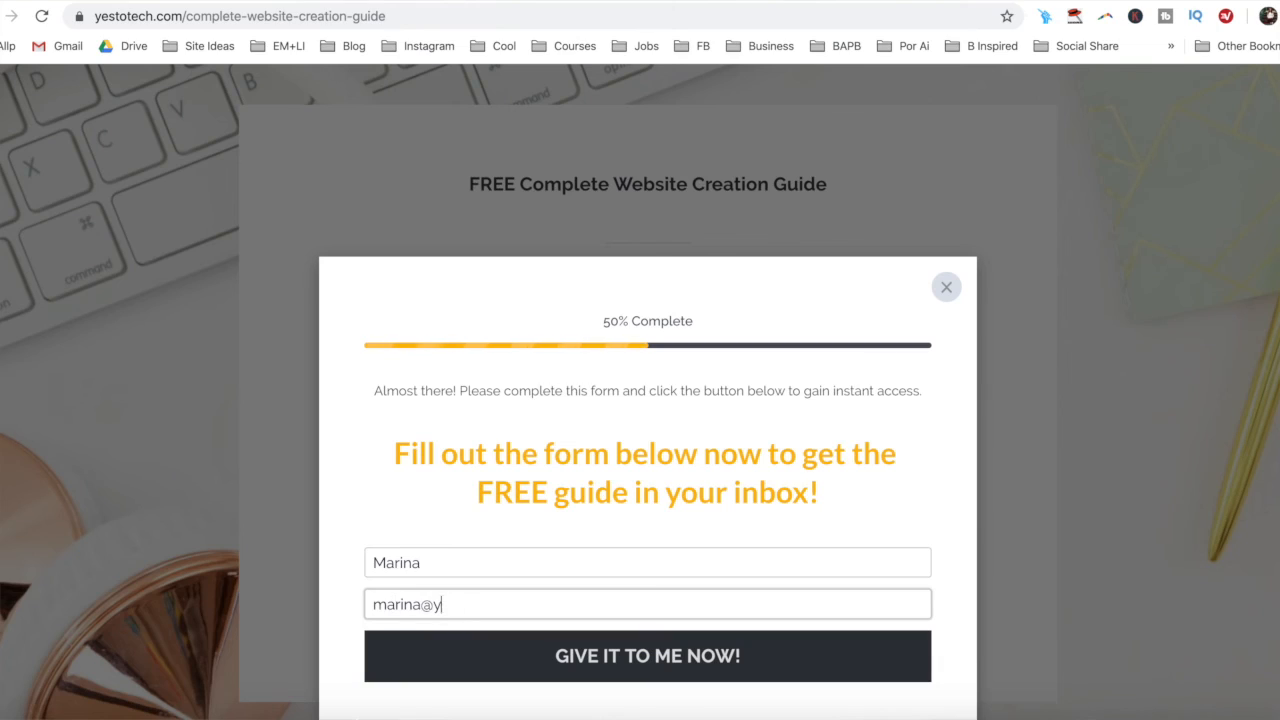